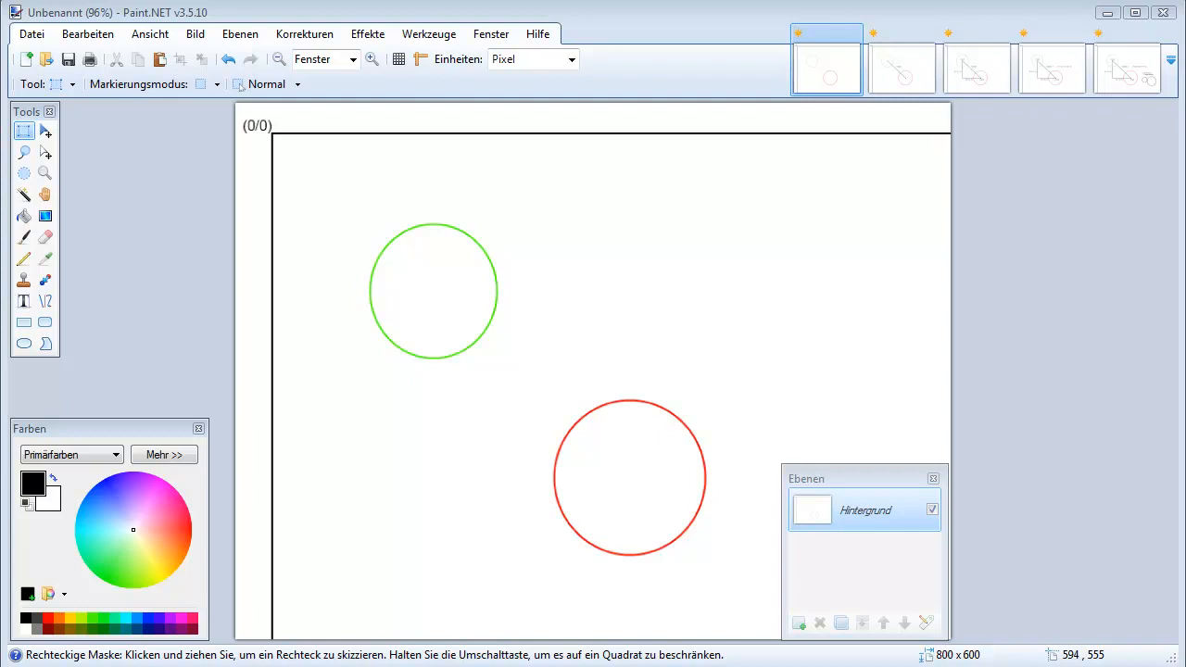
mouse_move(400, 249)
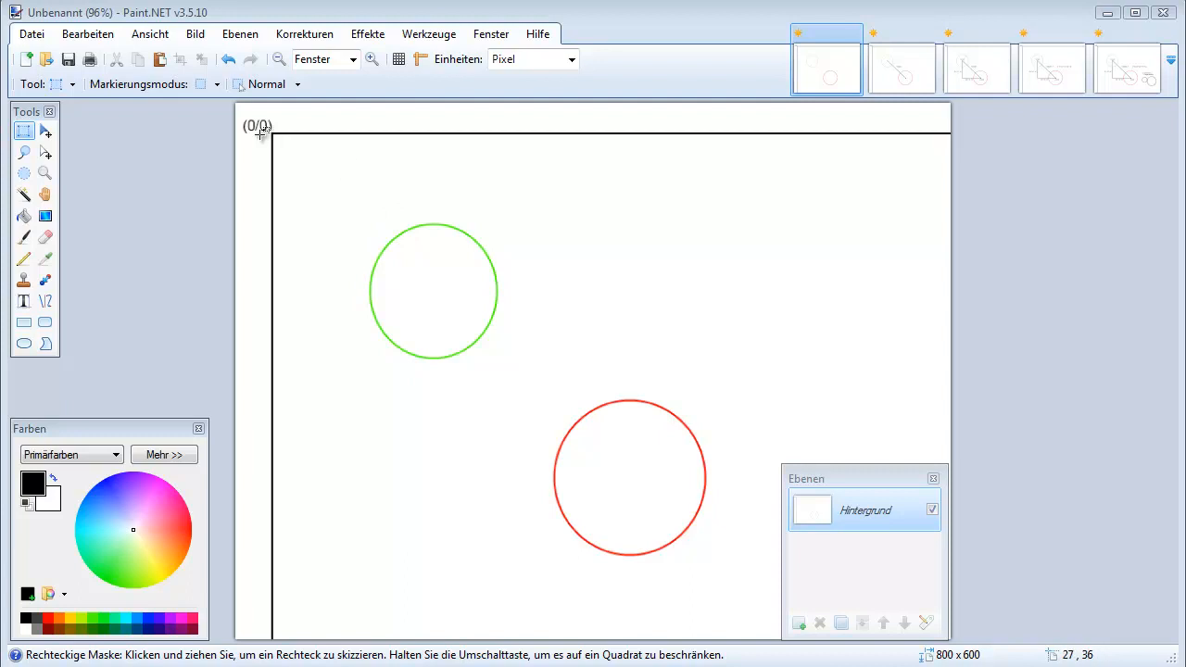
mouse_move(285, 147)
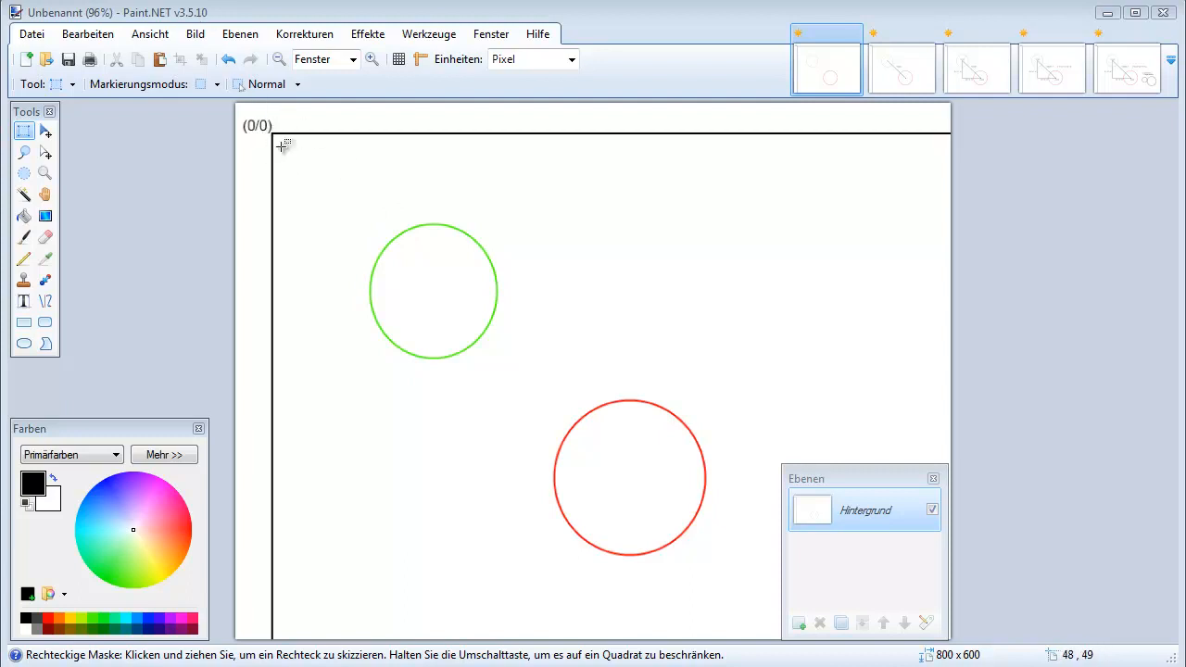
mouse_move(411, 277)
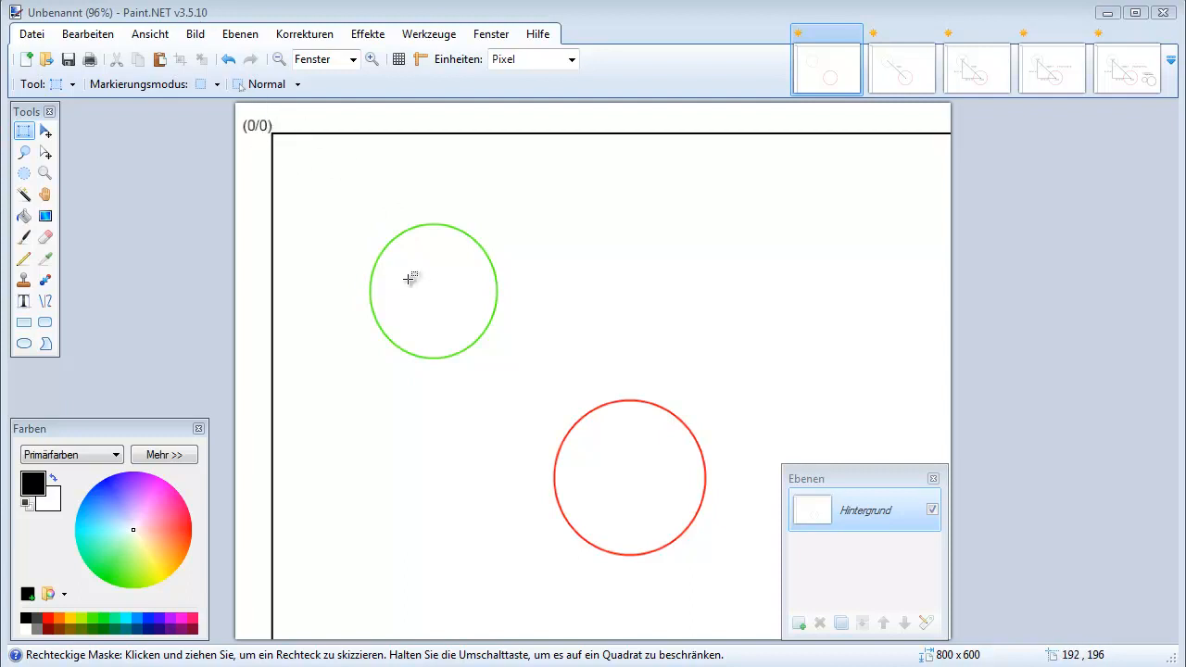
mouse_move(430, 281)
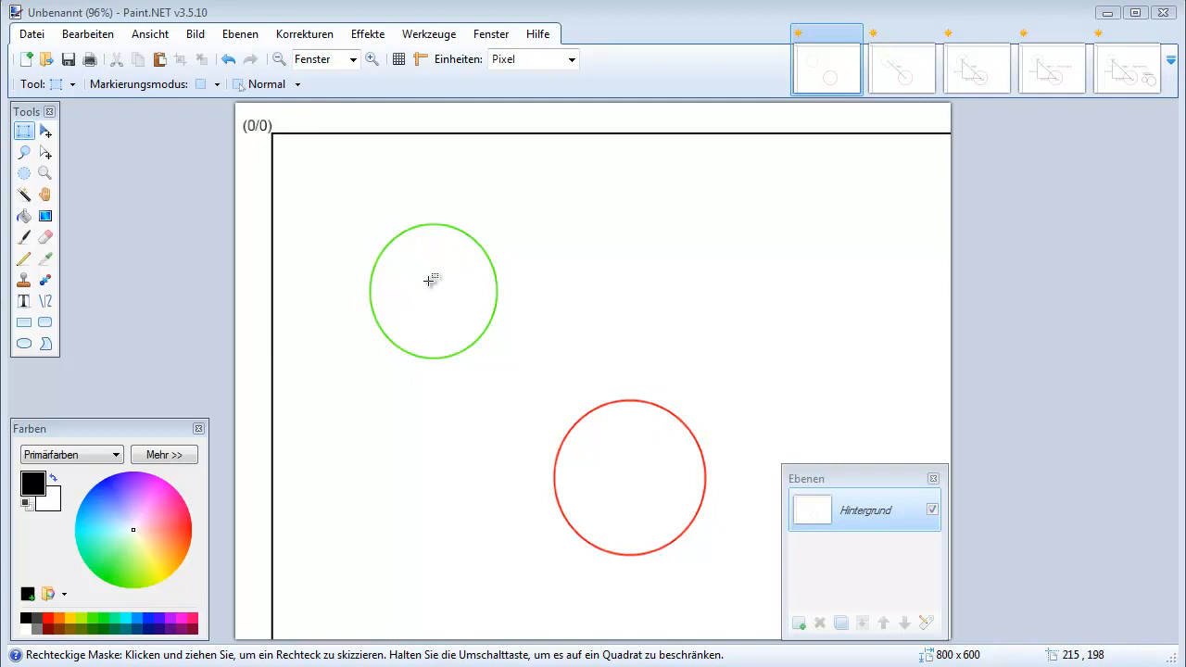
mouse_move(812, 200)
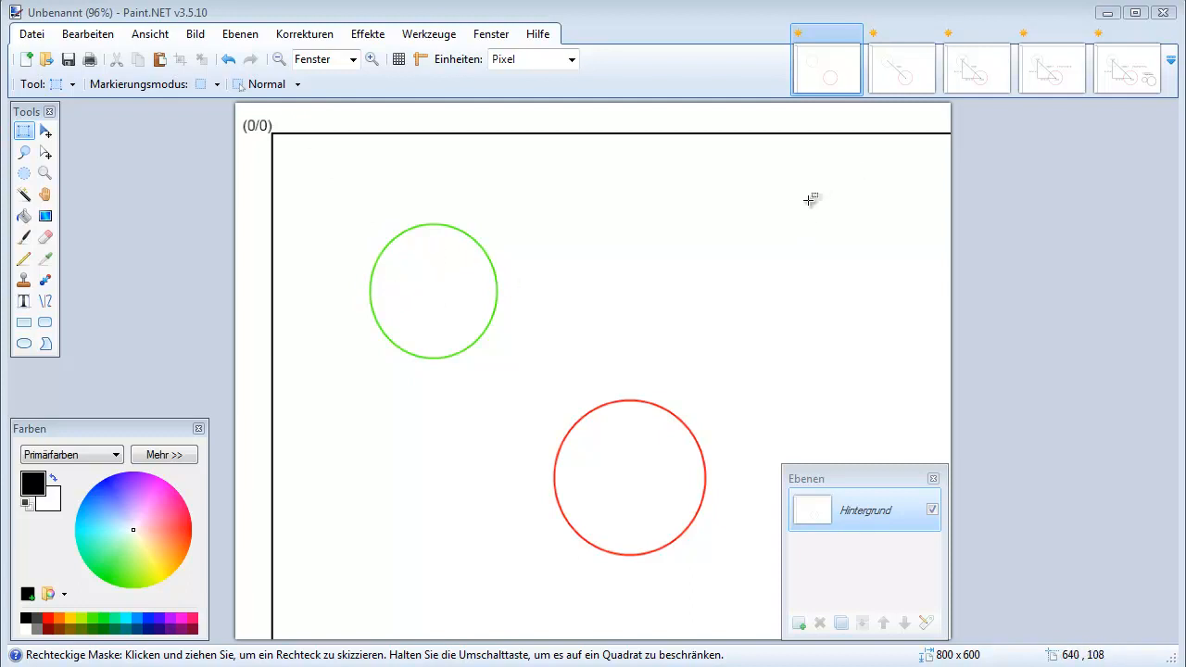
mouse_move(441, 345)
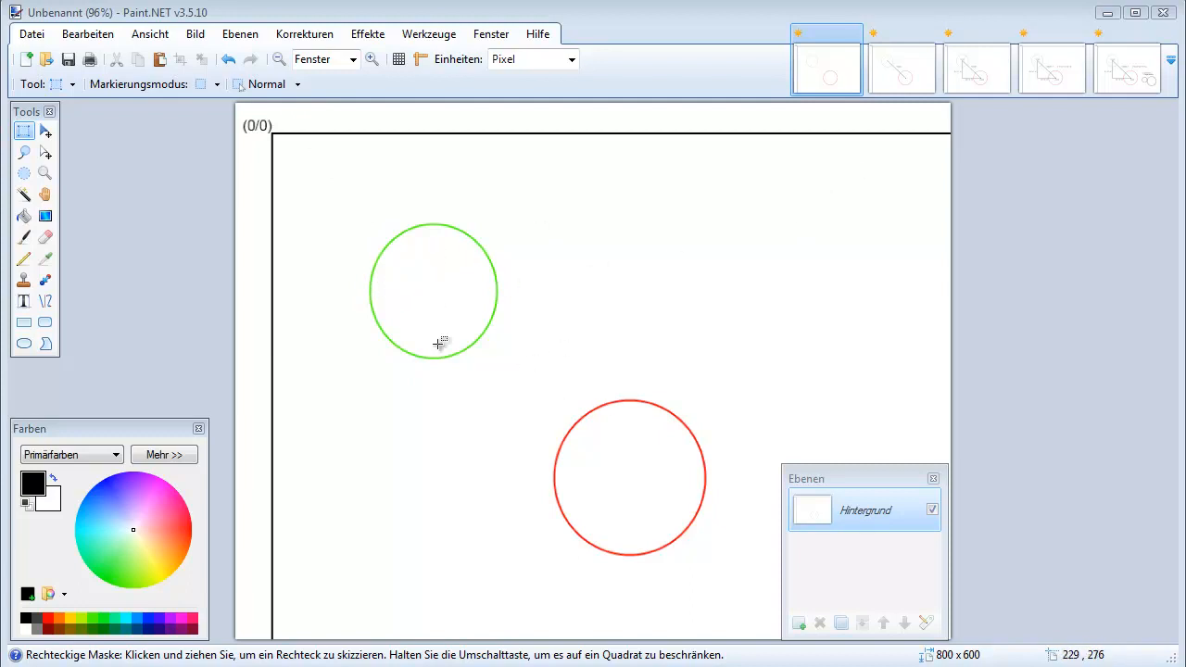
mouse_move(435, 285)
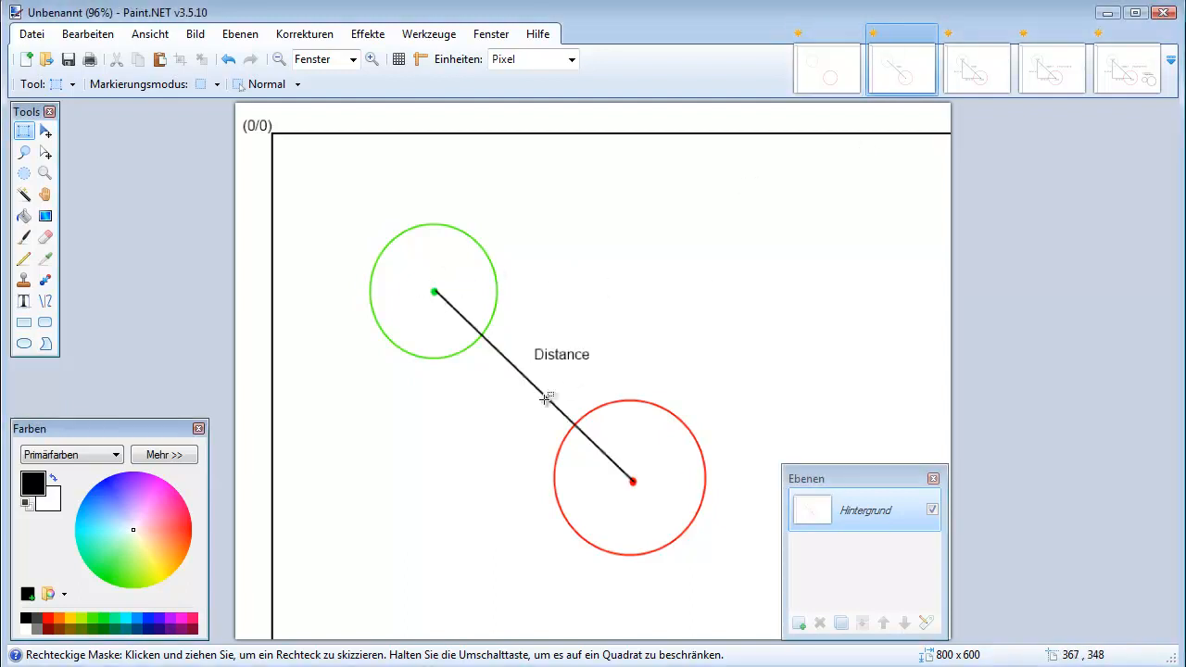
mouse_move(687, 414)
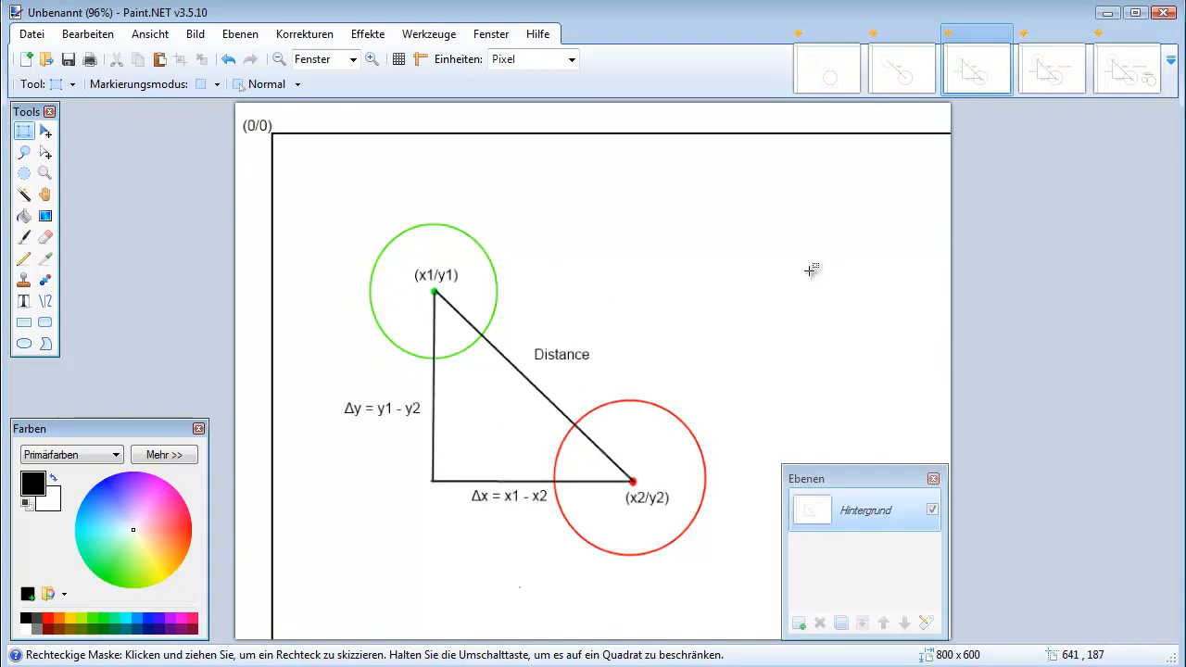
mouse_move(759, 430)
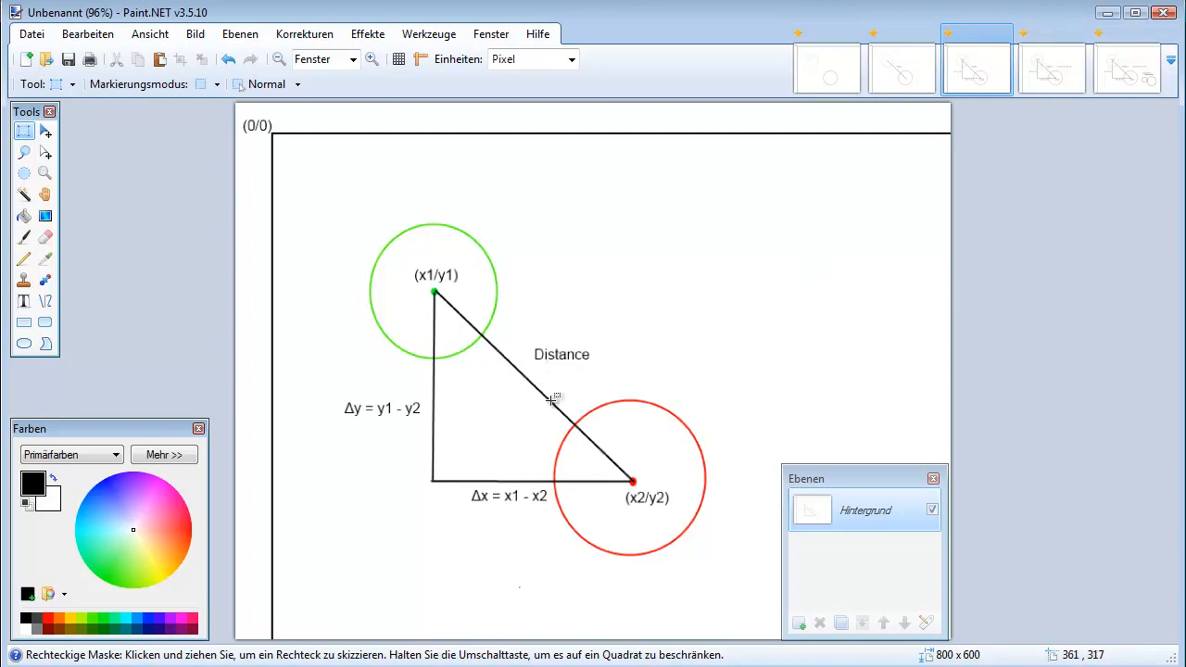
mouse_move(479, 508)
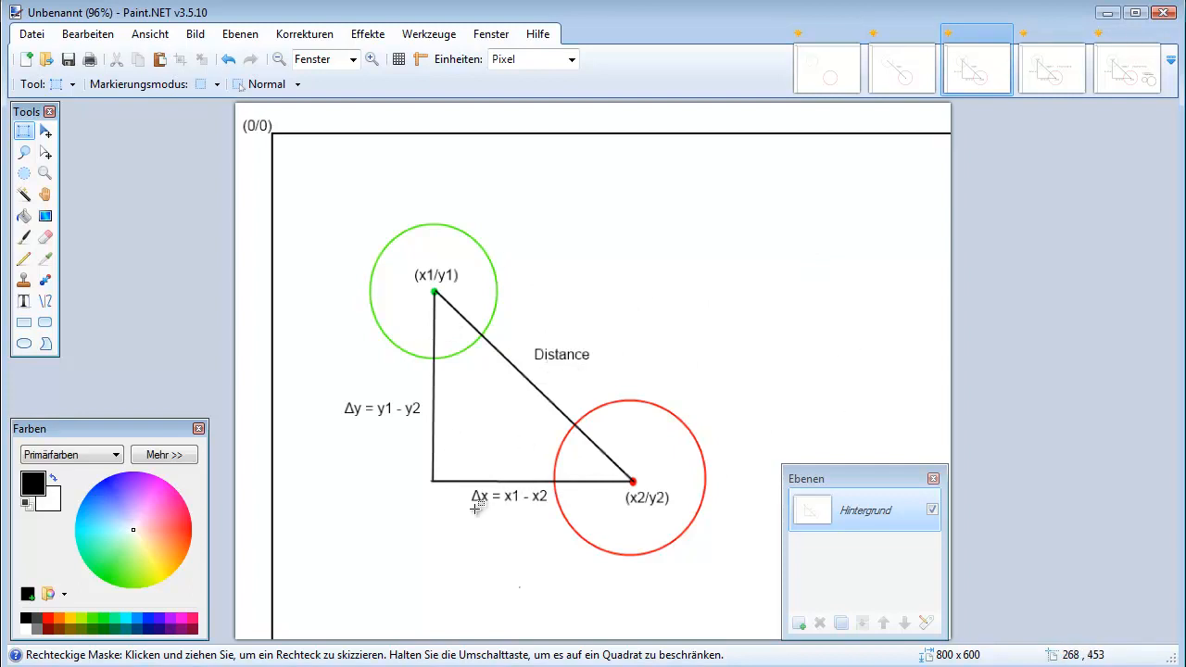
mouse_move(435, 489)
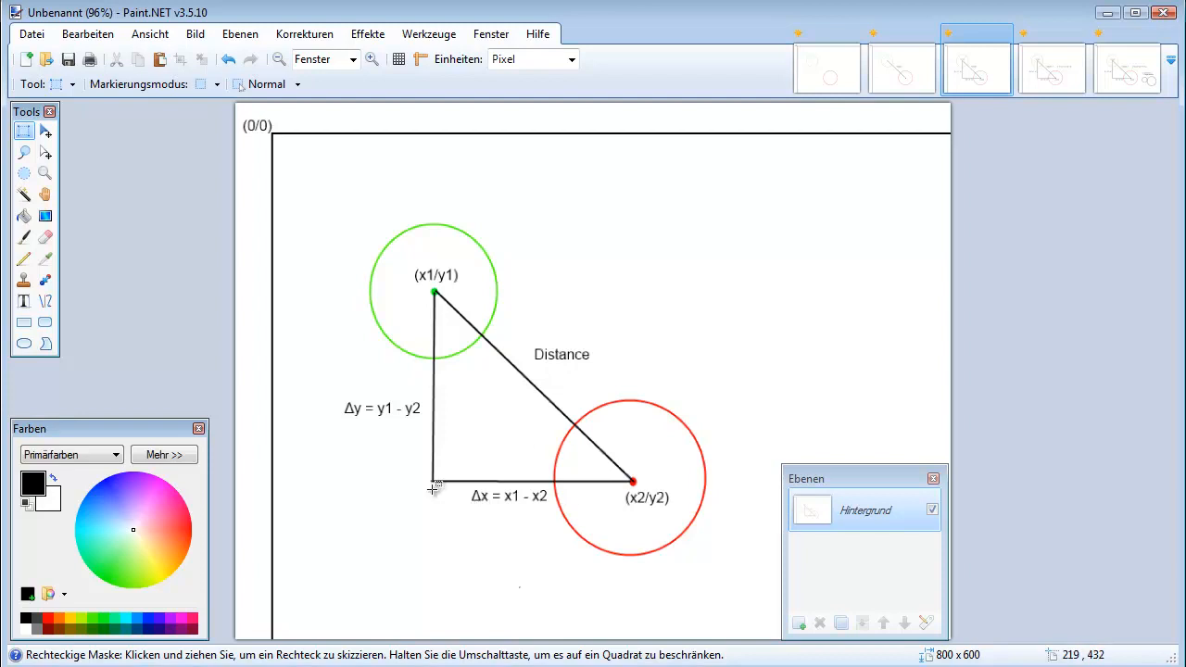
mouse_move(586, 485)
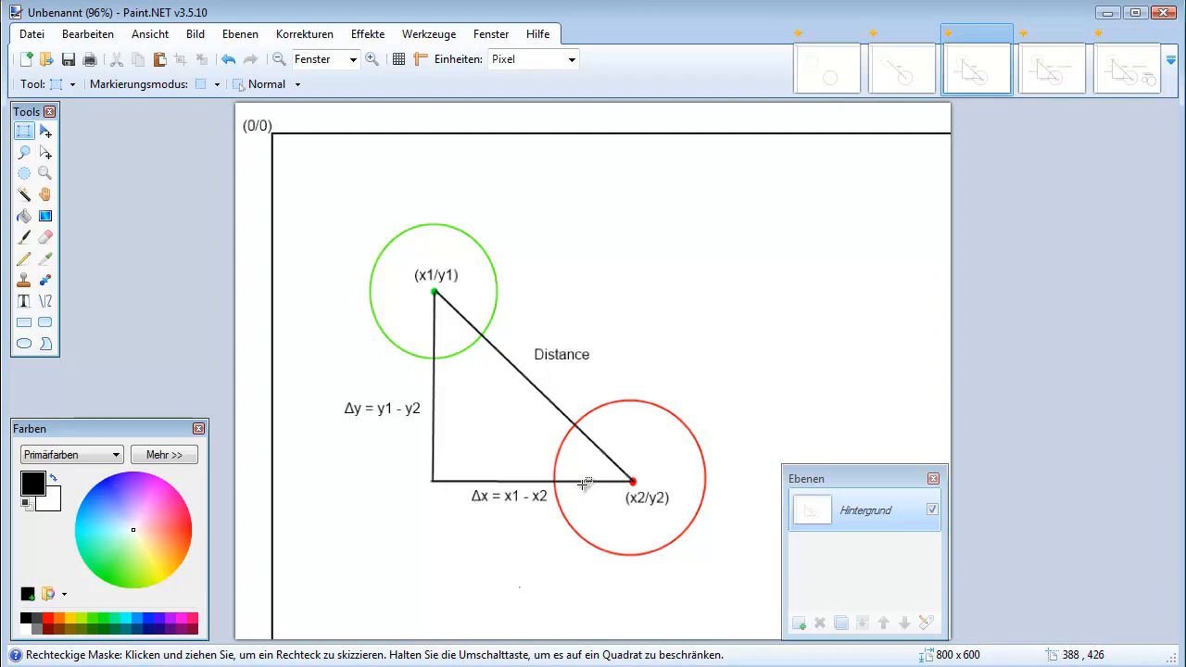
mouse_move(441, 311)
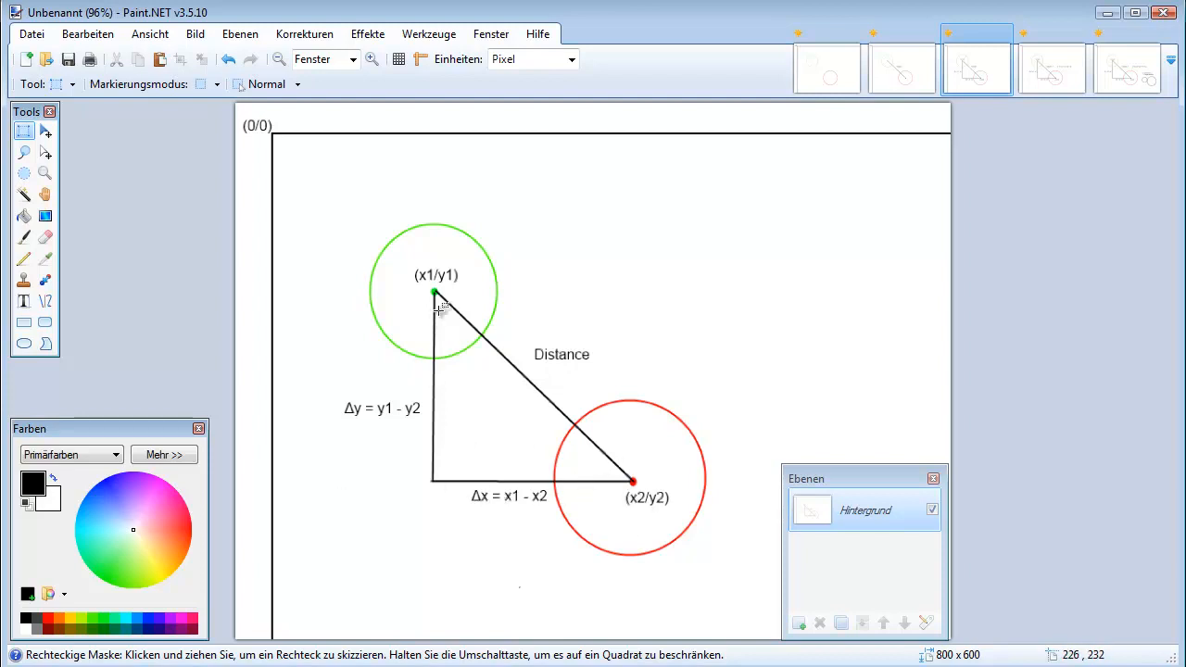
mouse_move(422, 438)
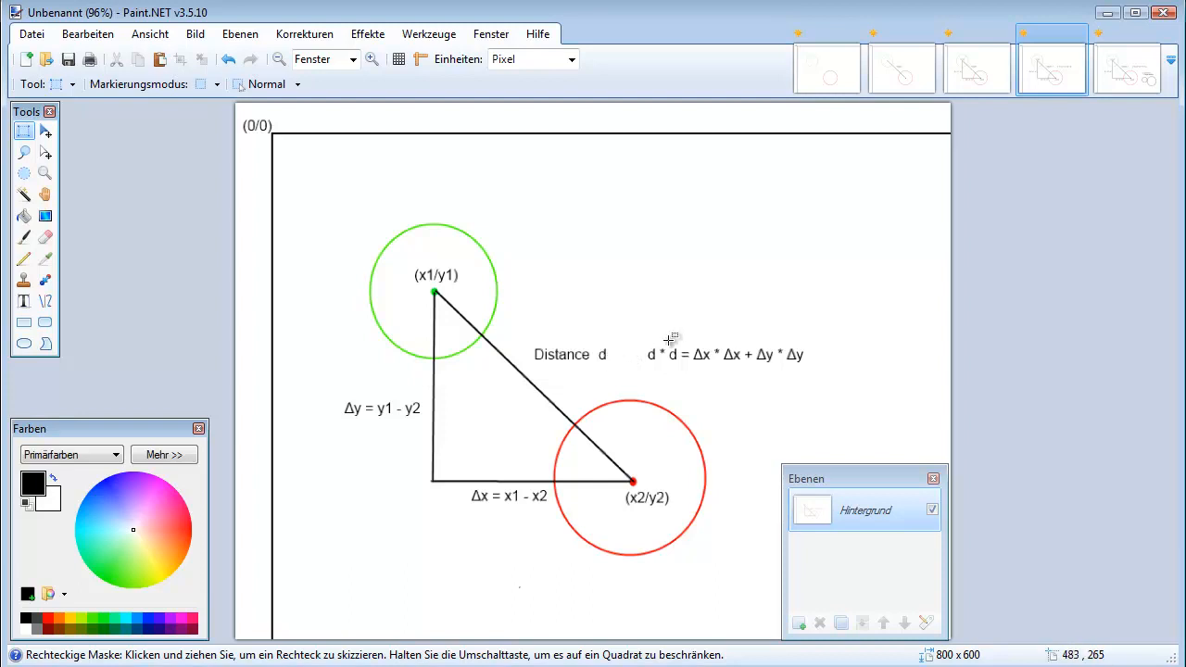
mouse_move(669, 375)
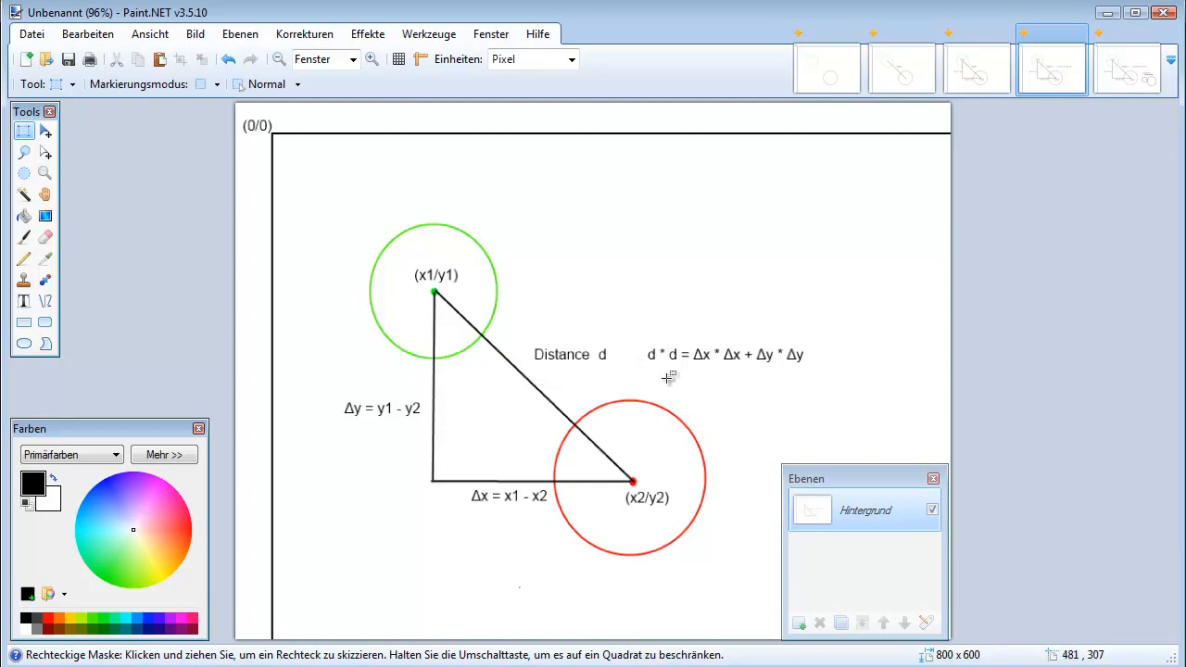
mouse_move(711, 359)
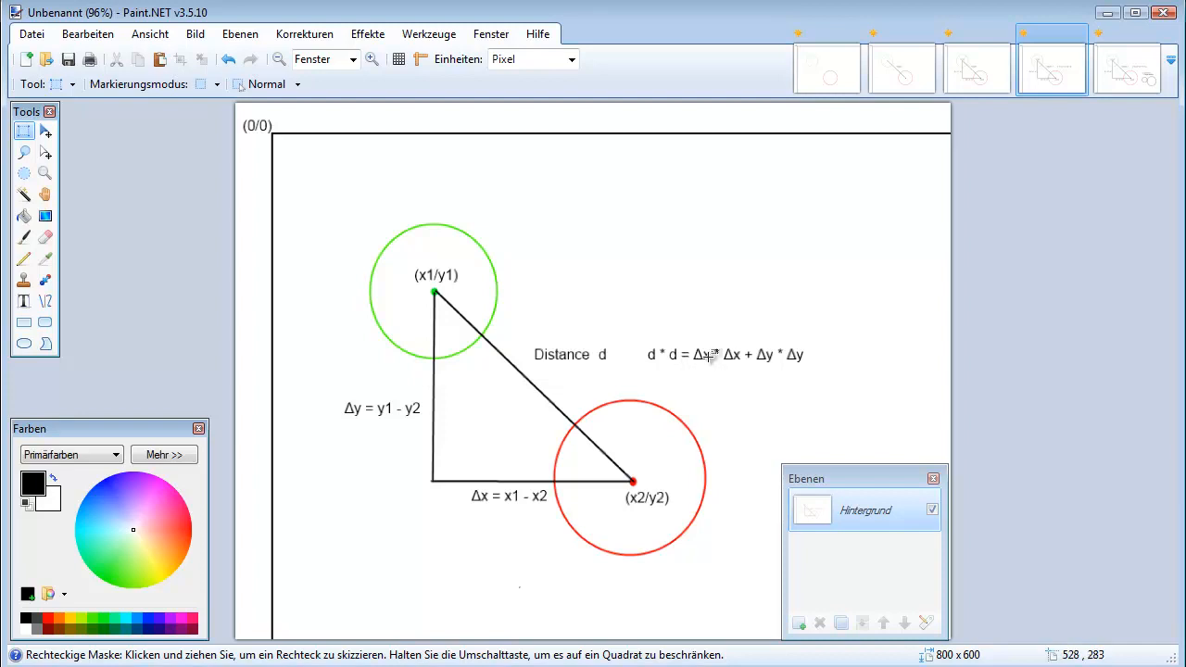
mouse_move(707, 335)
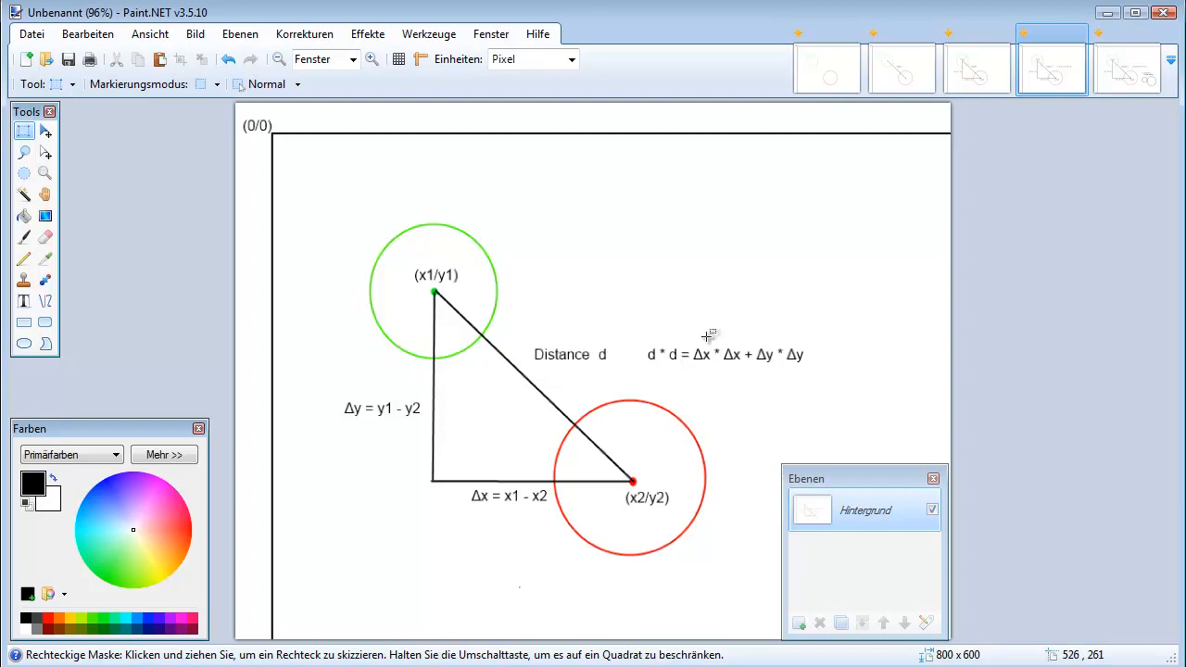
mouse_move(778, 324)
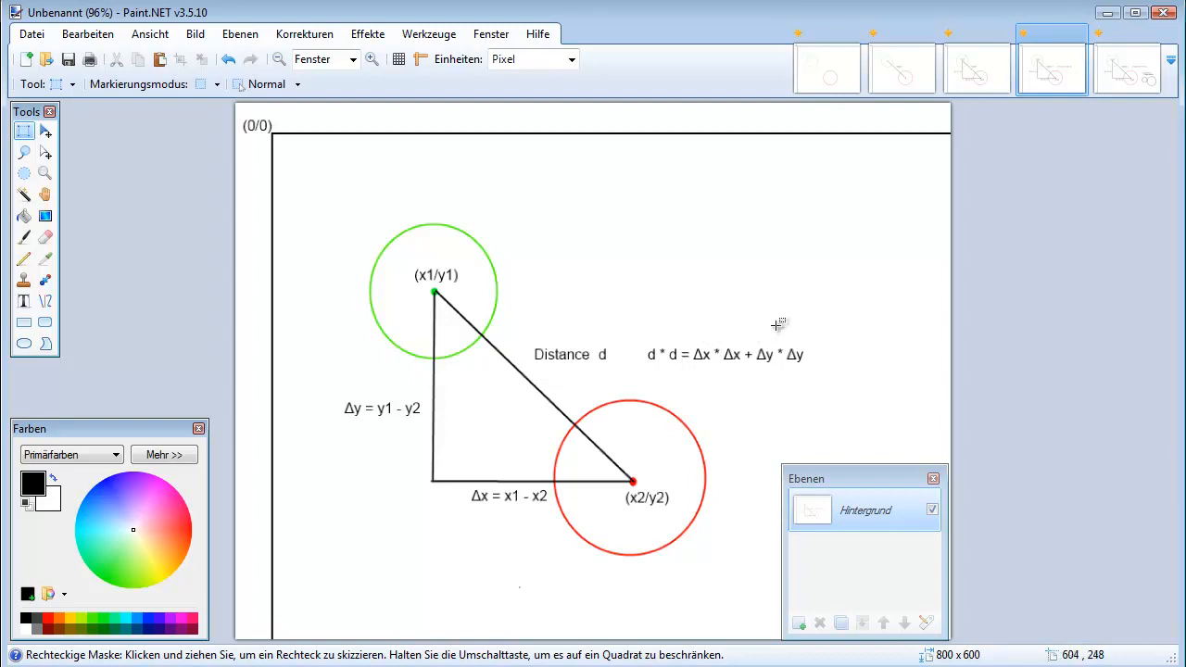
mouse_move(869, 266)
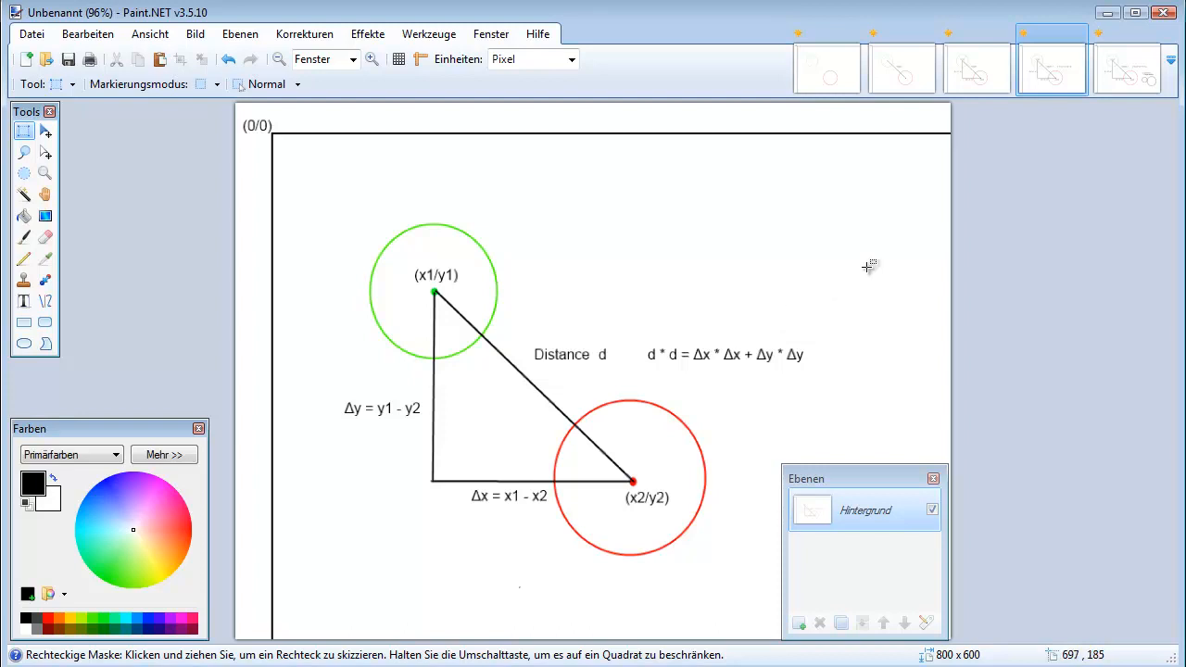
mouse_move(782, 404)
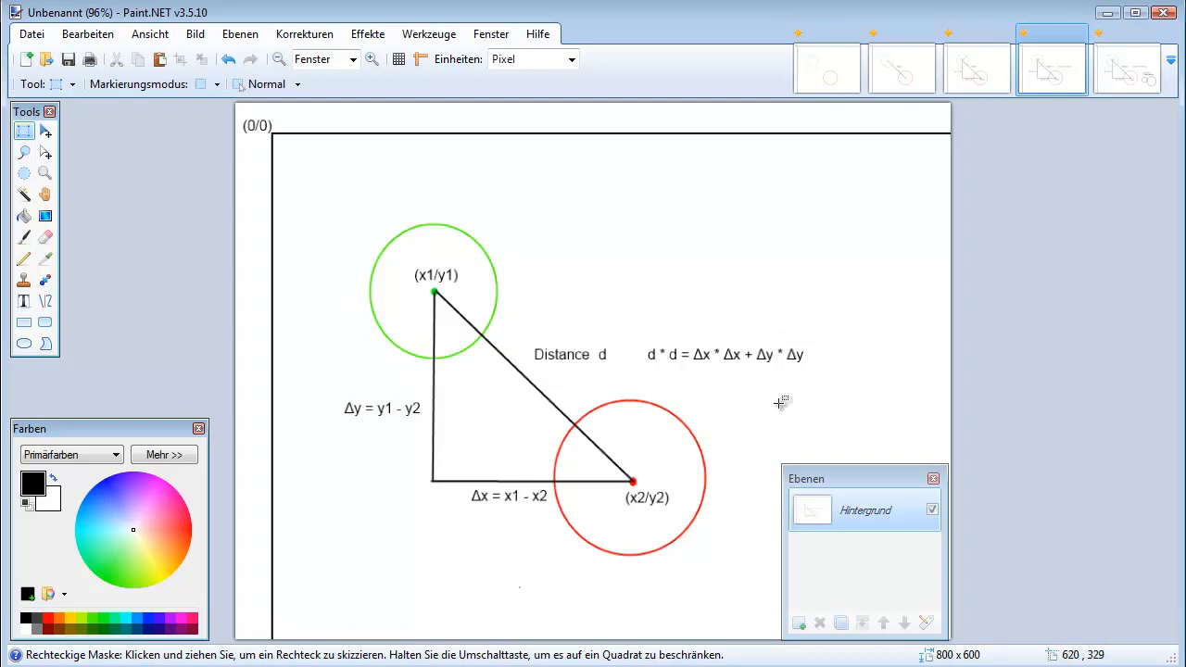
mouse_move(556, 246)
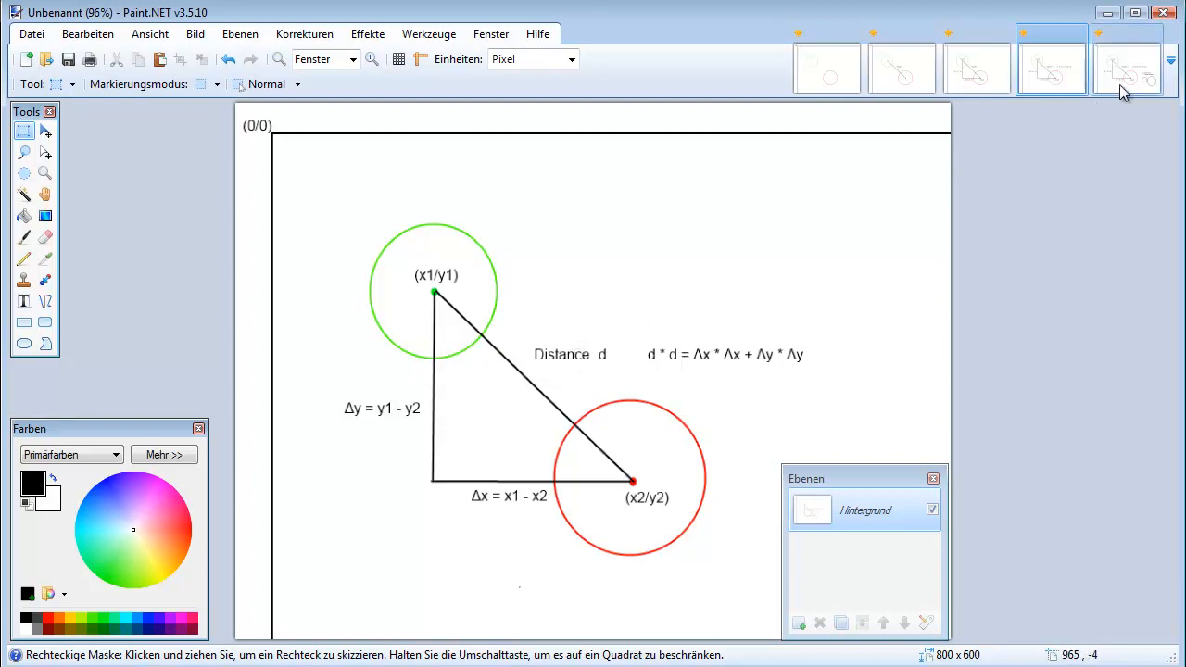
Show the fifth sketch with the (r1+r2)*(r1+r2) target distance formula.
left_click(1126, 70)
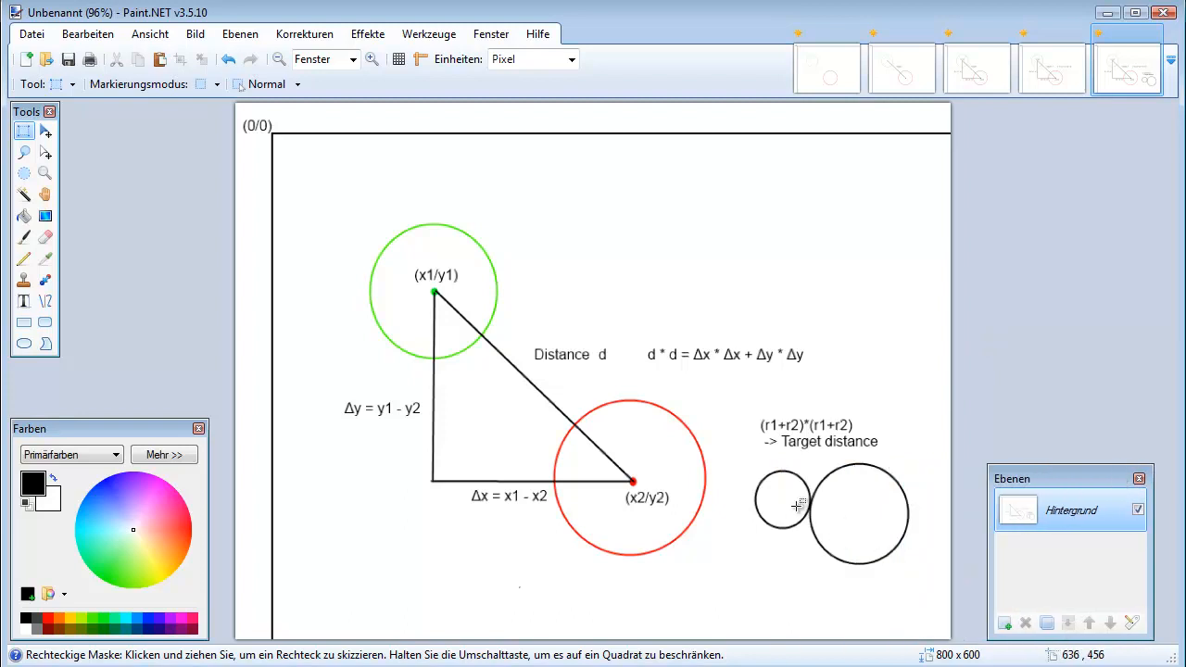
mouse_move(822, 508)
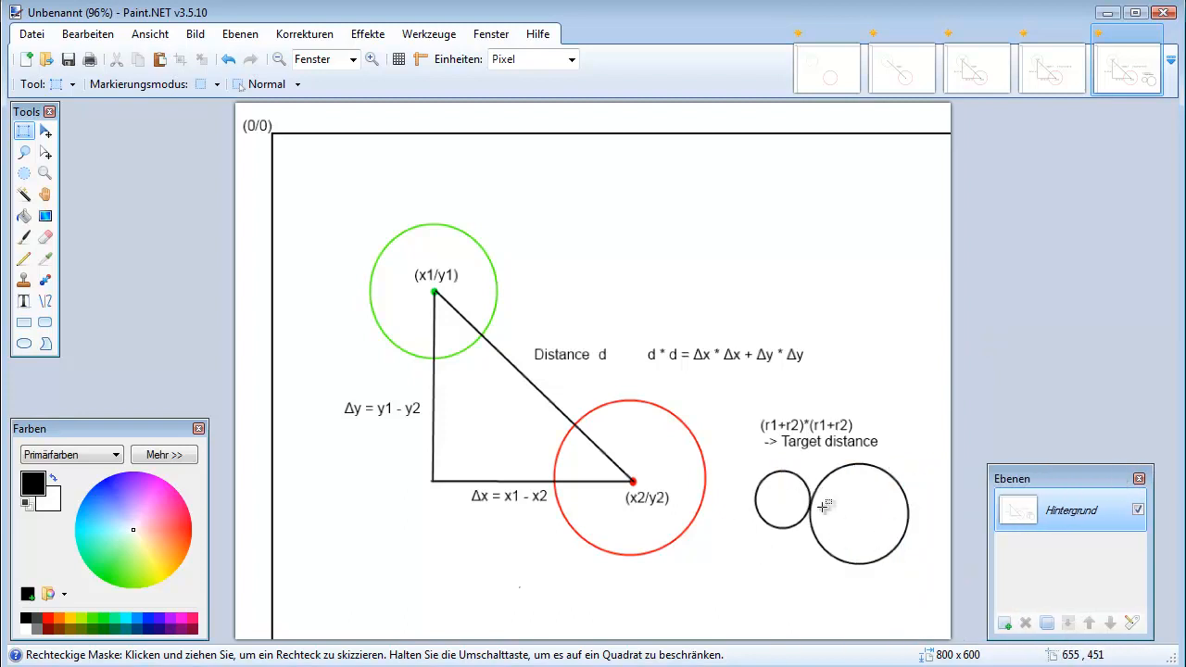
mouse_move(852, 483)
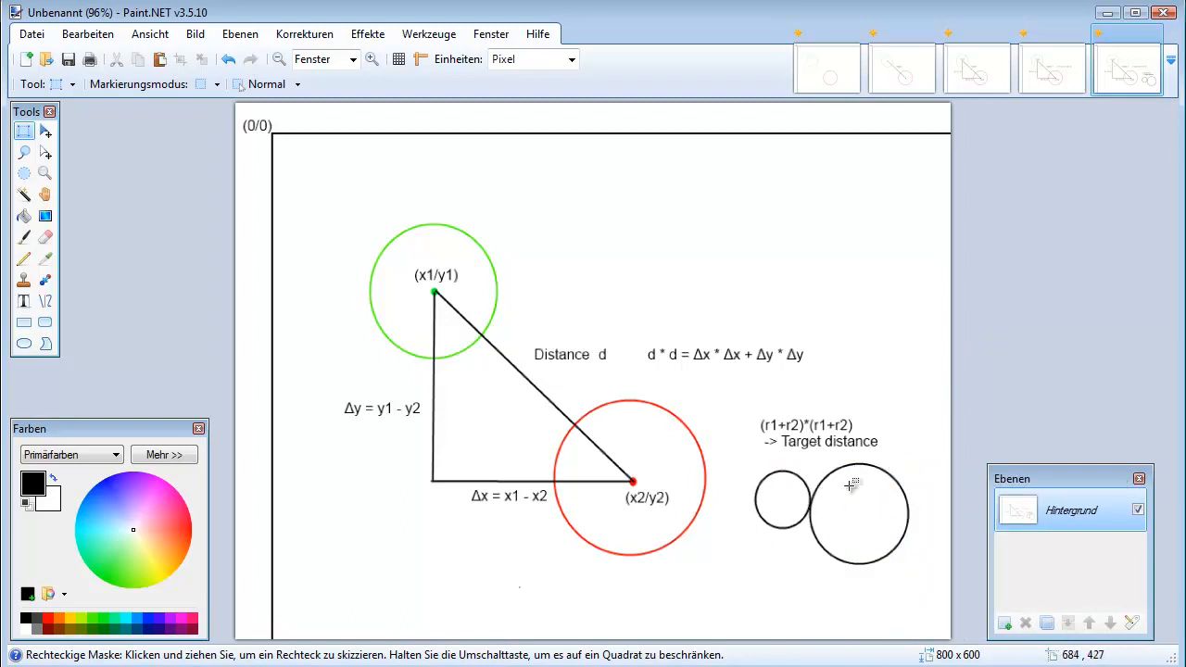
mouse_move(811, 500)
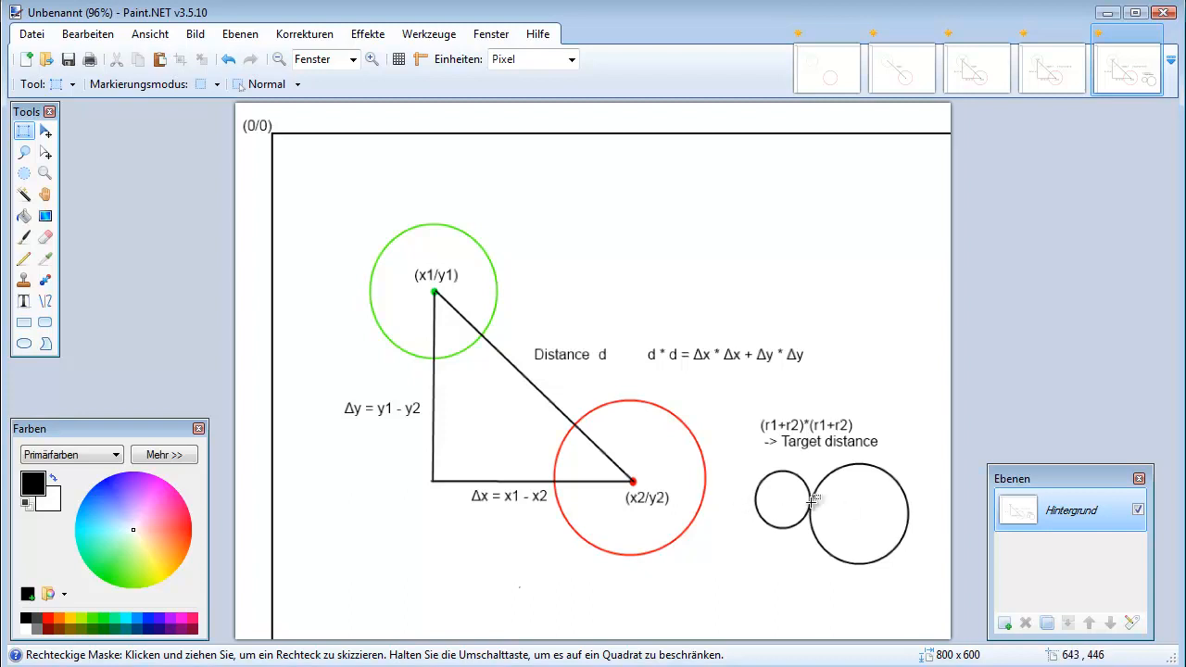
mouse_move(793, 501)
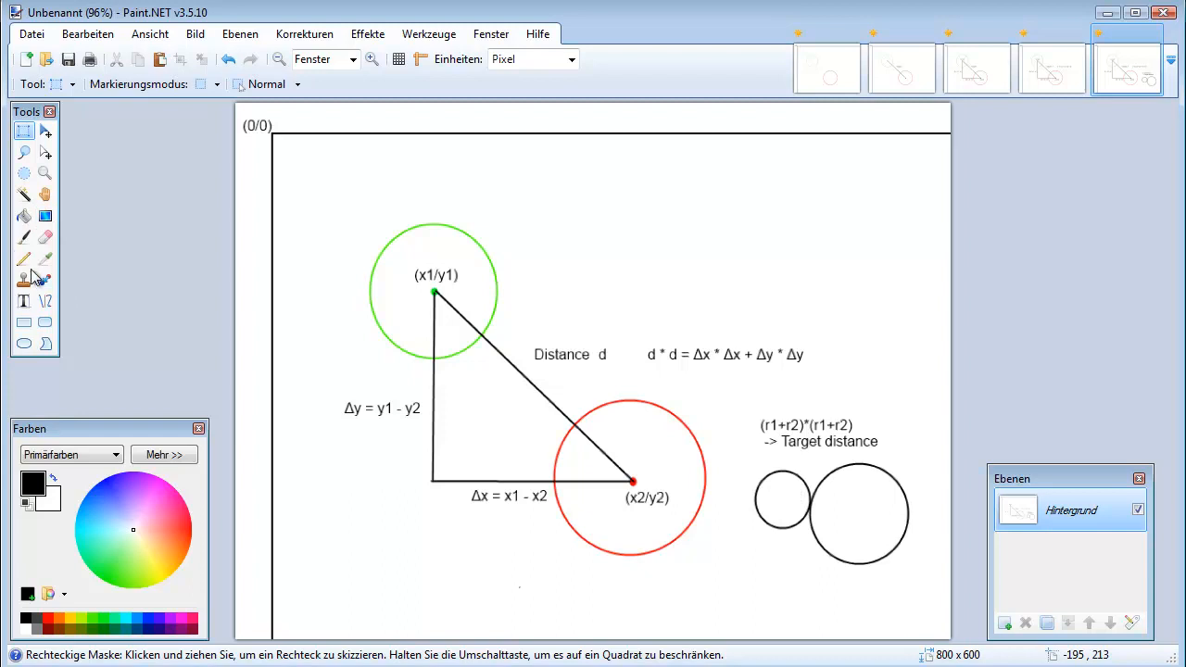
Draw a straight line joining the centres of the two touching circles.
left_click(22, 259)
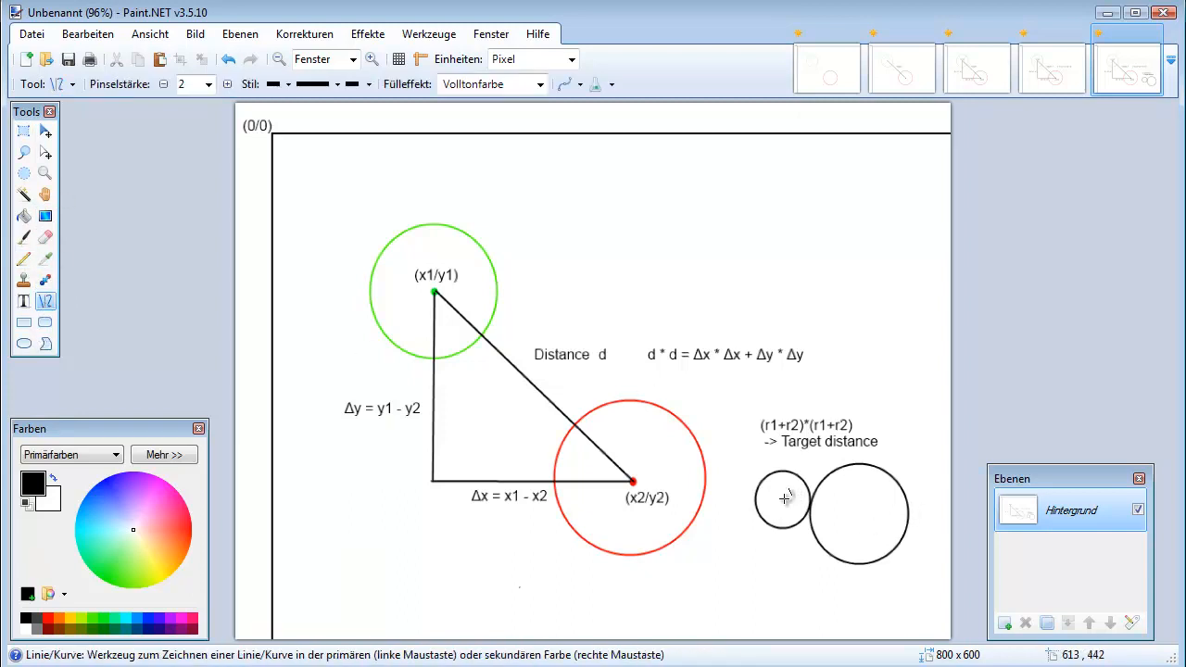
left_click_drag(781, 498, 833, 511)
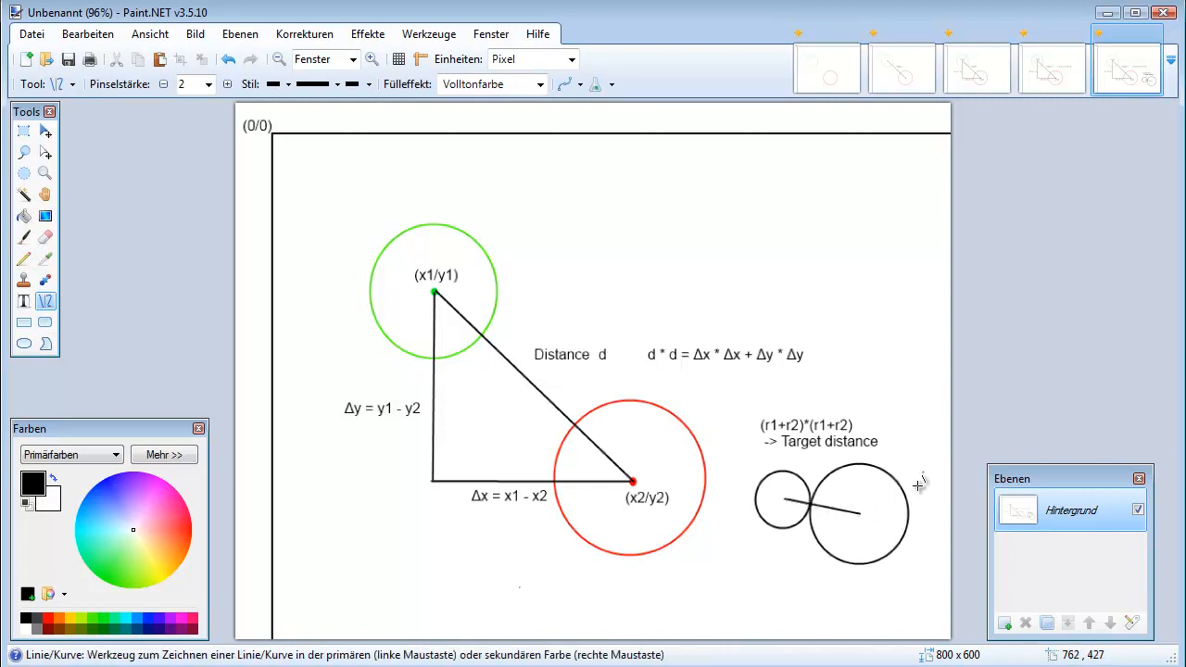
mouse_move(602, 403)
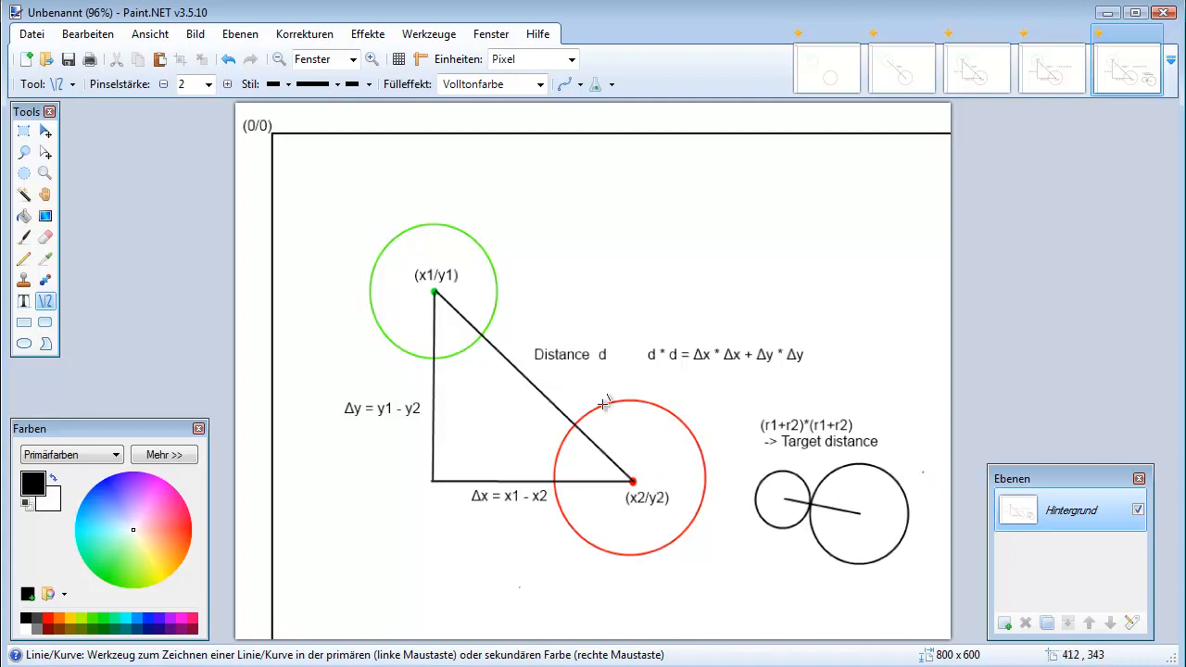
mouse_move(534, 350)
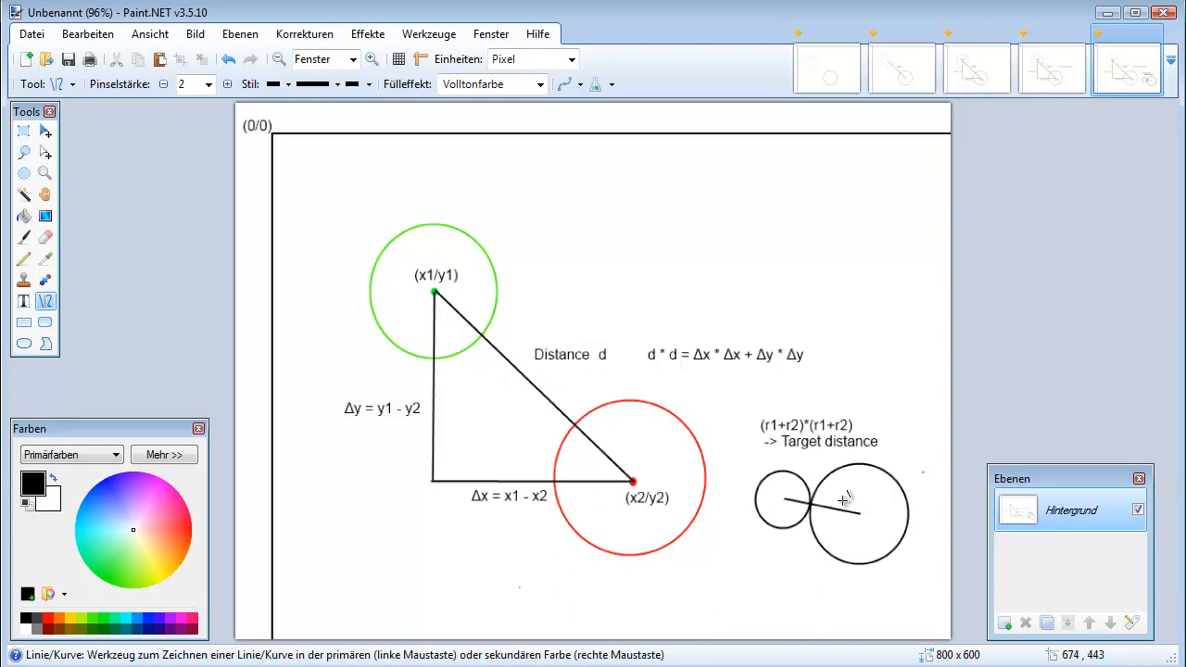
left_click_drag(793, 507, 874, 533)
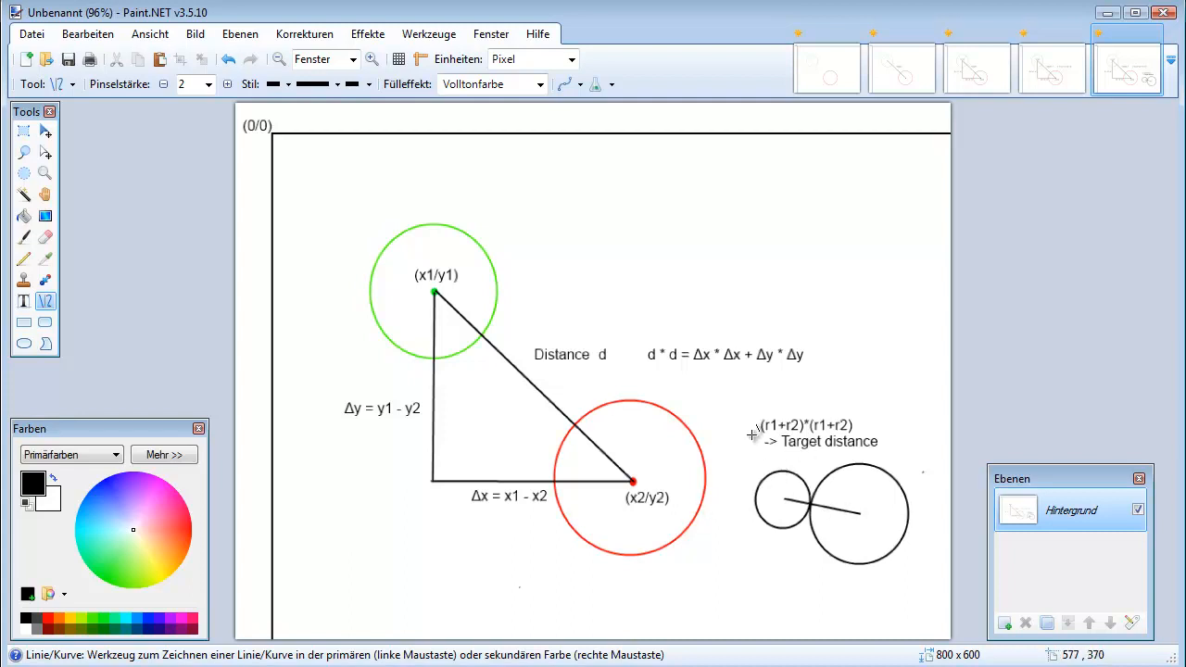
mouse_move(659, 355)
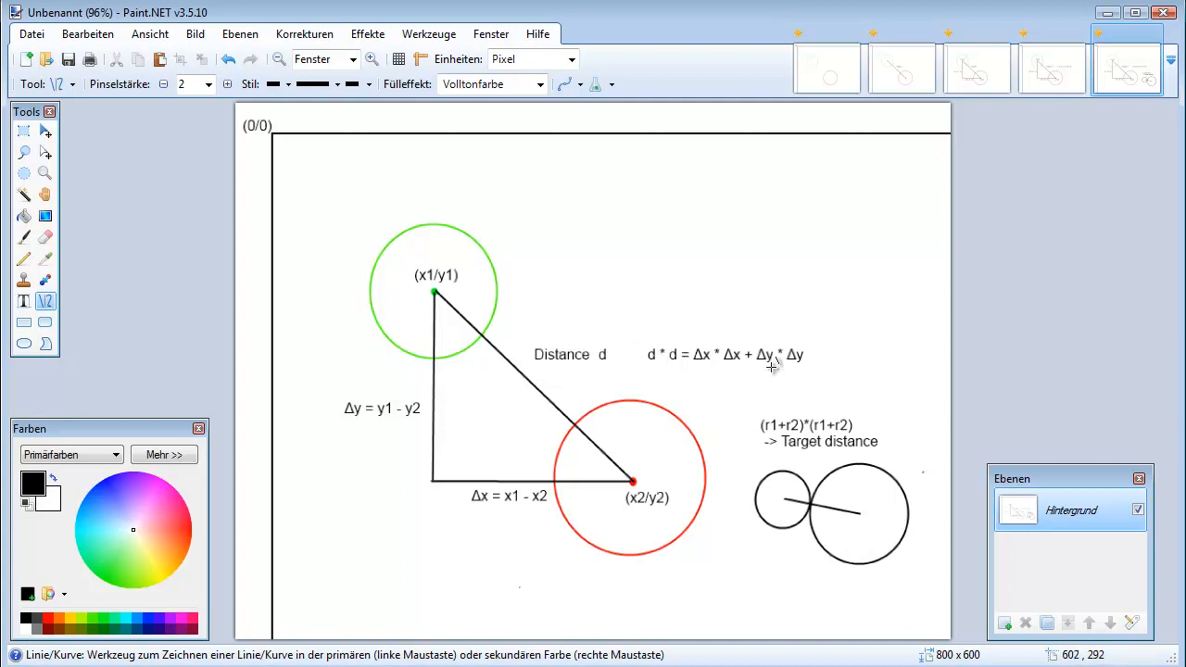
mouse_move(732, 352)
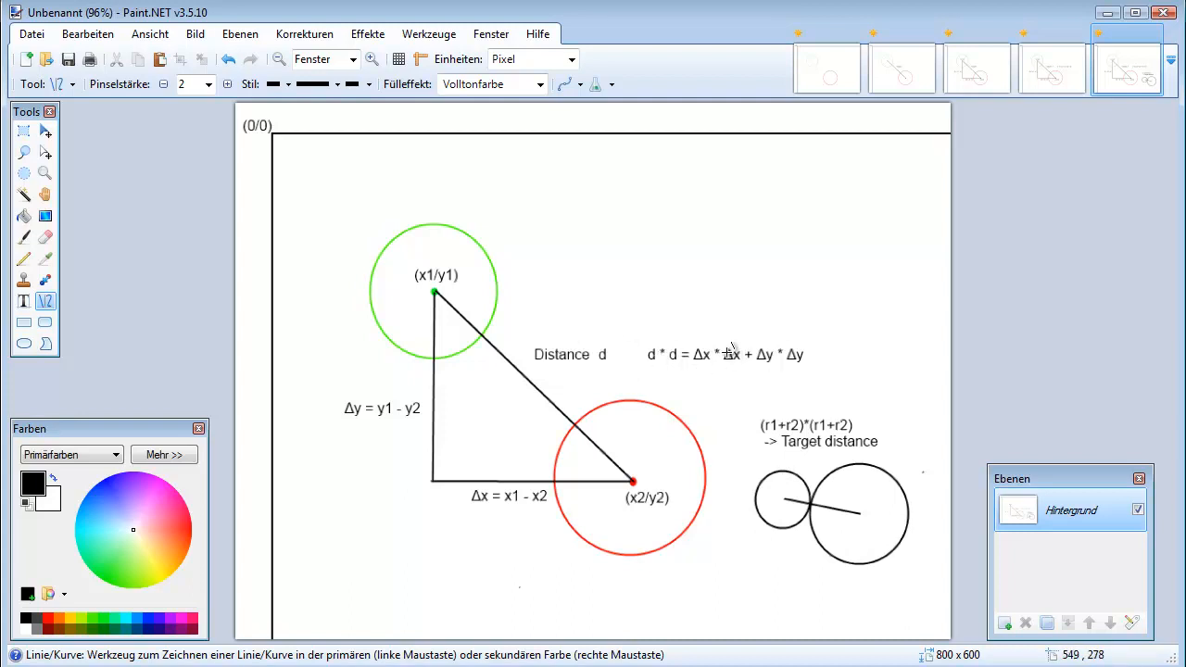
mouse_move(763, 424)
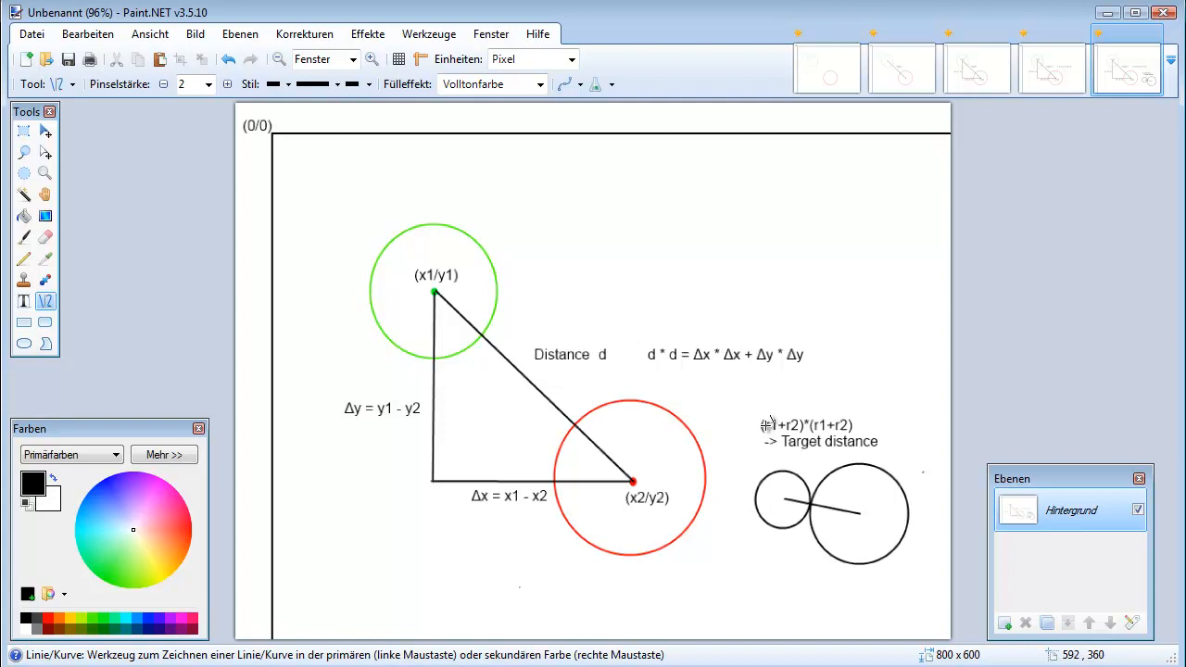
mouse_move(769, 426)
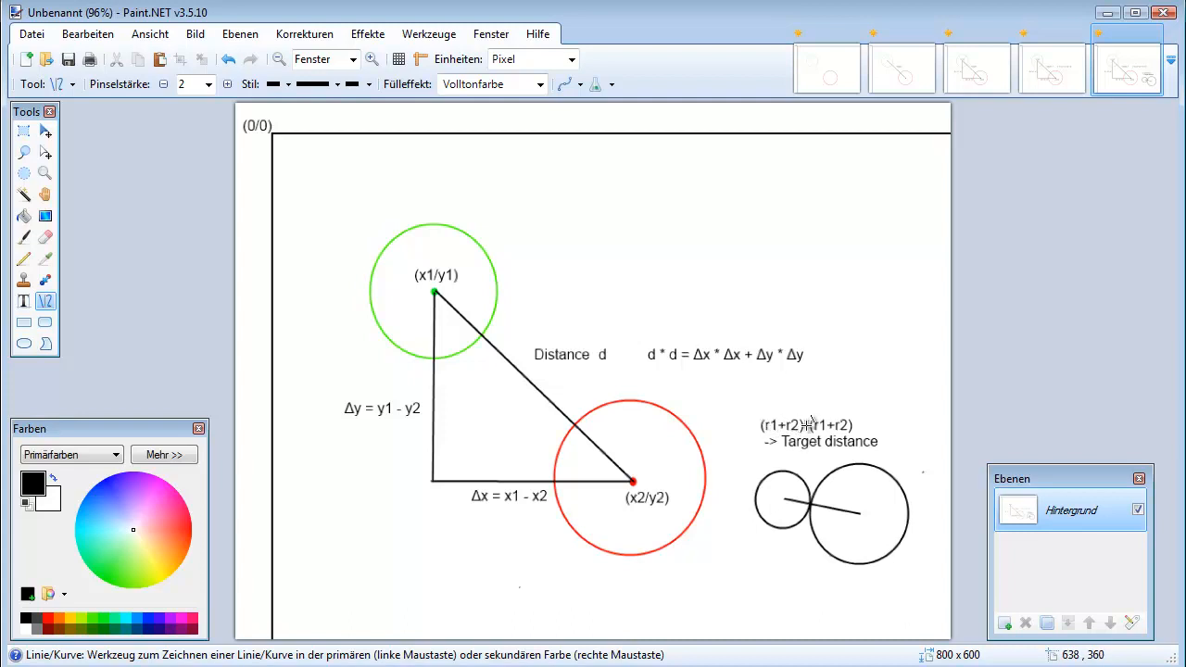
mouse_move(800, 424)
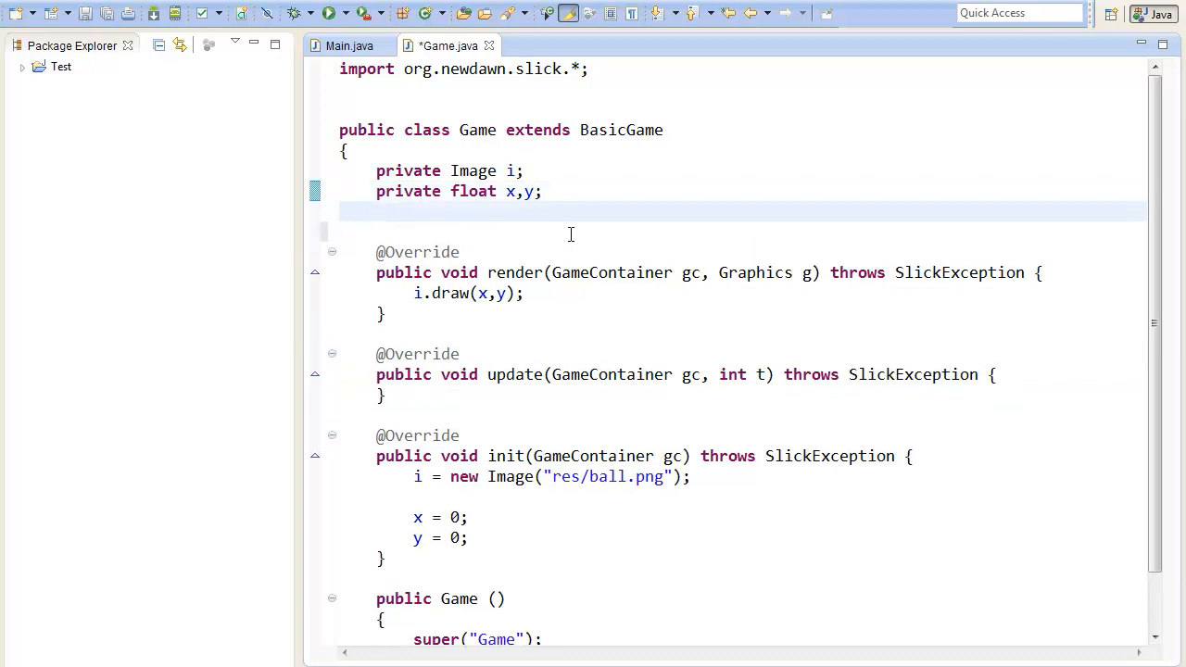
Declare the fields 'private float x2,y2;' in the Game class.
type("private")
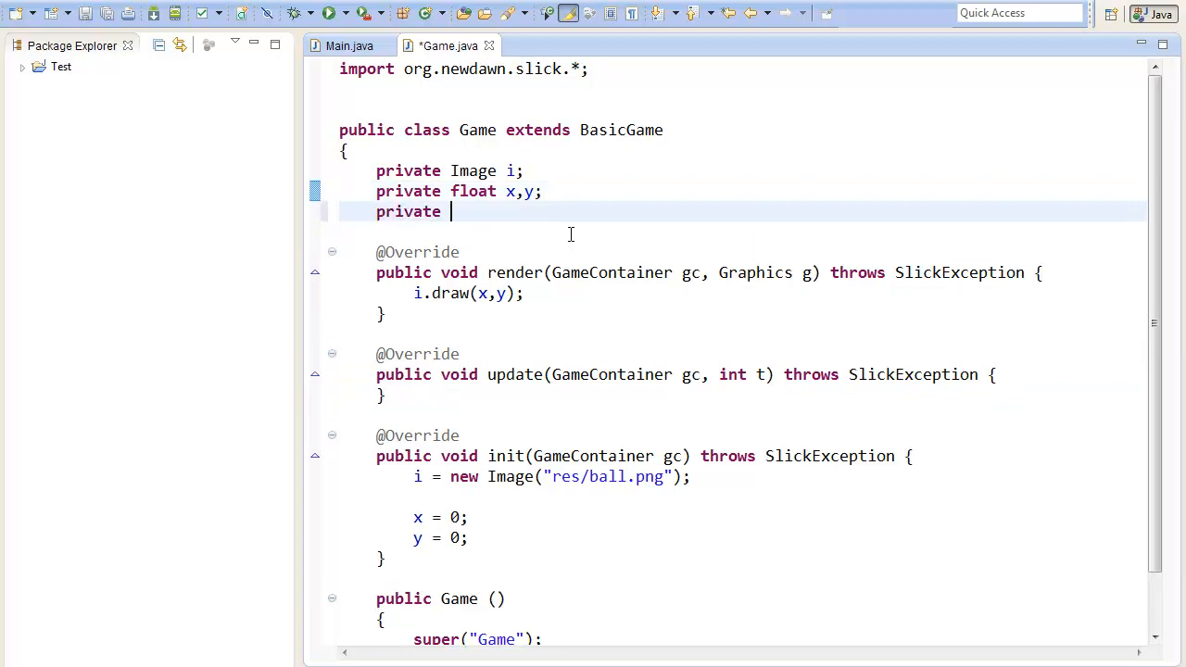
type("float x2")
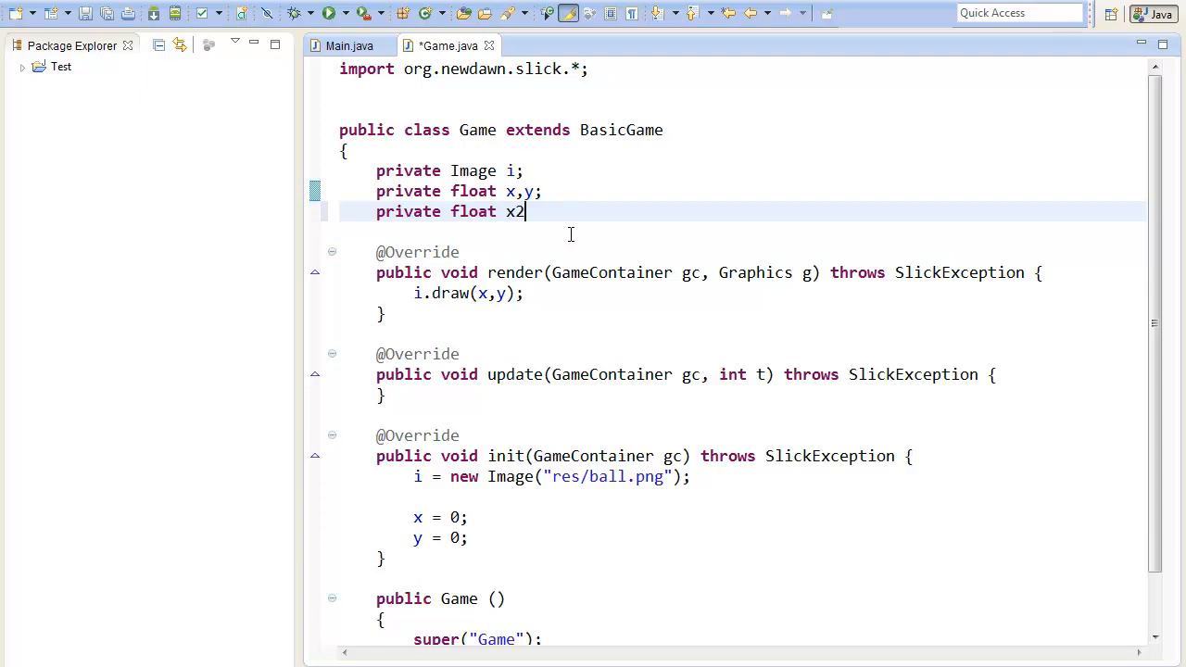
type(",y2;")
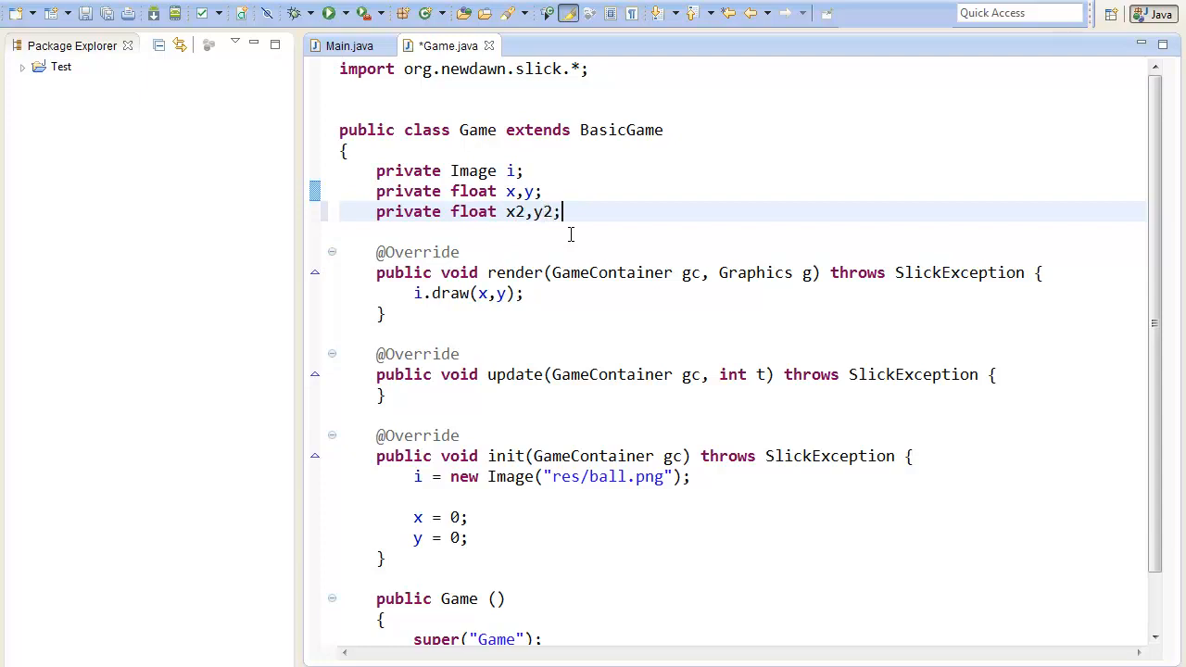
Set x2 = 100 and y2 = 100 in init().
scroll("down", 3)
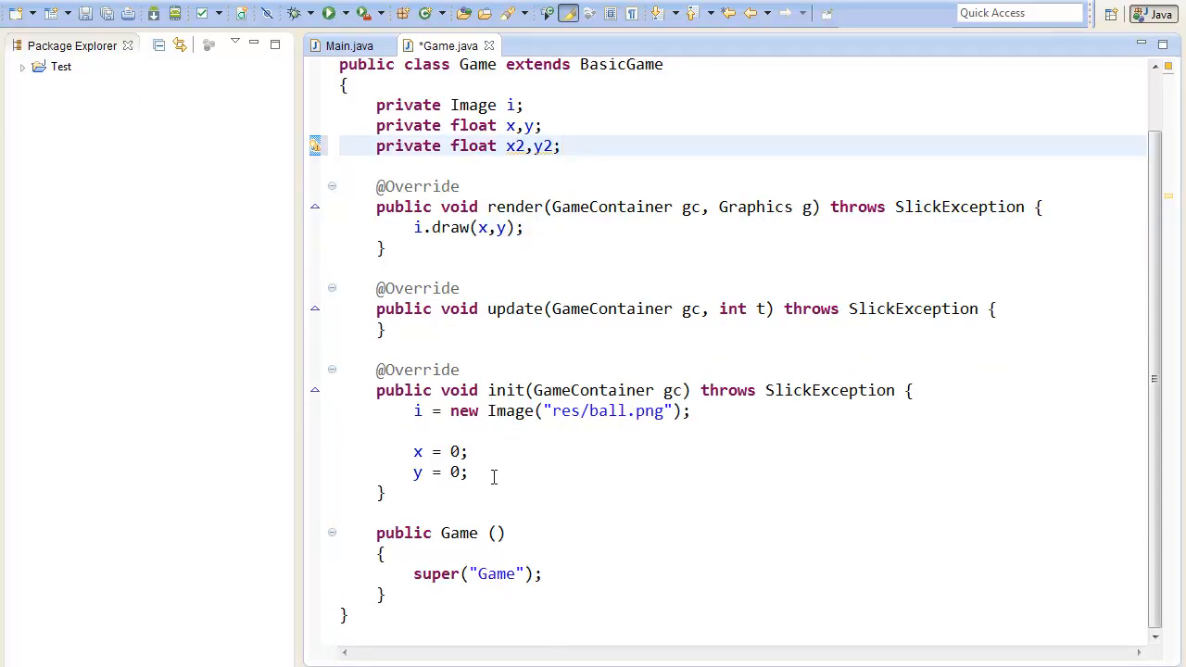
type("x")
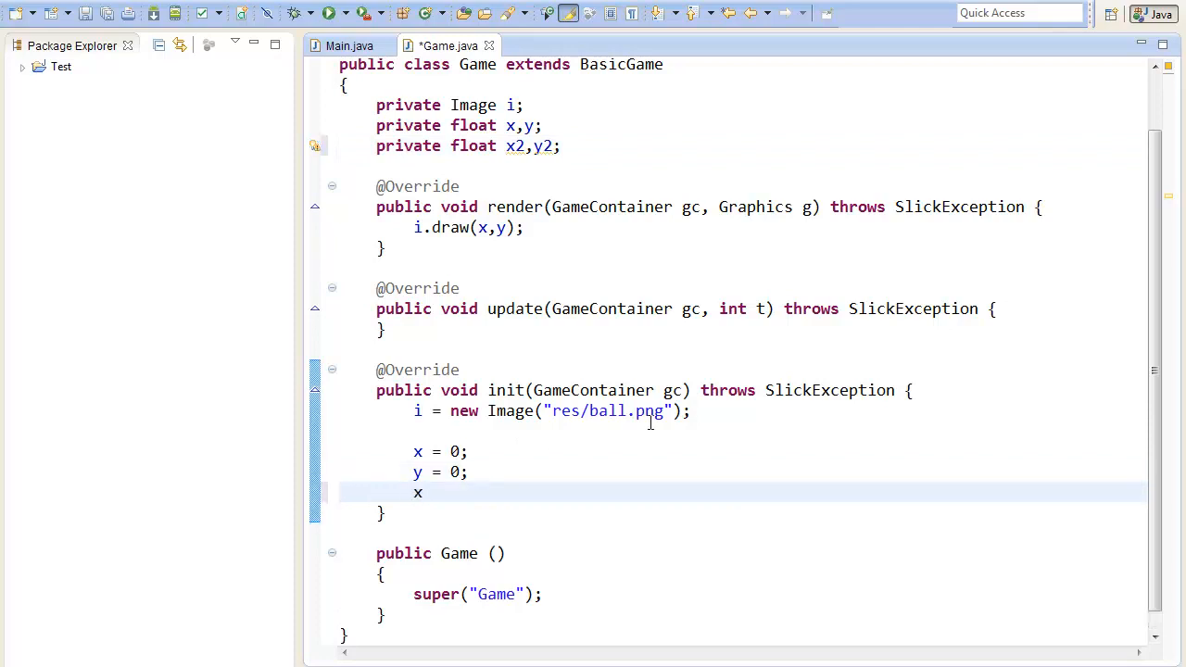
type("2 =")
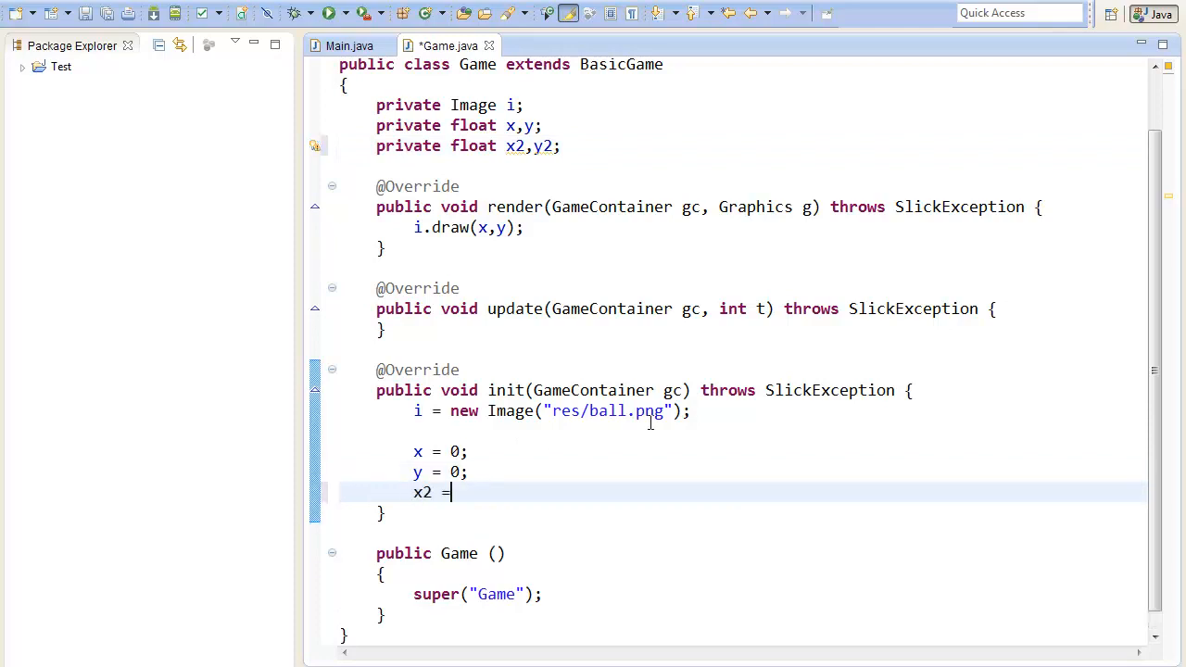
type("100;")
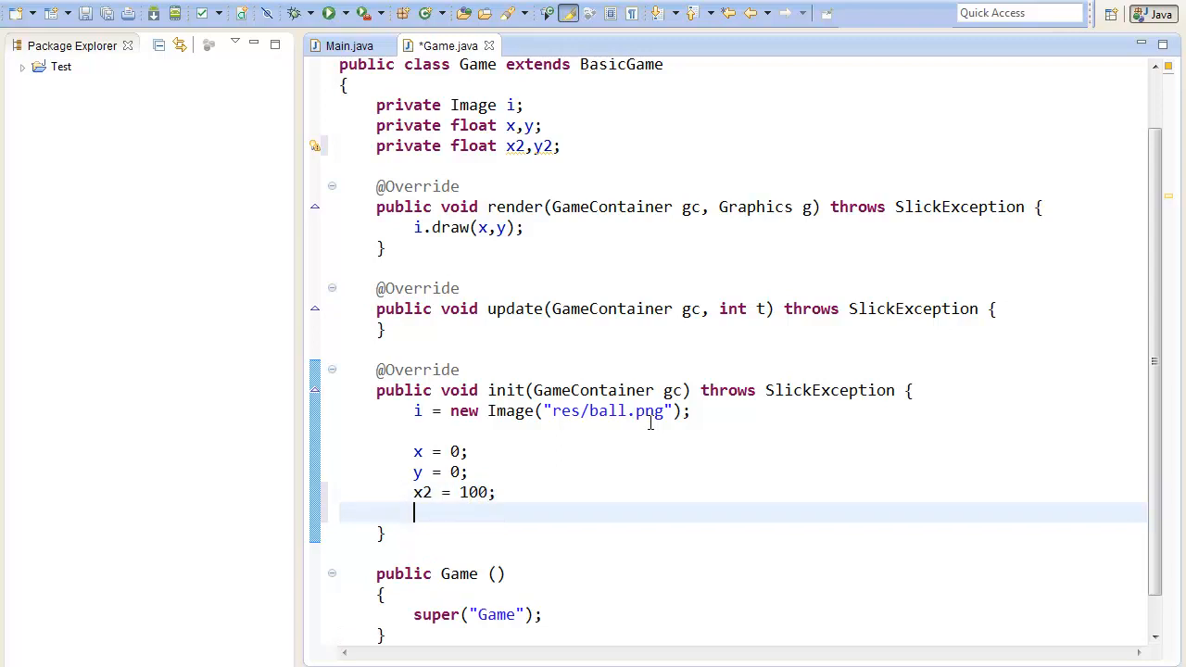
type("x")
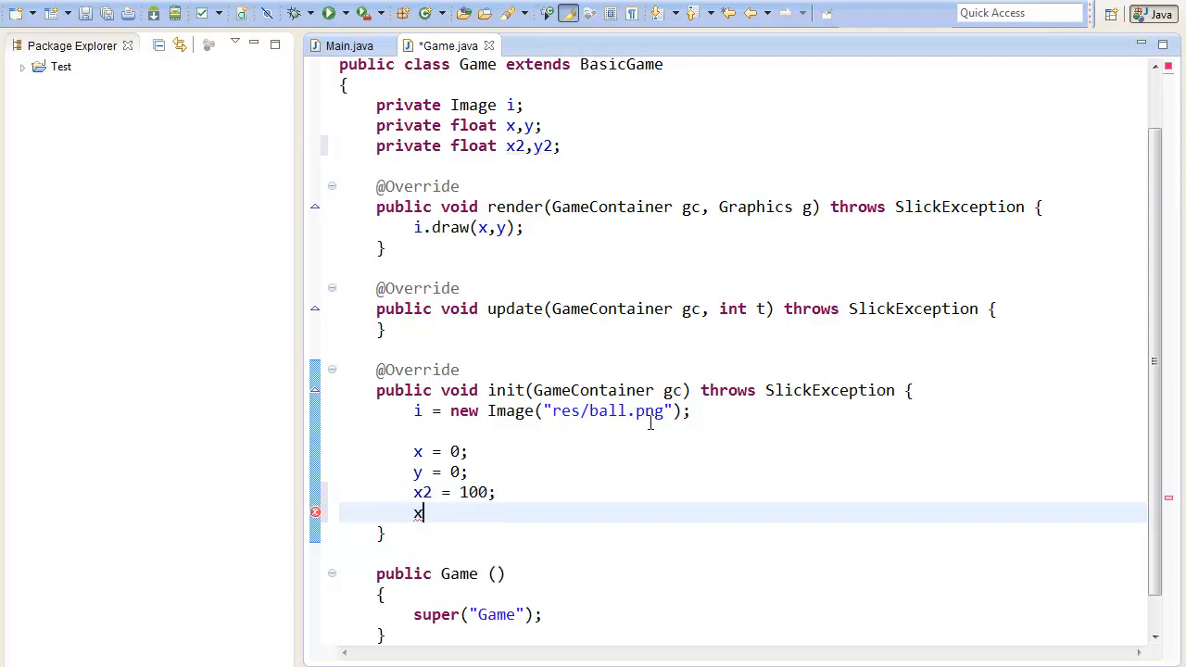
type("y2")
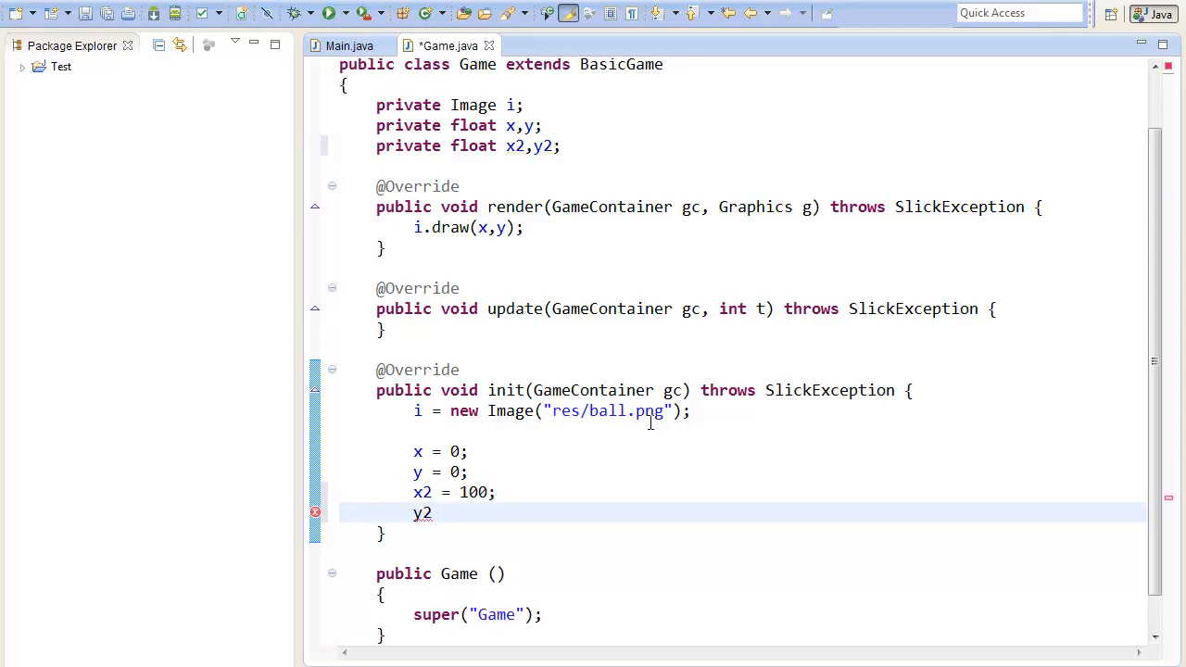
type("= 100;")
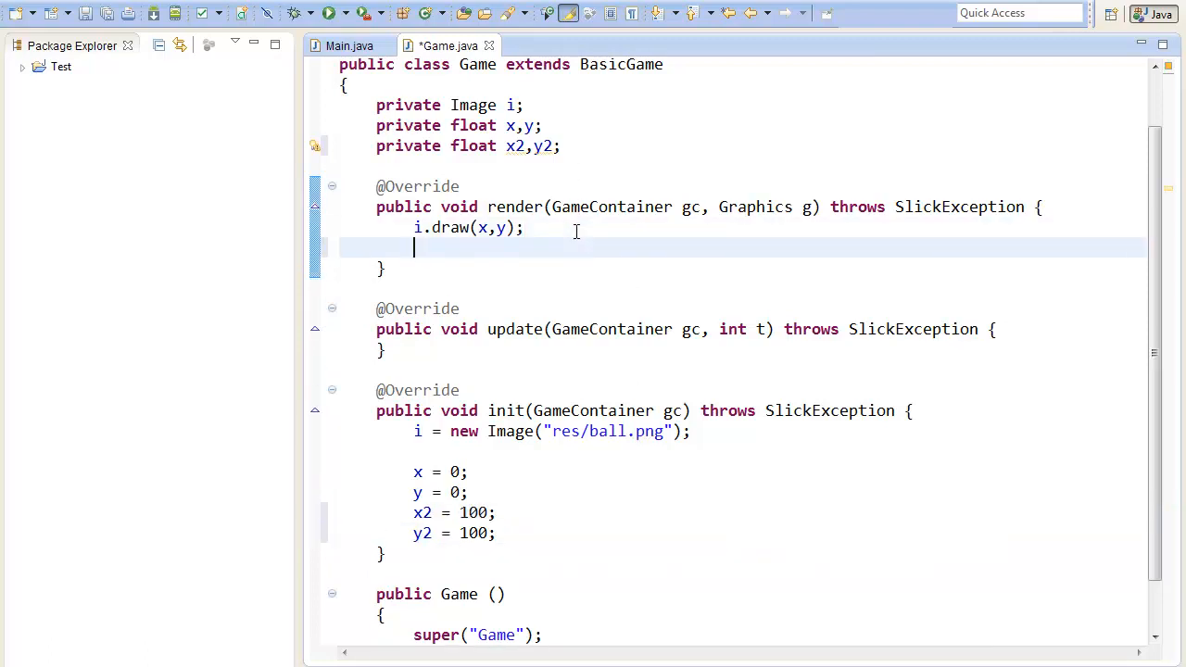
Draw the image a second time at x2,y2 in render().
type("i.")
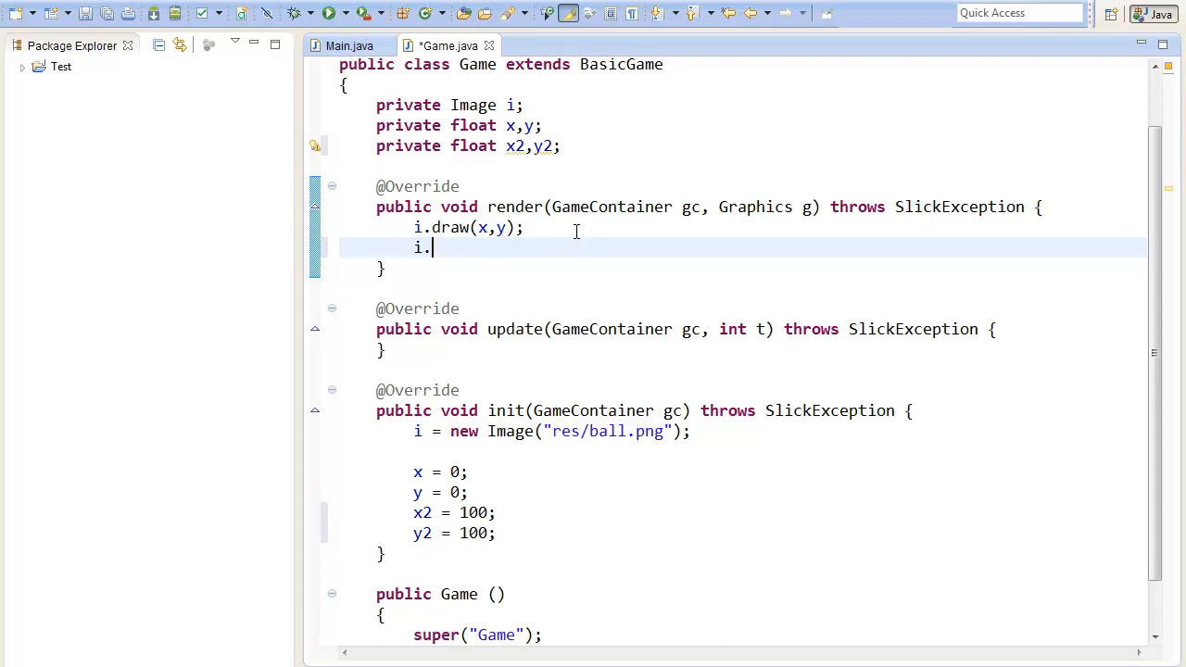
type("draw(")
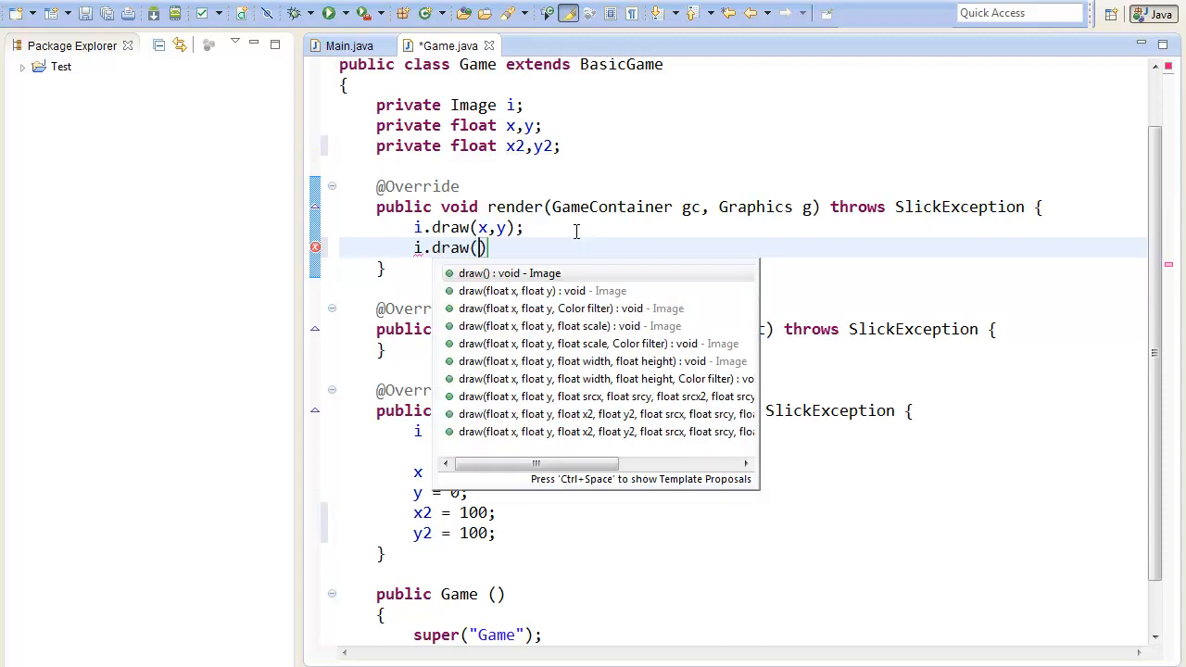
type("x2,y2")
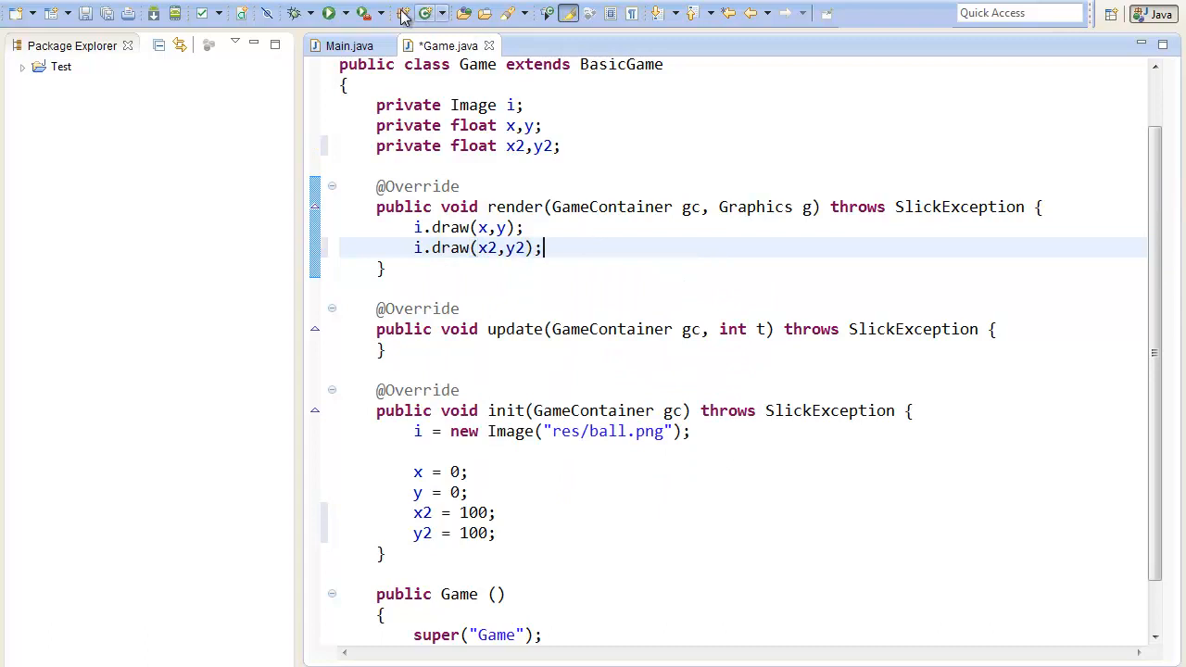
Save and run the game, check the two red smileys, then close the game window.
left_click(326, 13)
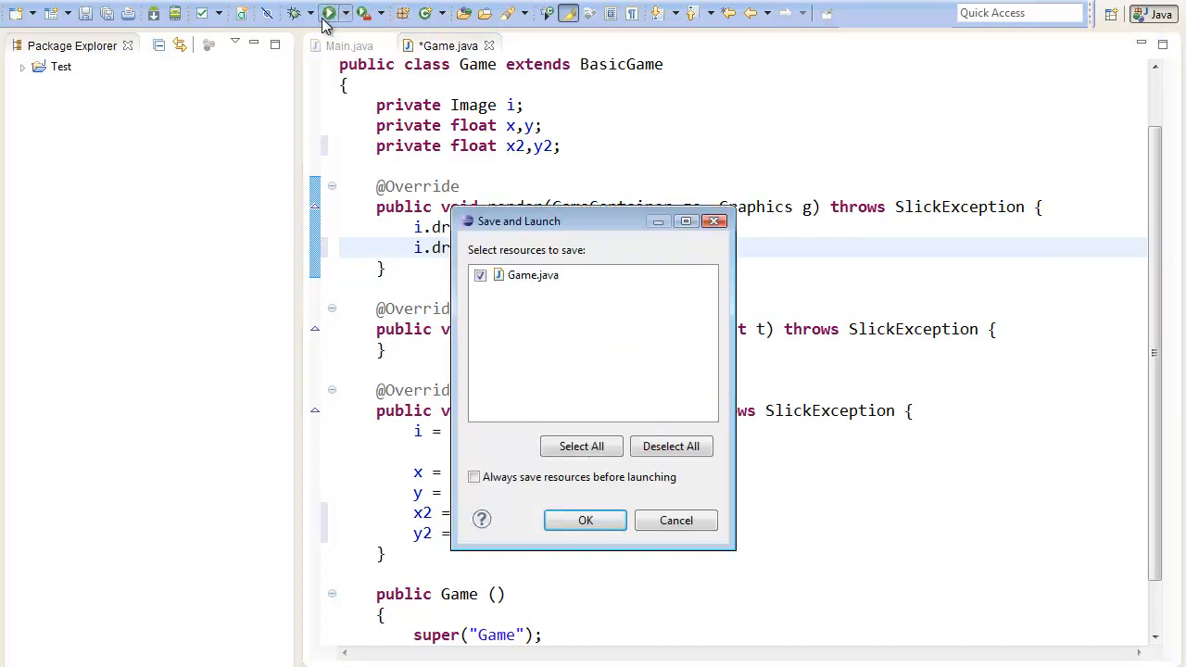
left_click(585, 518)
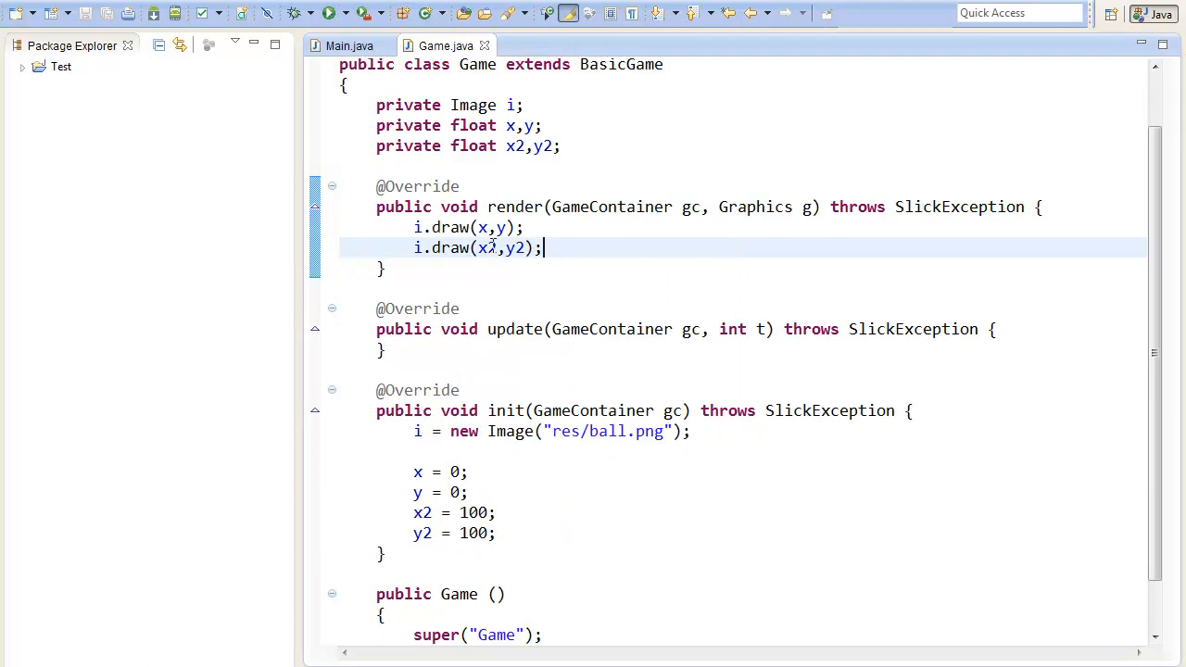
left_click(298, 12)
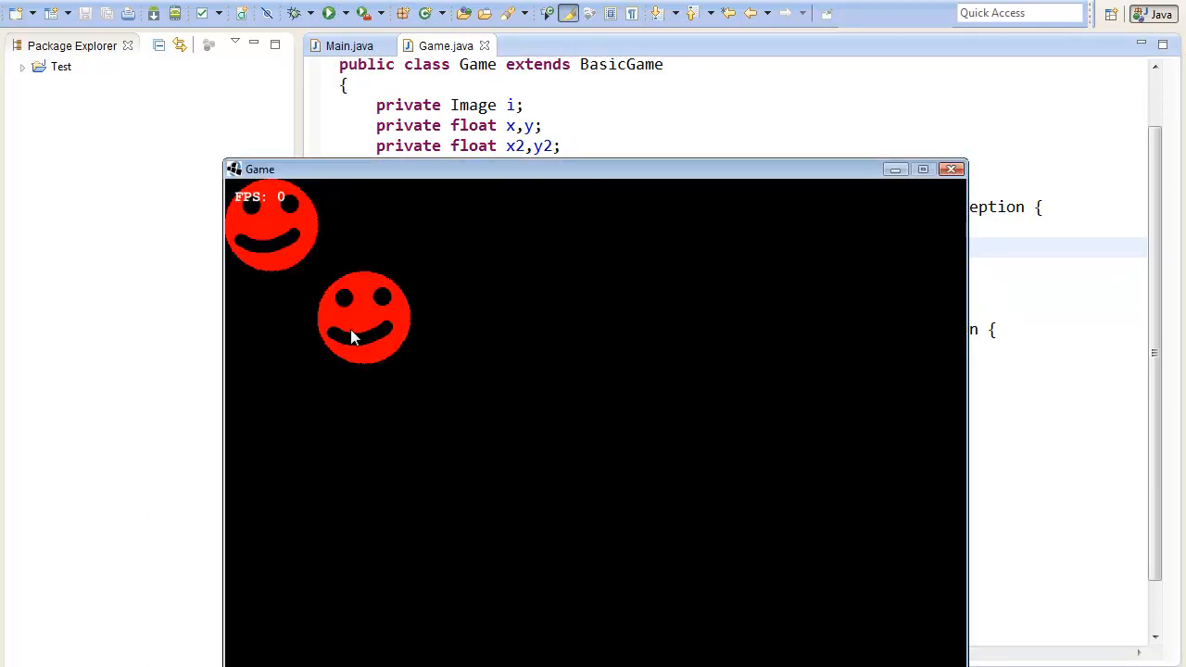
left_click(948, 168)
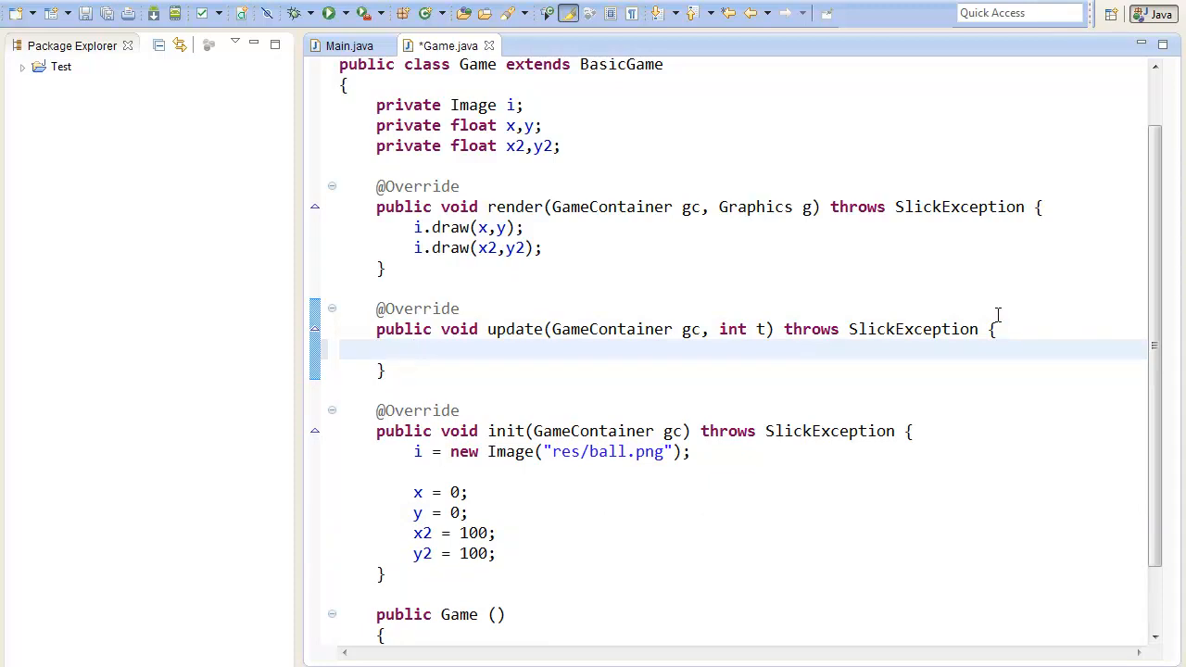
Get the Input object i from gc in update().
type("I")
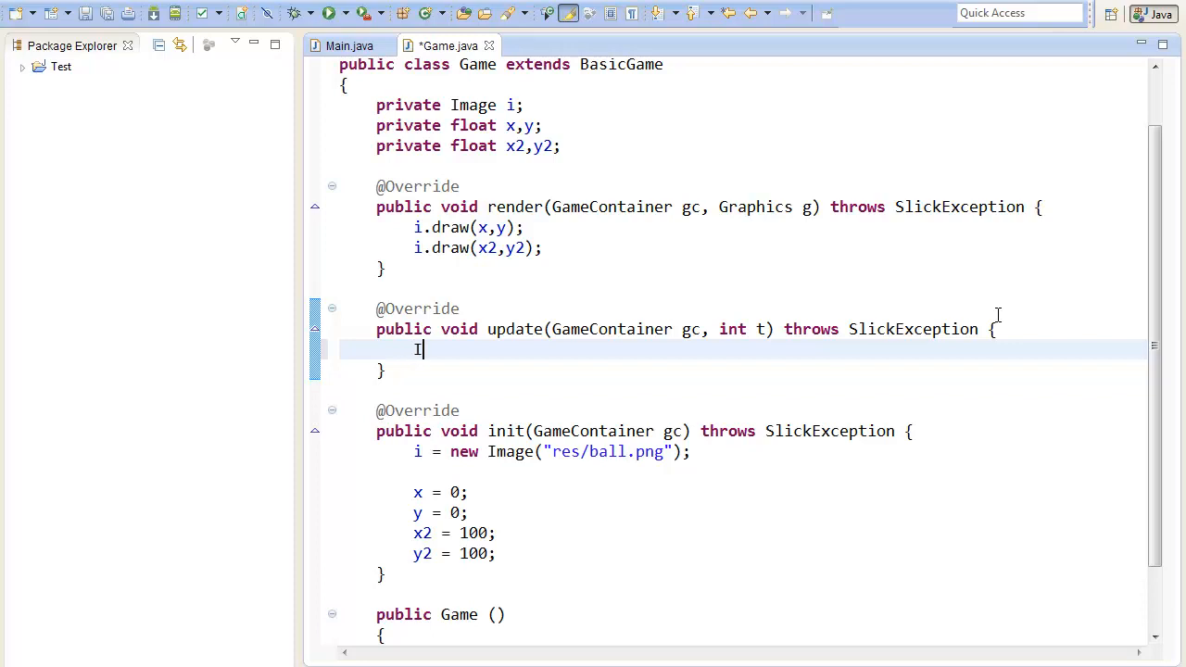
type("nput i")
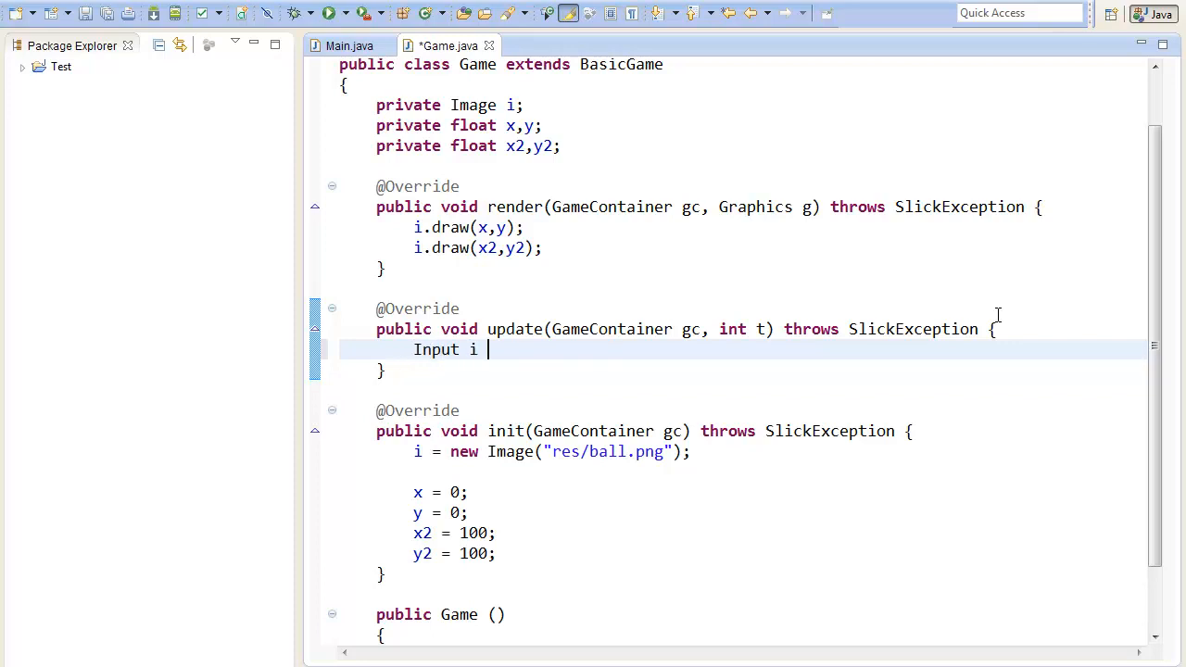
type("= gx")
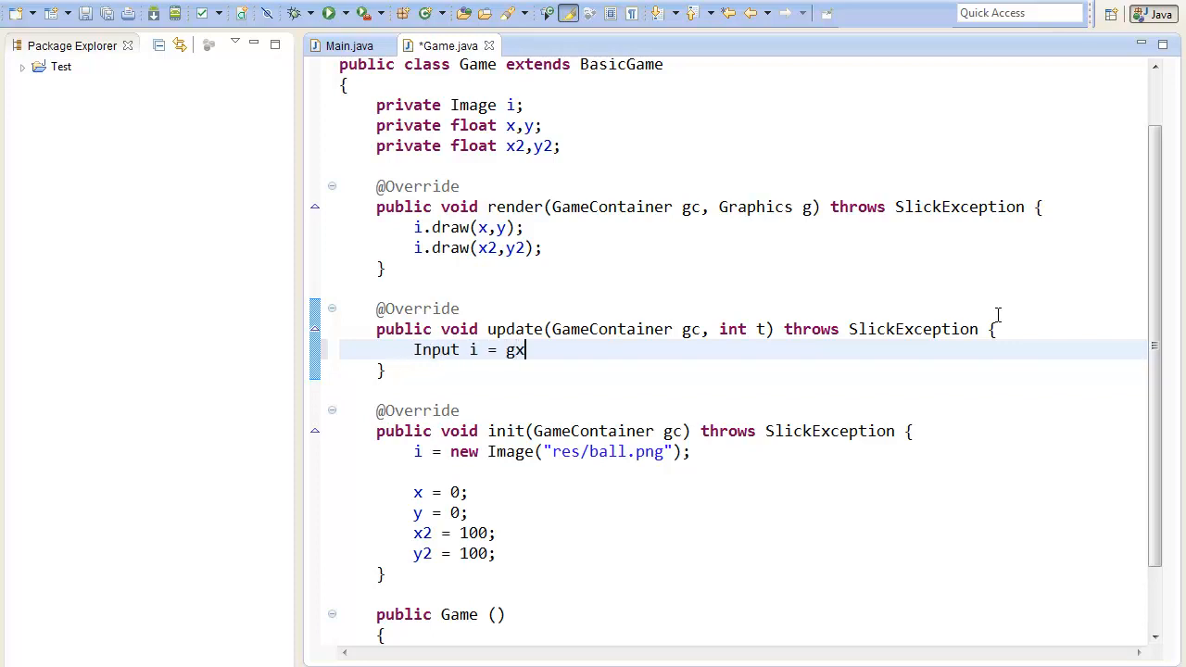
type("c.")
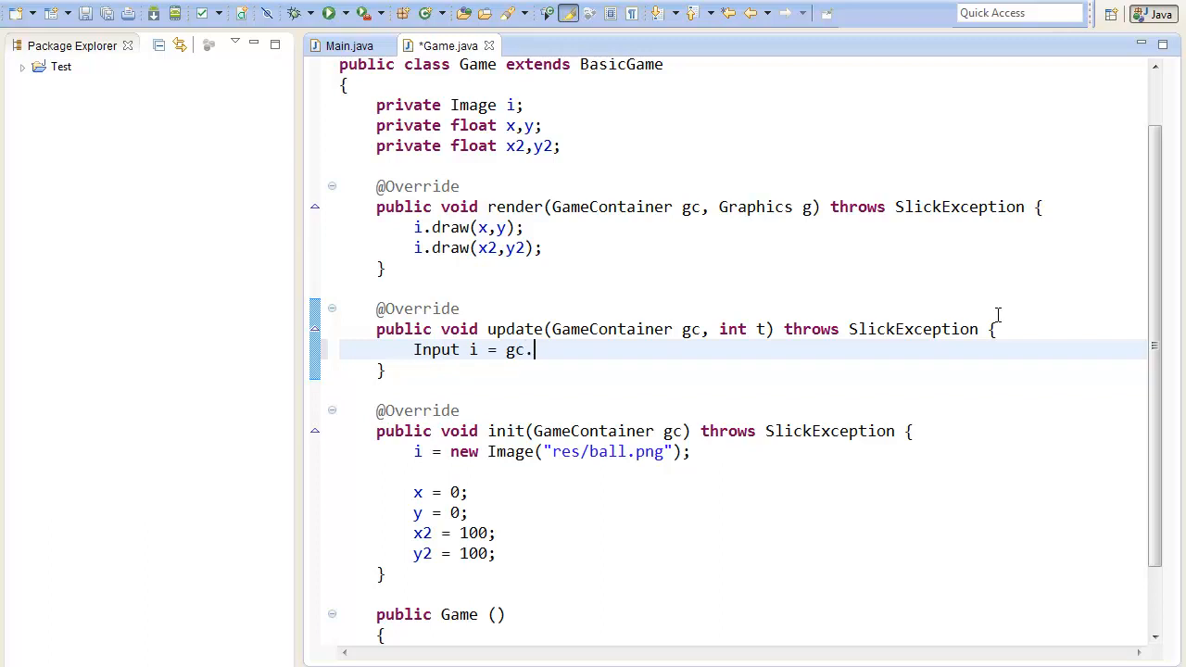
type("getInput();")
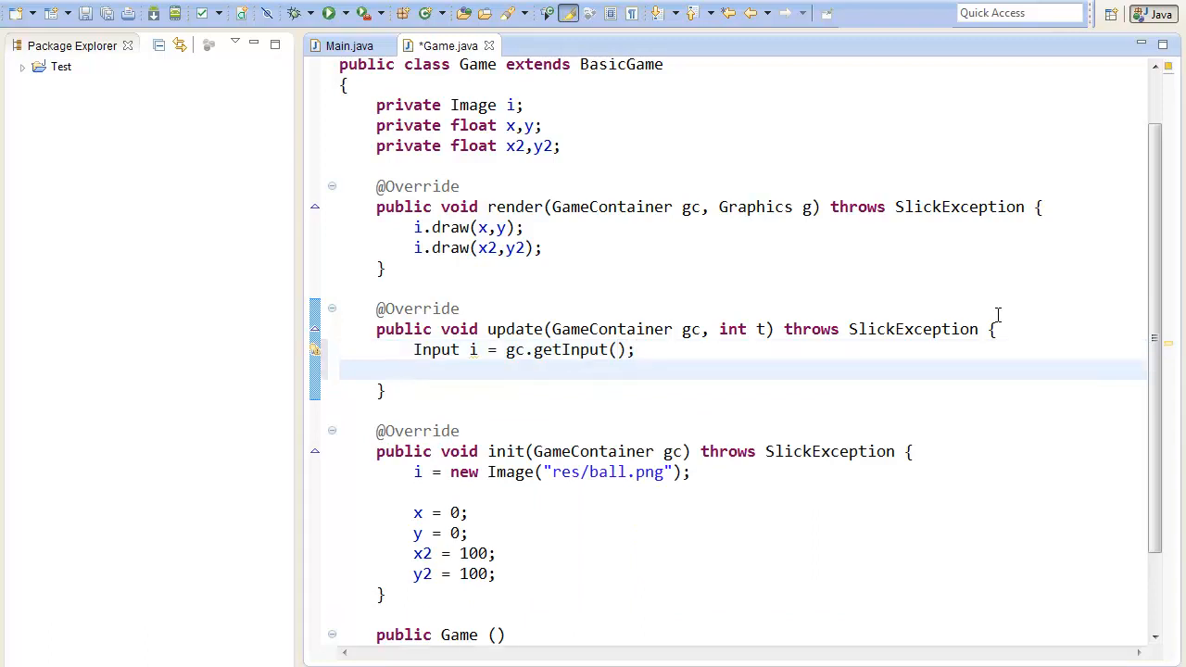
Set x and y from i.getMouseX() and i.getMouseY().
type("x =")
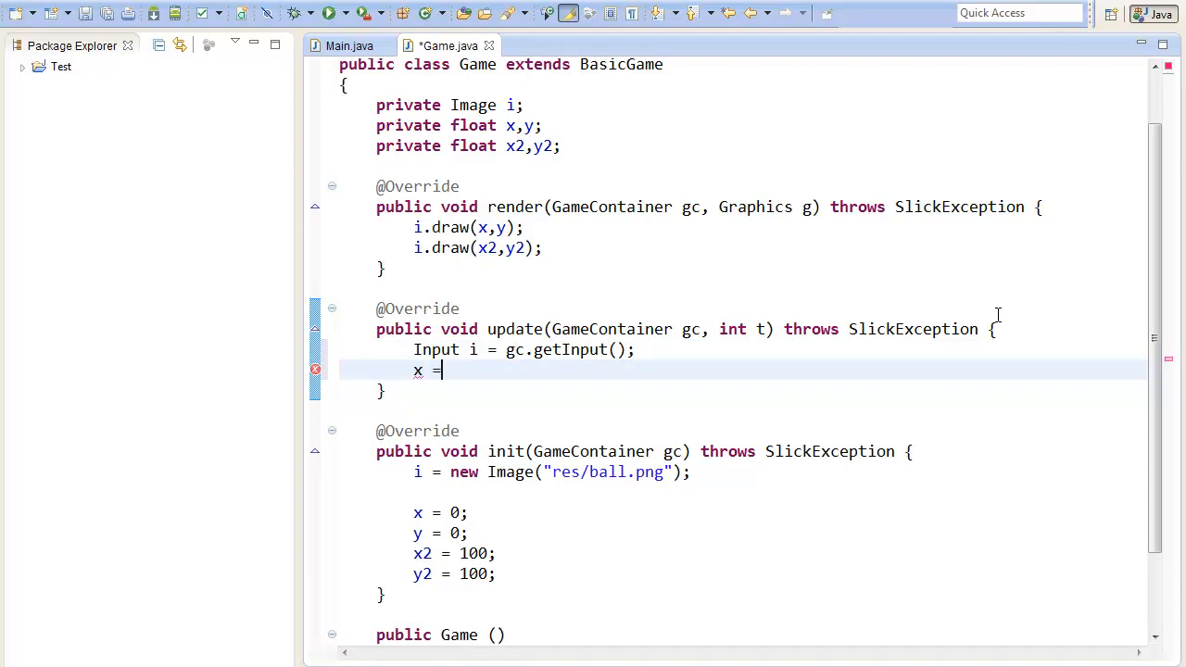
type("i.getMouseX();")
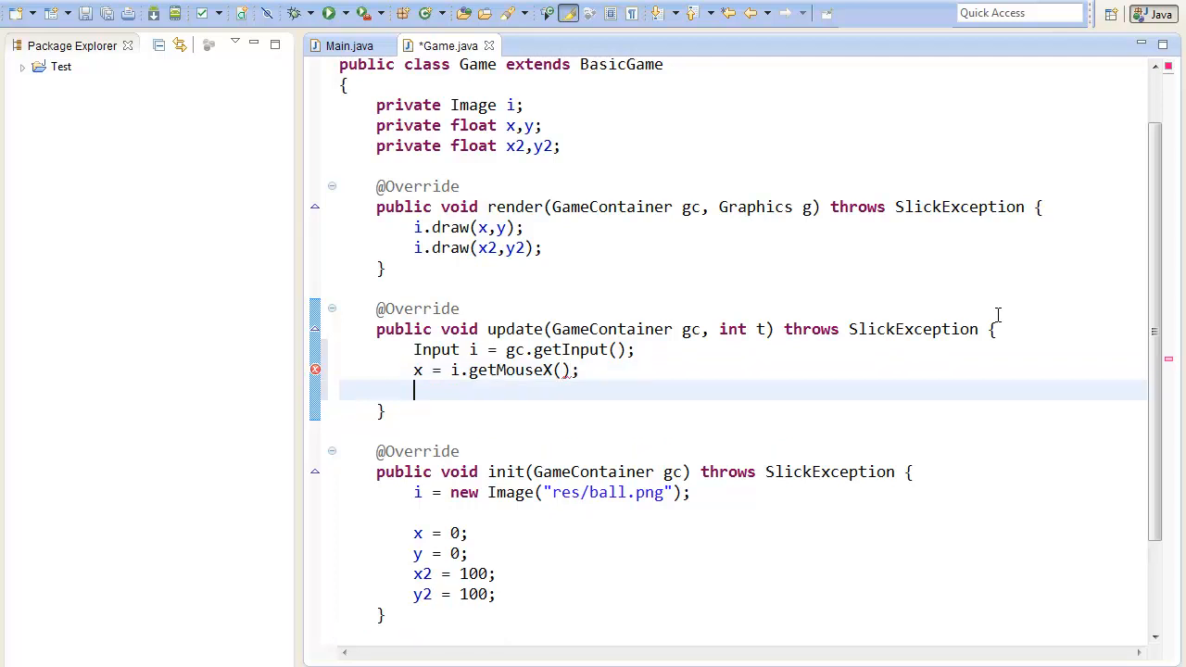
type("y = i")
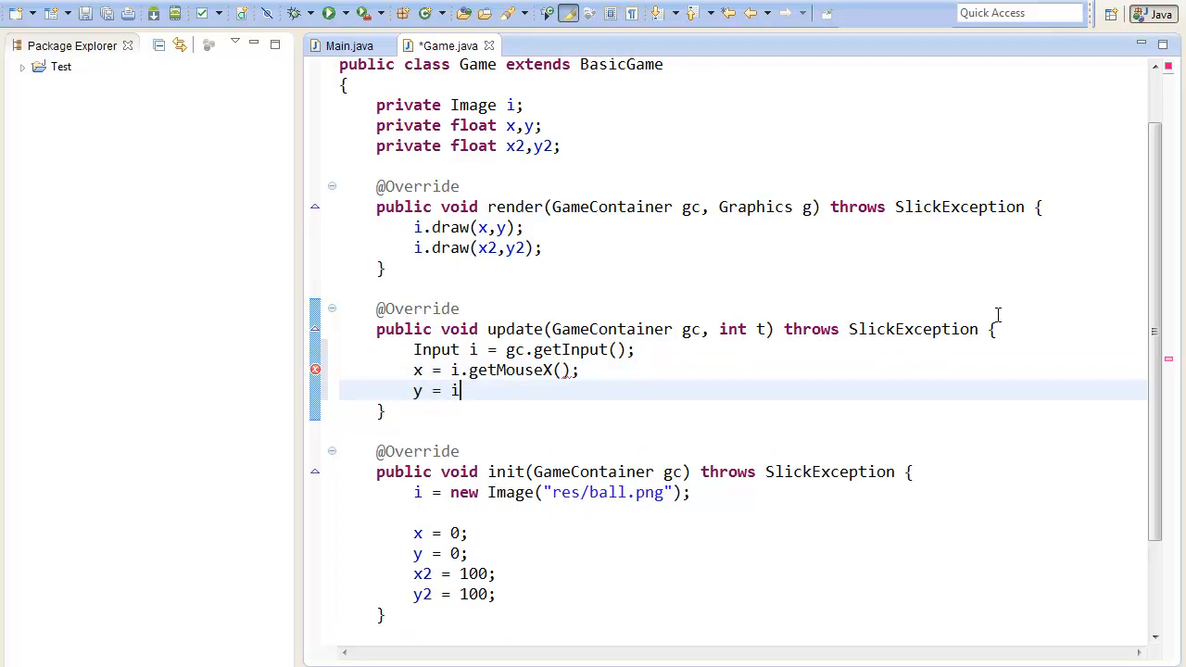
type("getMouseY(")
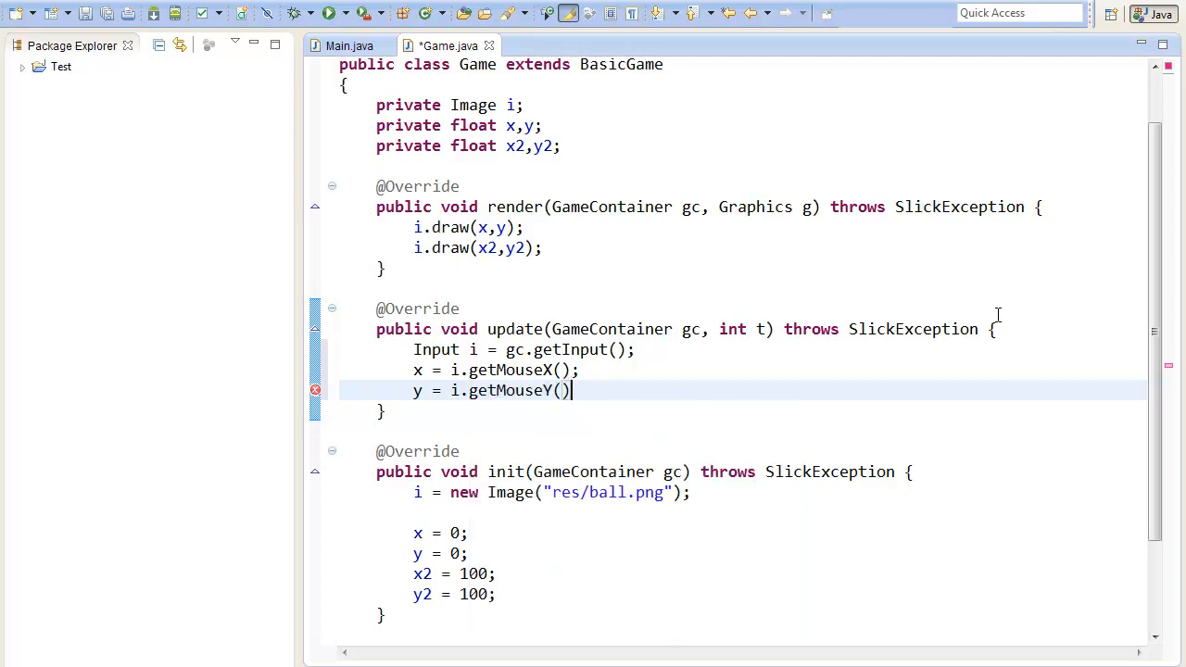
Finish the line, run the game to test mouse following, then close it.
type(";")
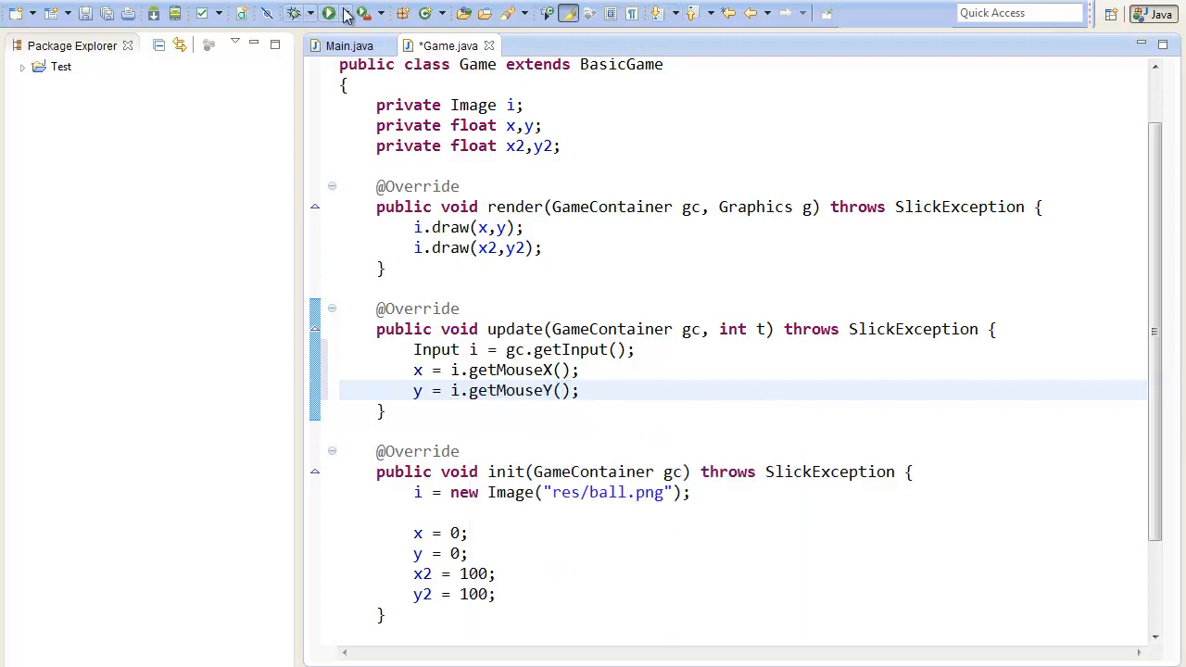
left_click(326, 11)
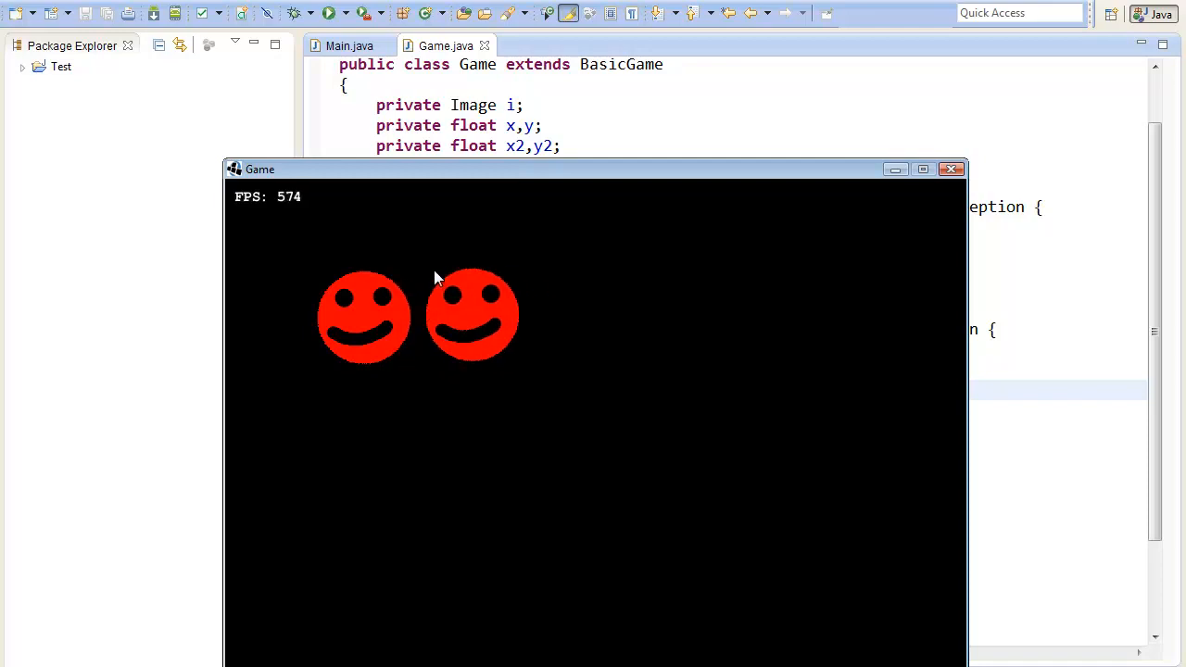
left_click(951, 169)
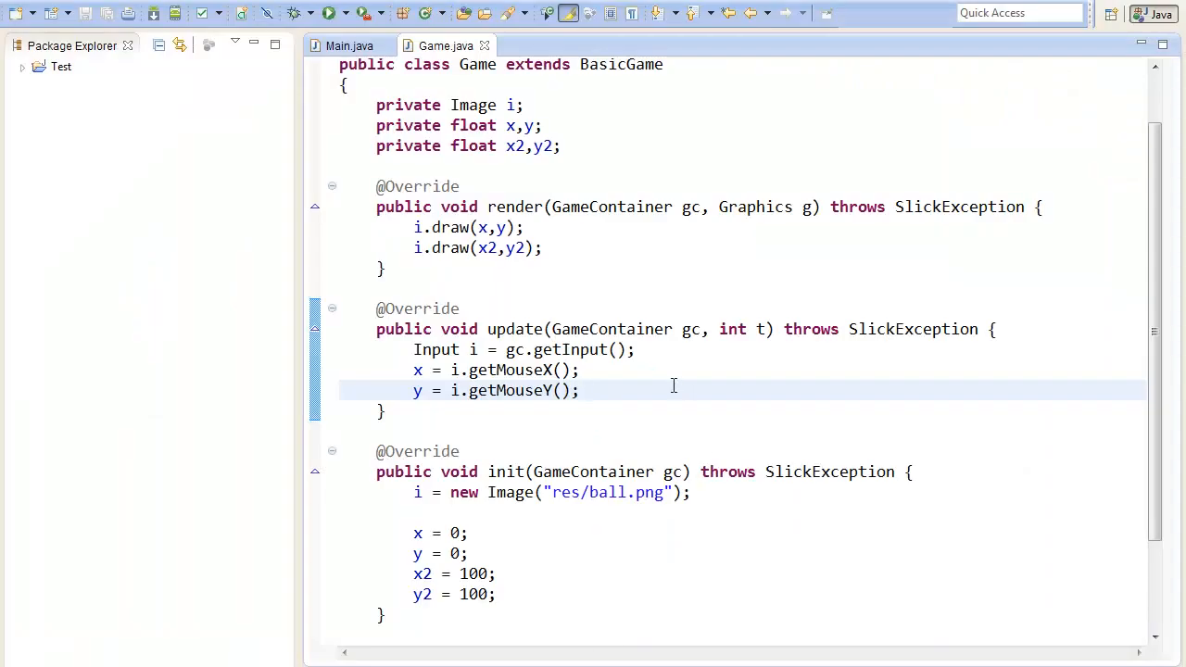
Start the squared distance line 'float d = (x-x2)(x-x2' in update().
type("f")
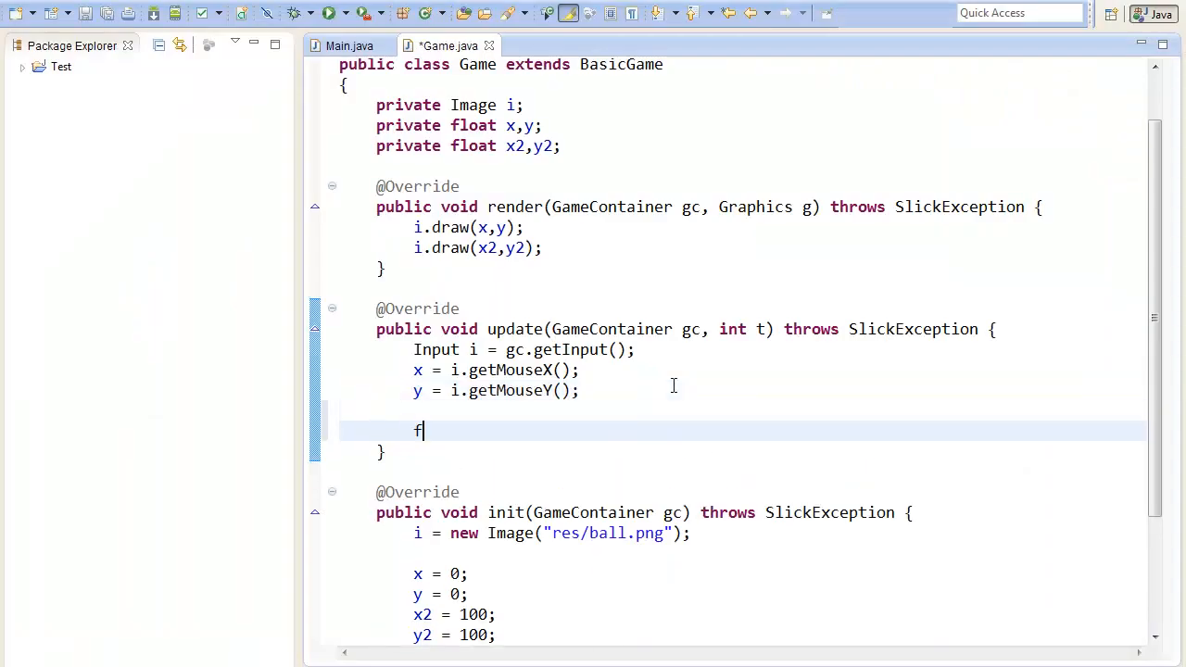
type("loat d")
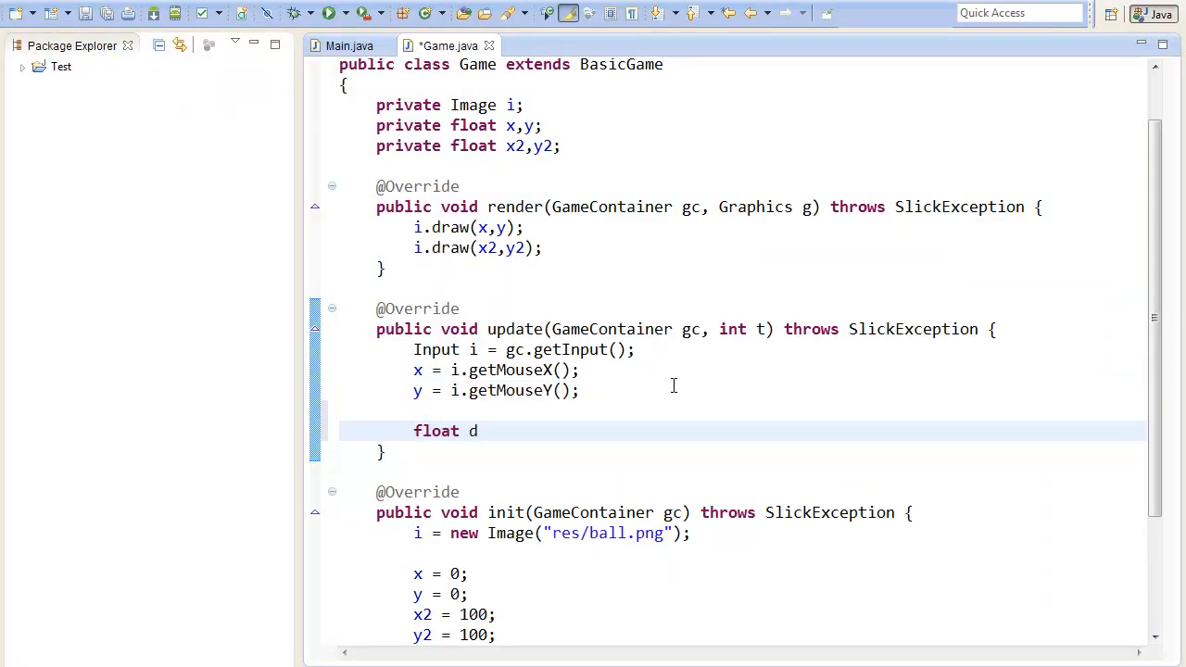
type("=")
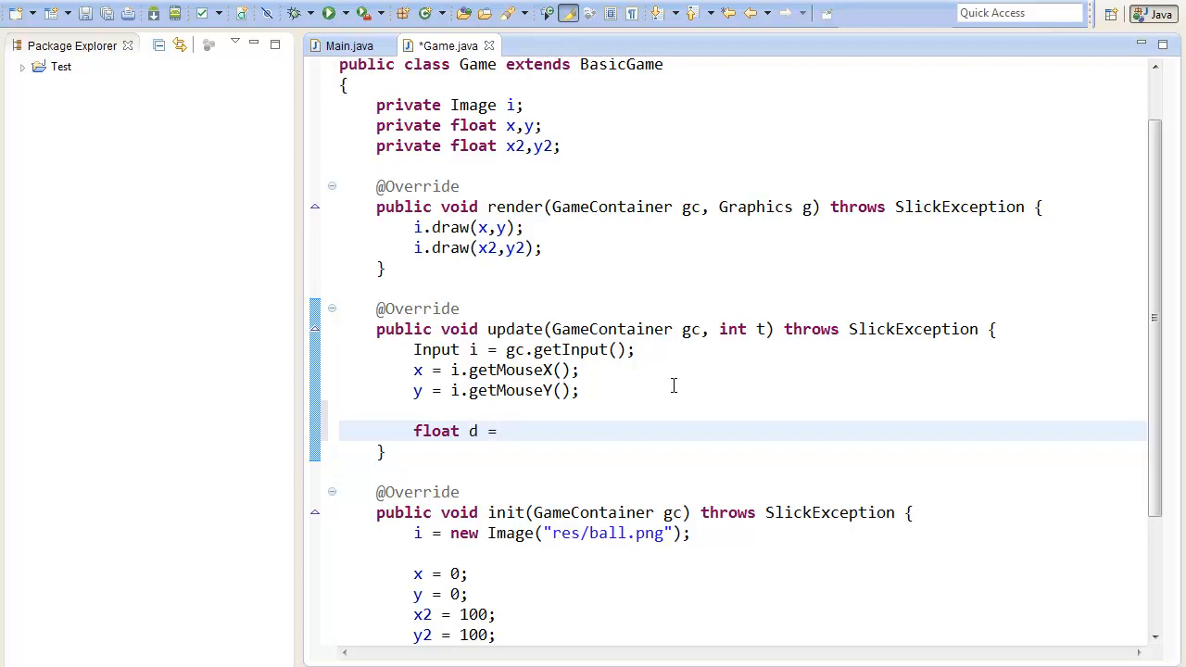
type("x")
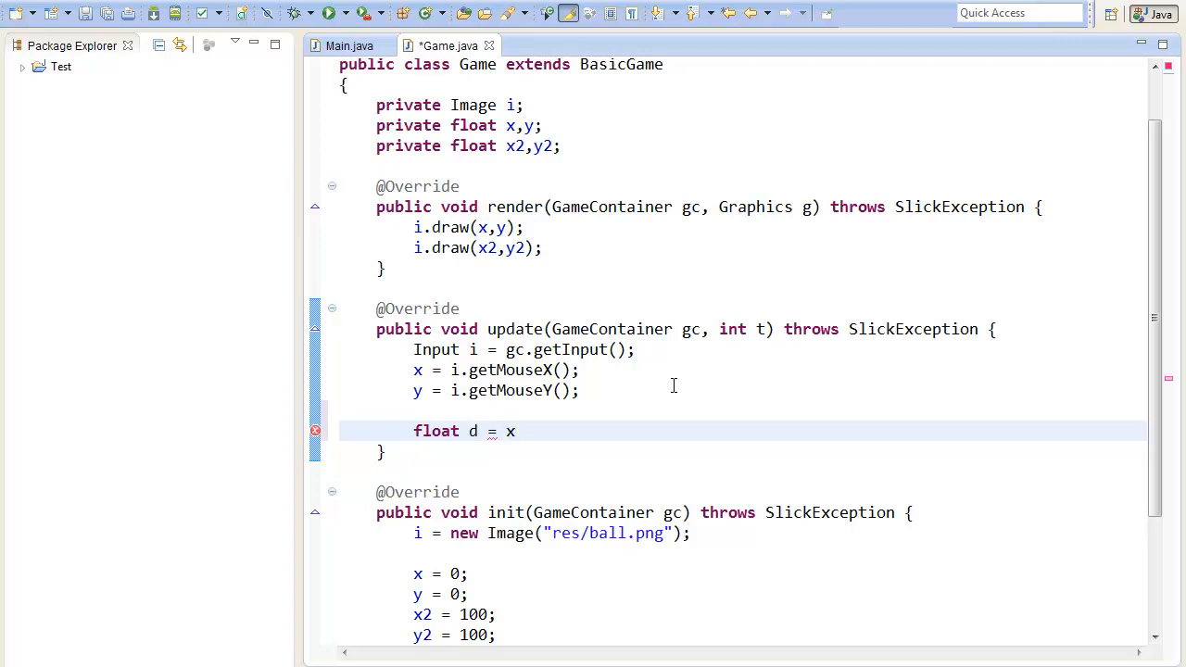
type("(")
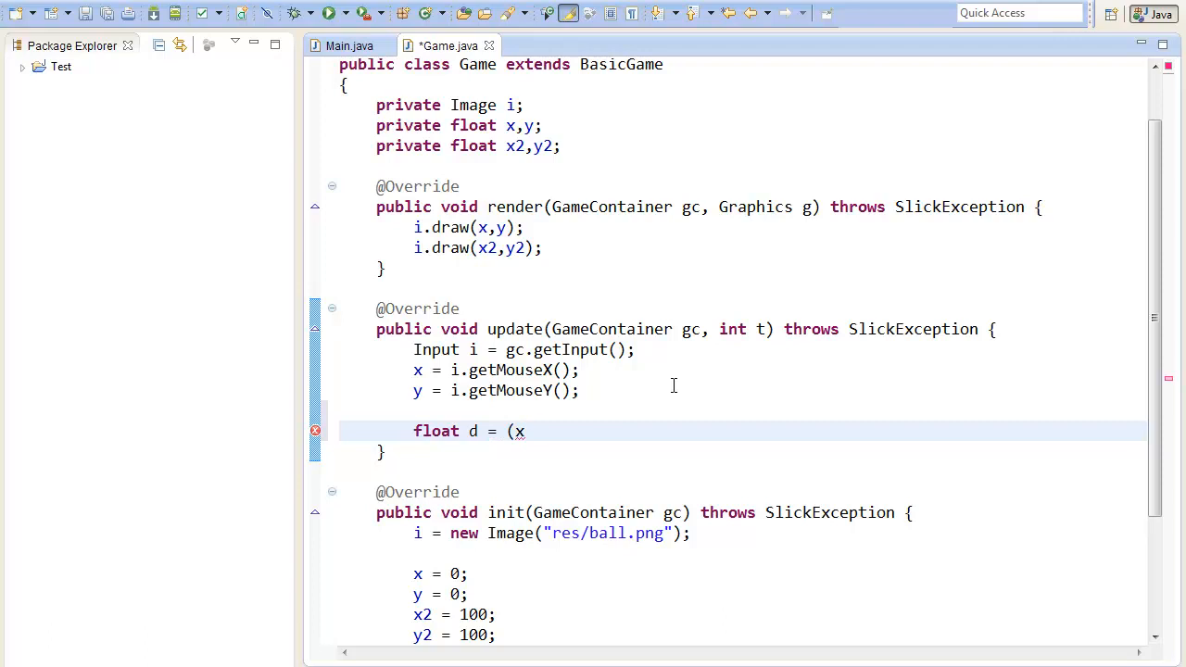
type("-x2)")
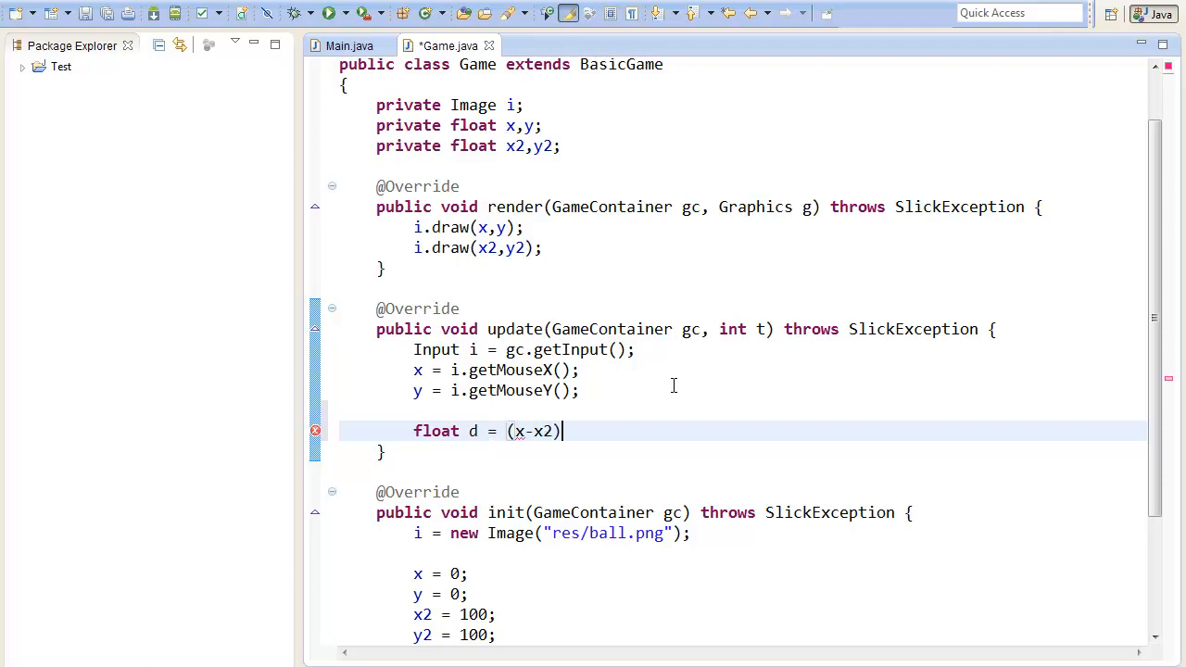
type("(x-")
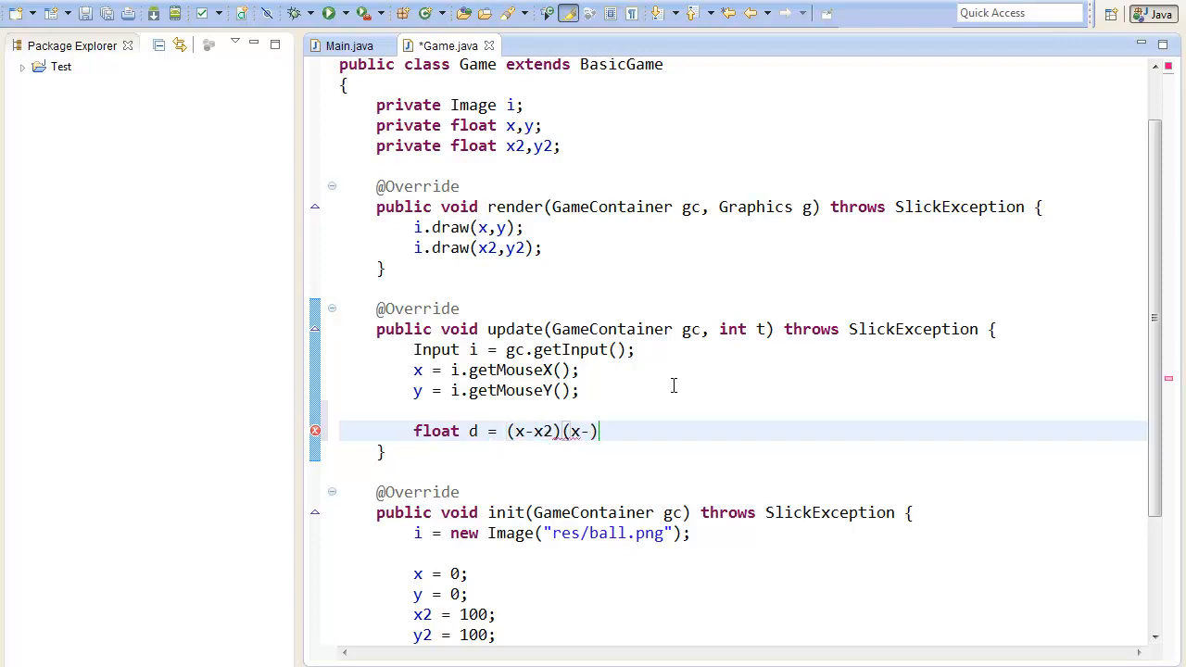
type("x2")
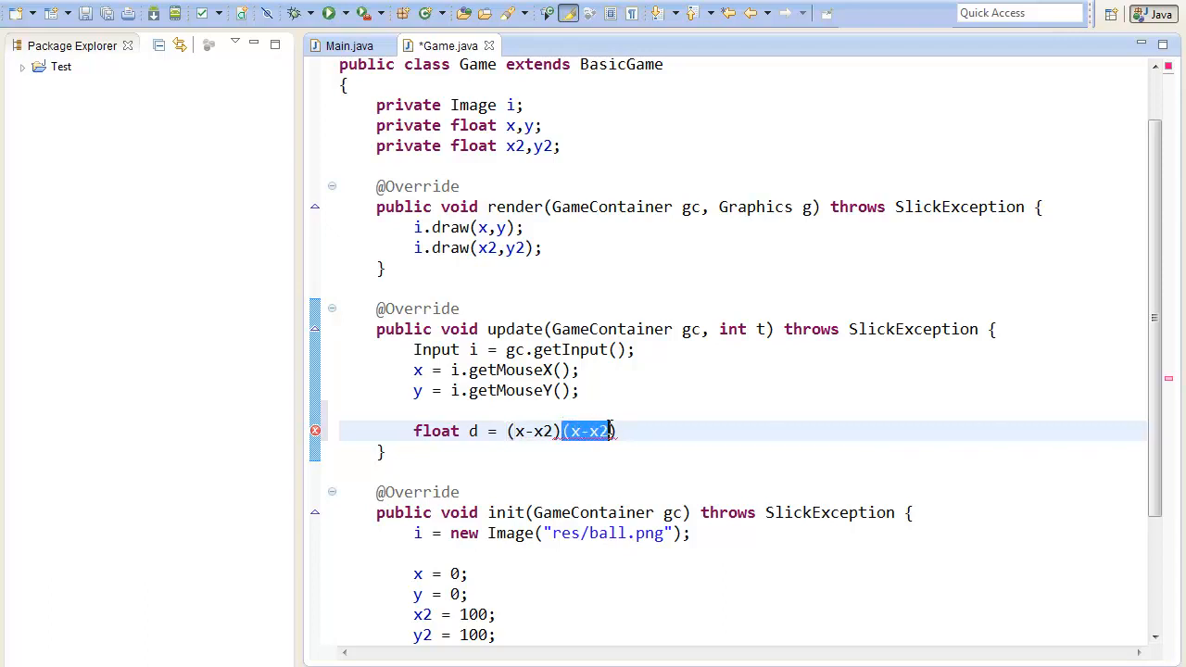
Complete it with '+(y-y2)*(y-y2)' for the y component.
left_click(734, 436)
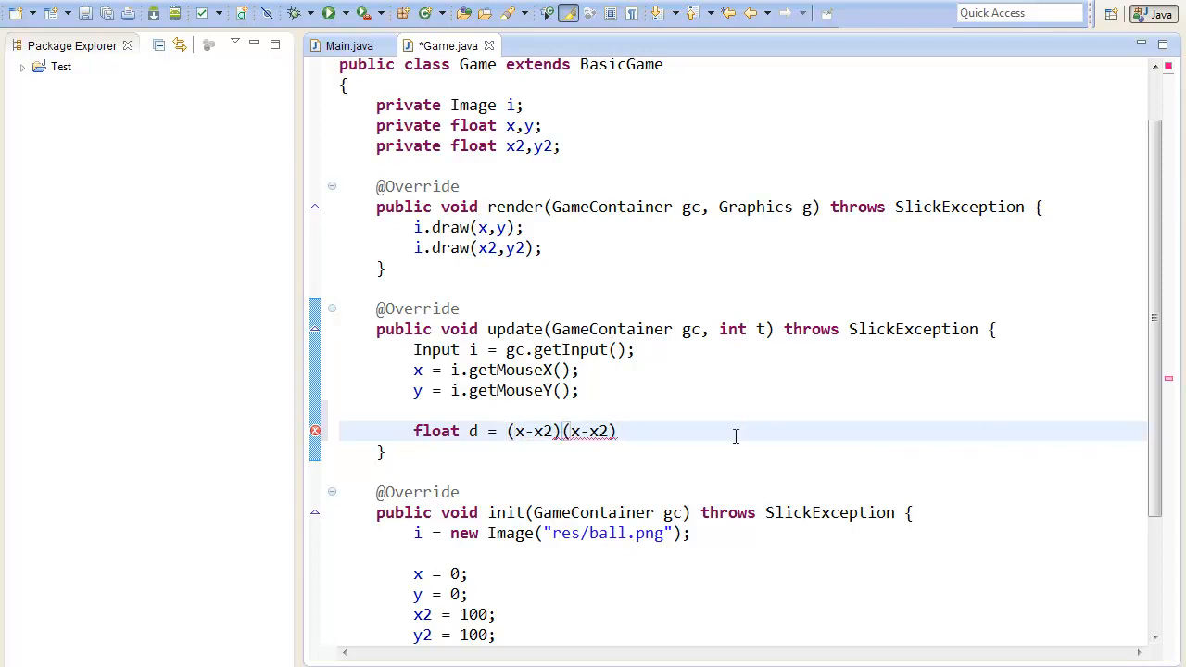
type("/")
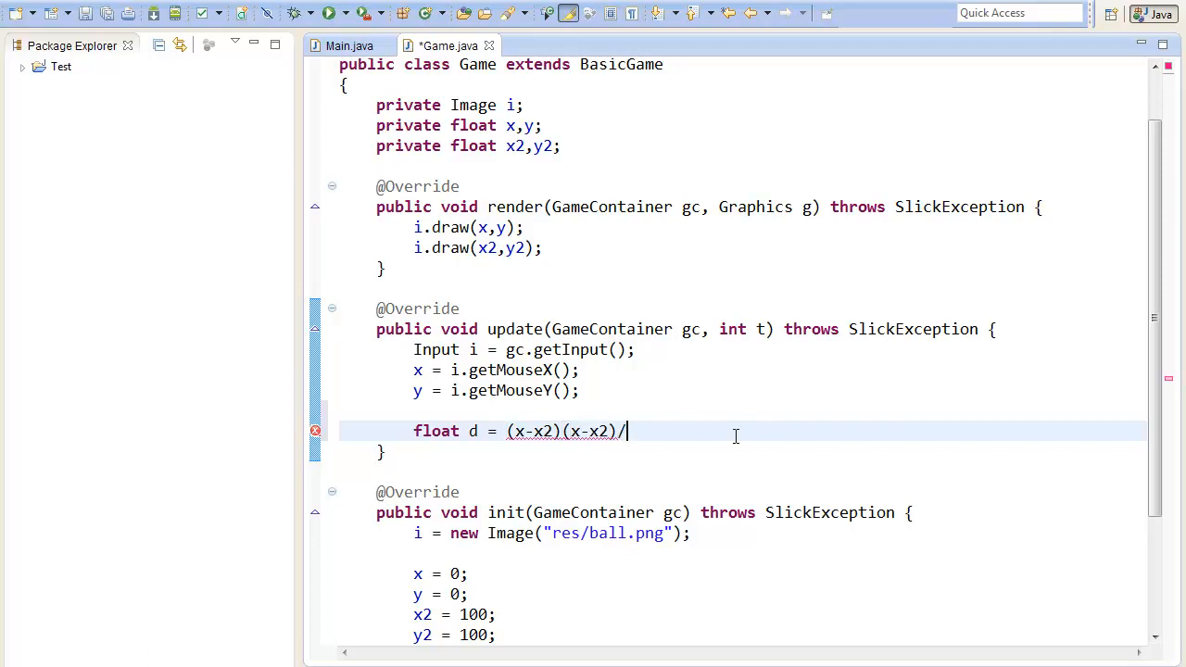
type("+()")
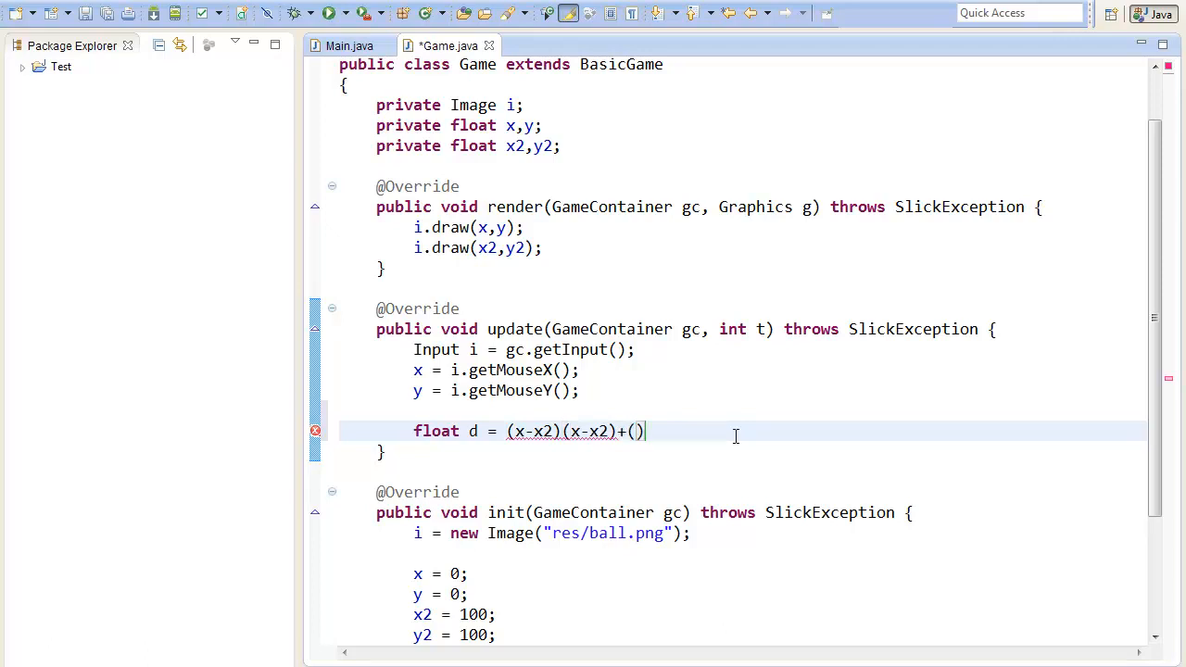
type("y-")
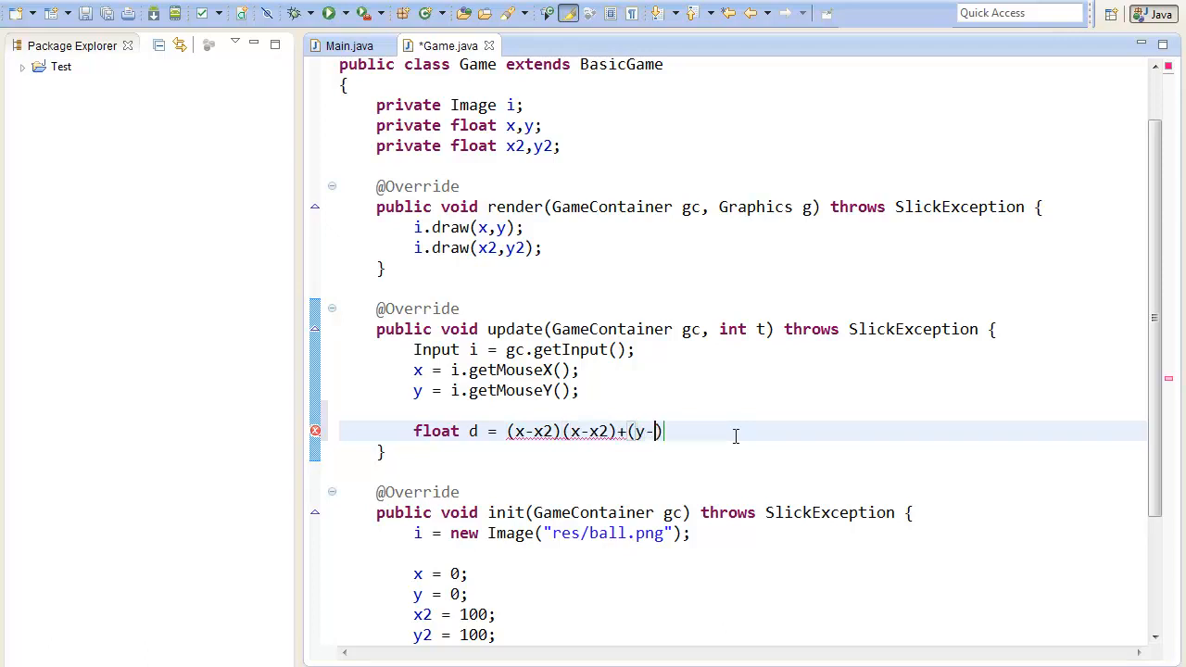
type("y2)()")
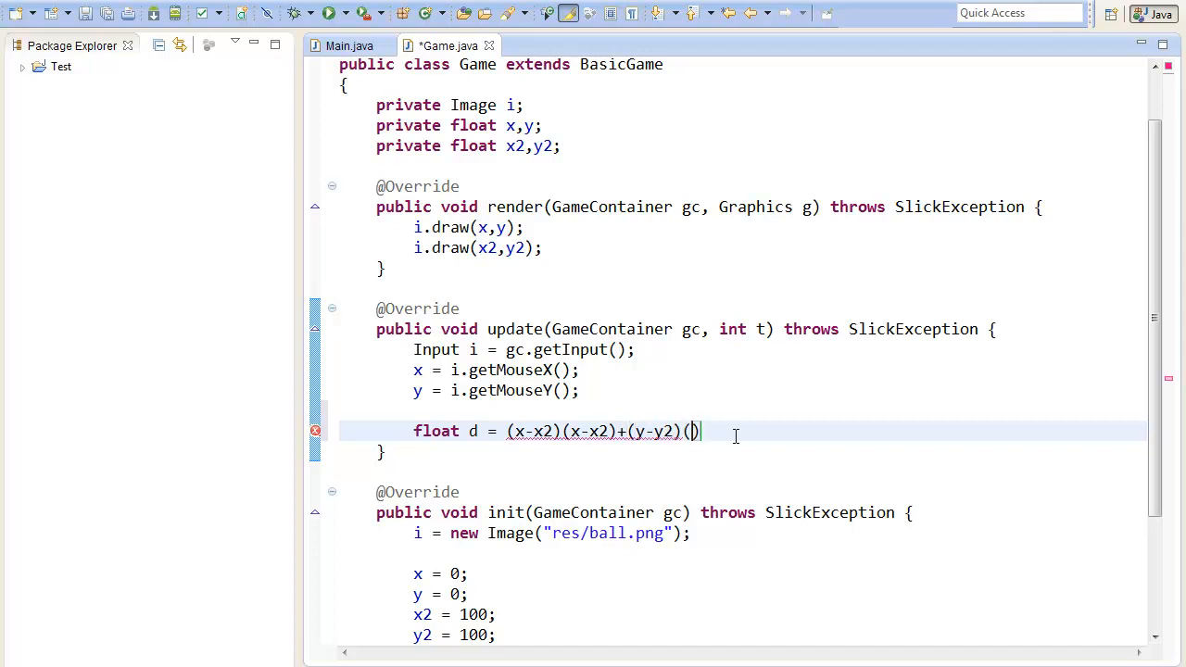
type("y-y2")
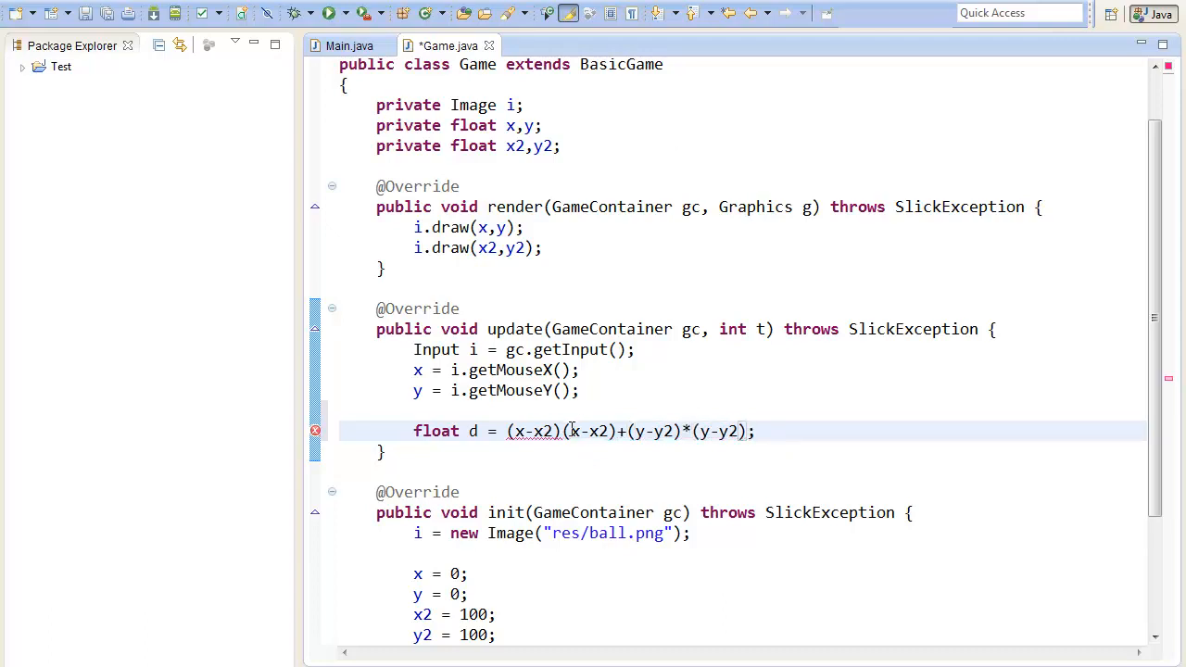
type("*")
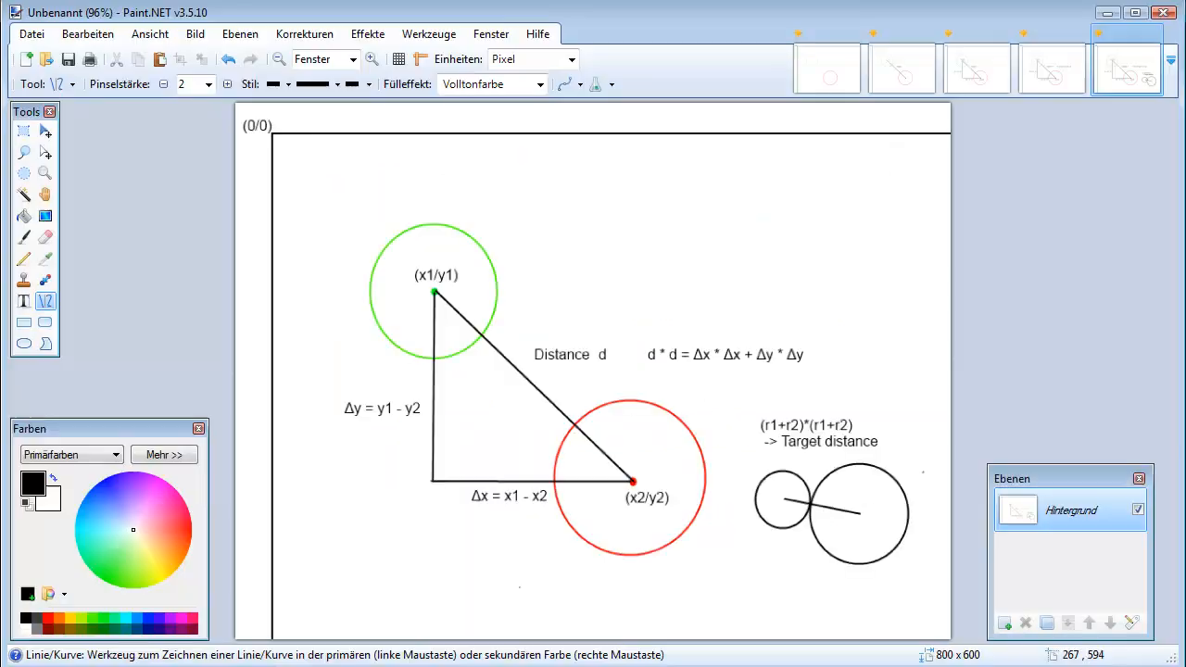
mouse_move(674, 360)
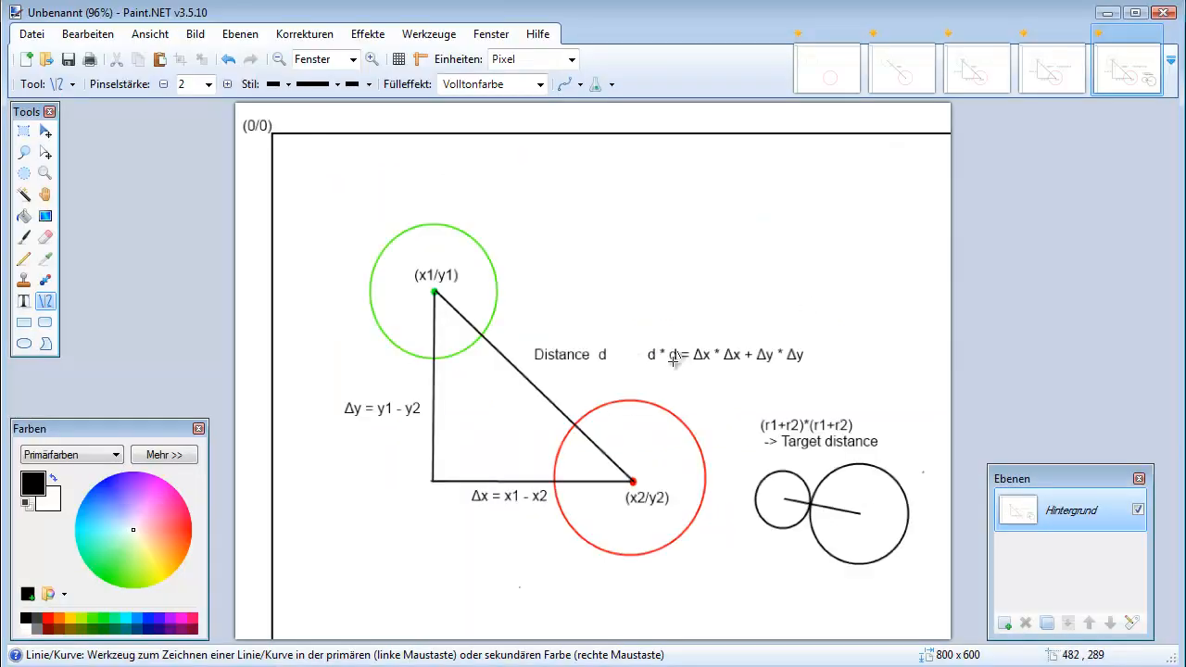
mouse_move(763, 435)
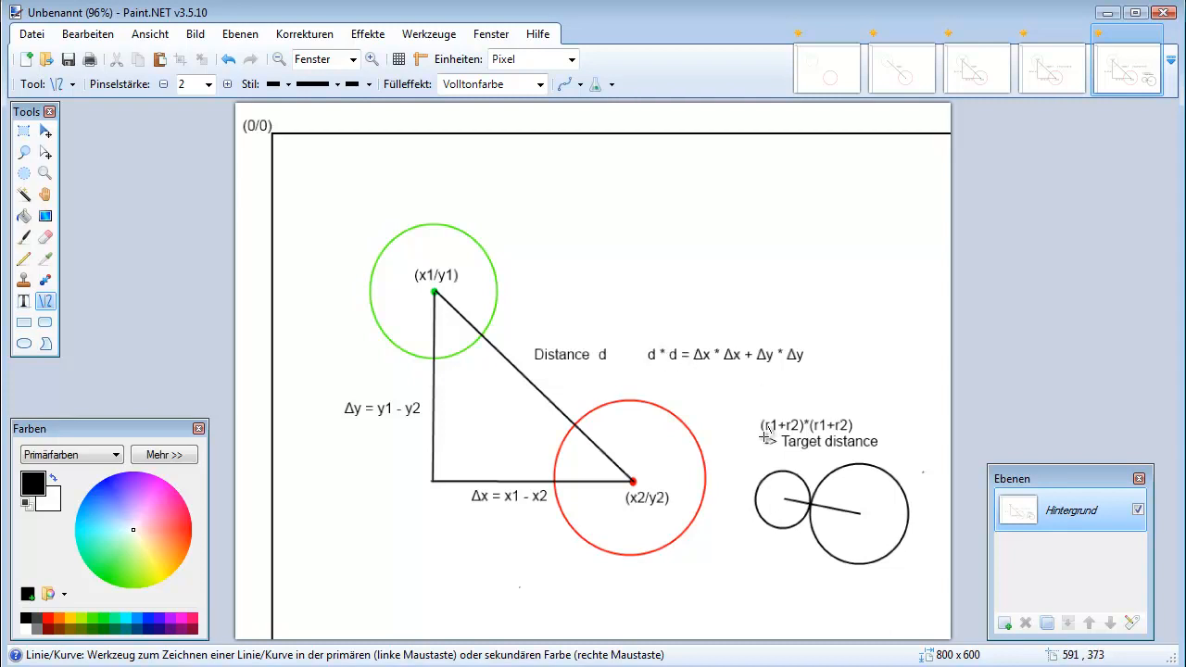
mouse_move(767, 437)
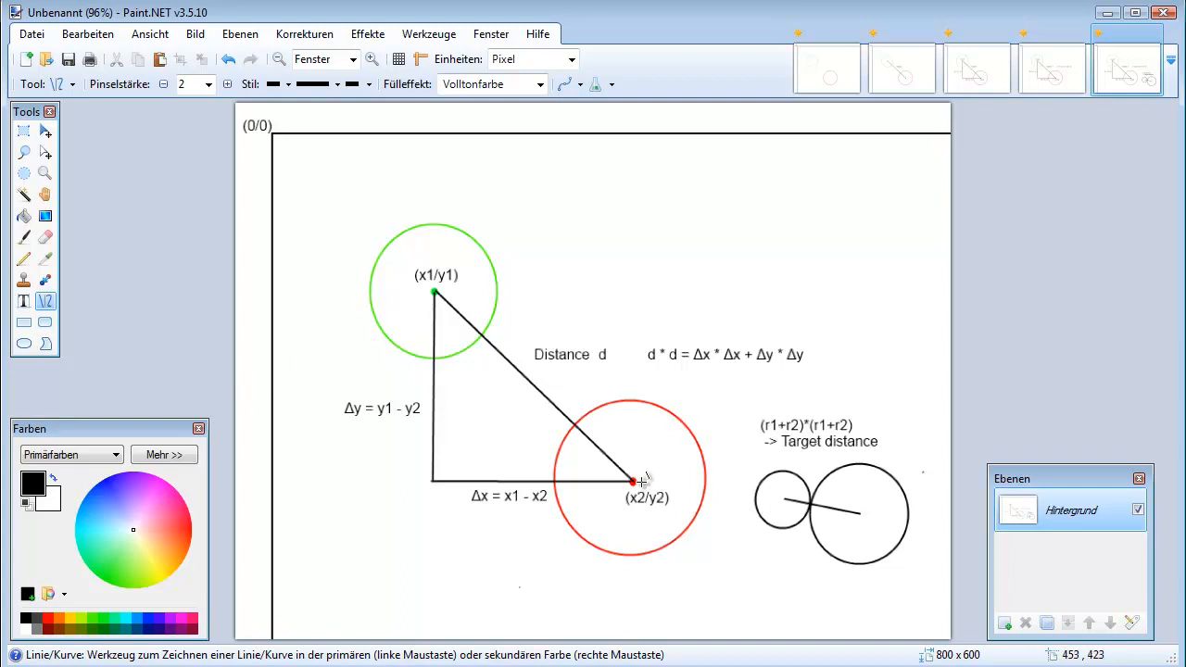
mouse_move(639, 480)
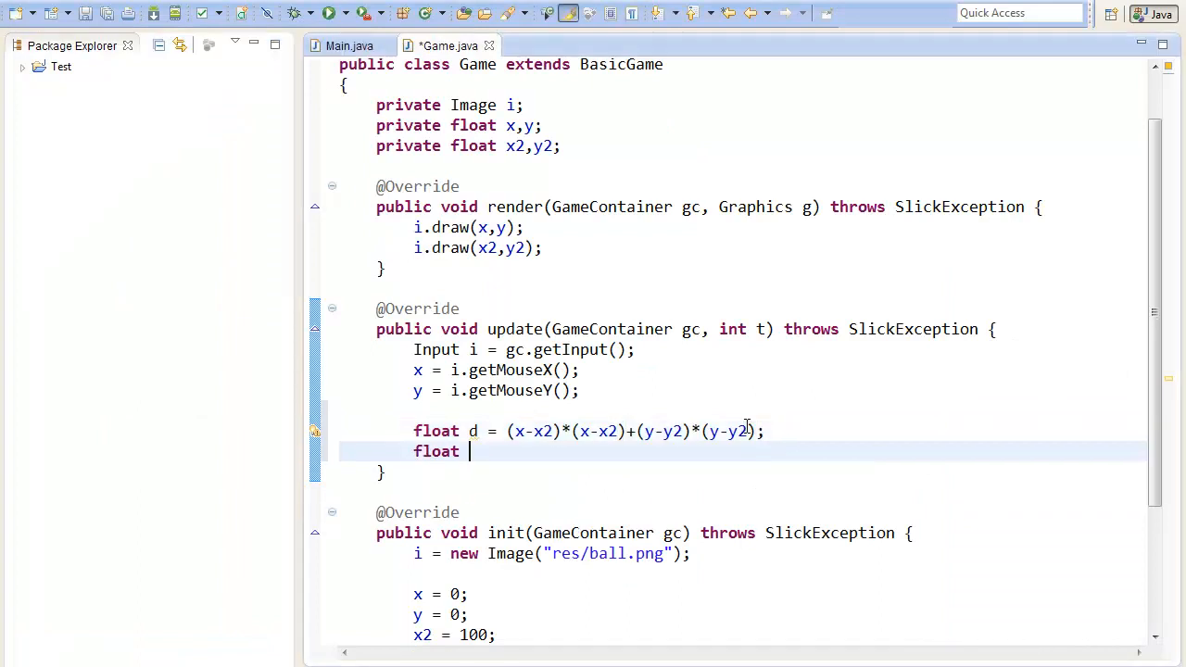
Add 'float targetD = (50+50)*(50+50);' below the d line.
type("targetD =")
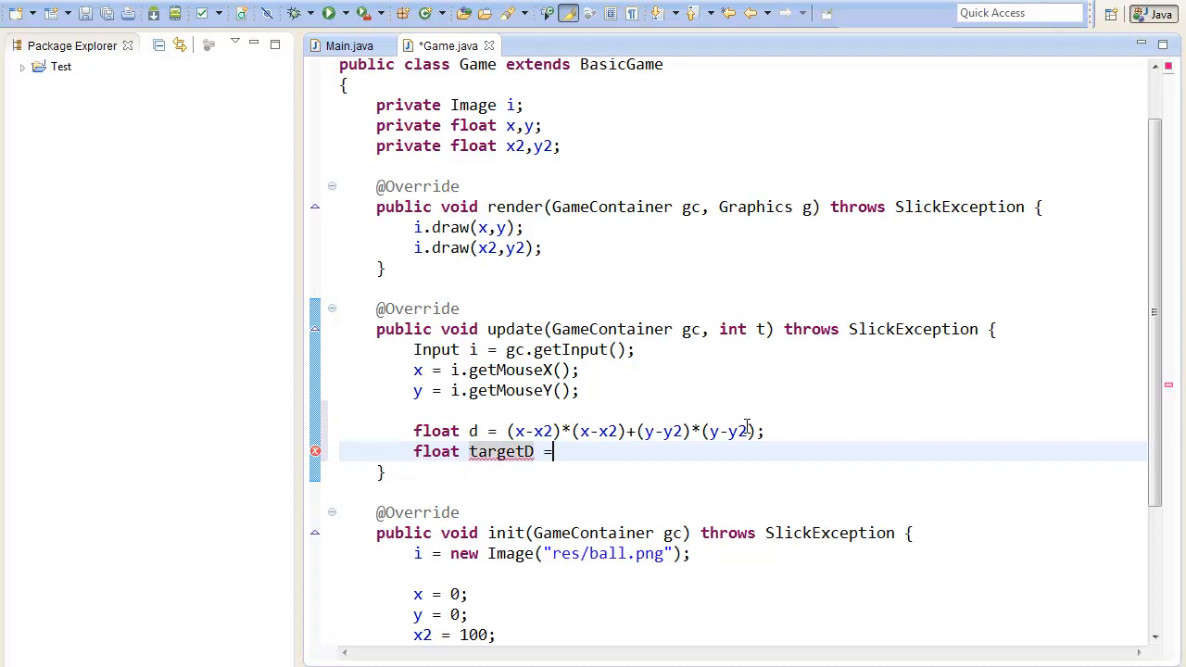
type("50")
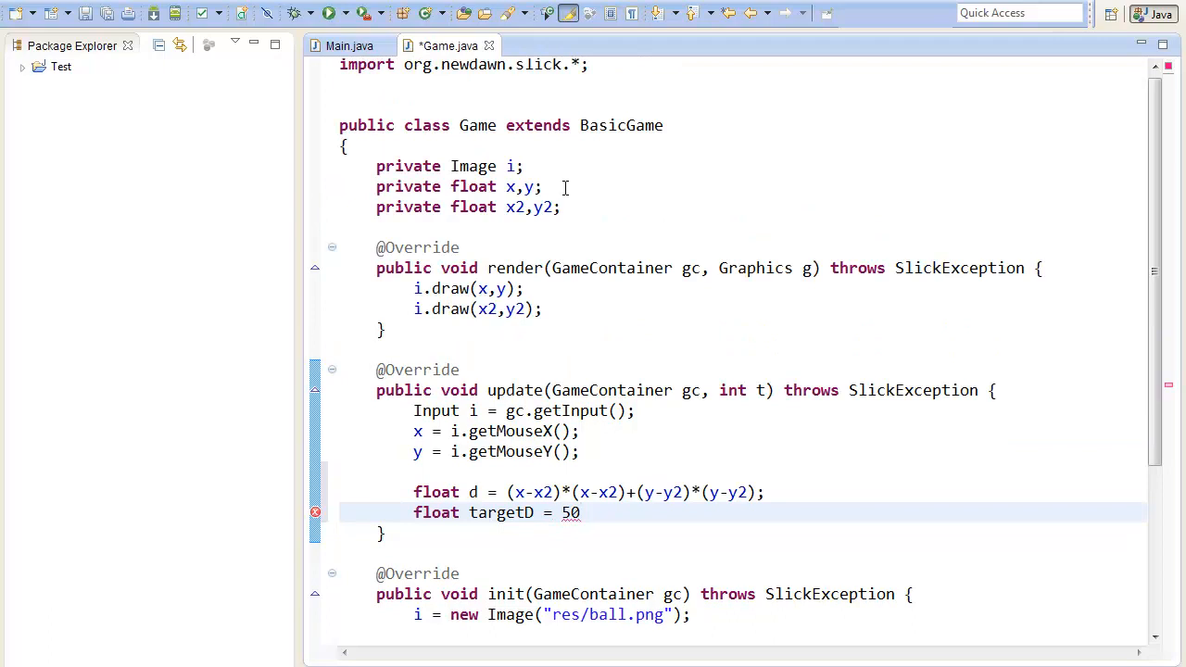
scroll("down", 3)
type("(")
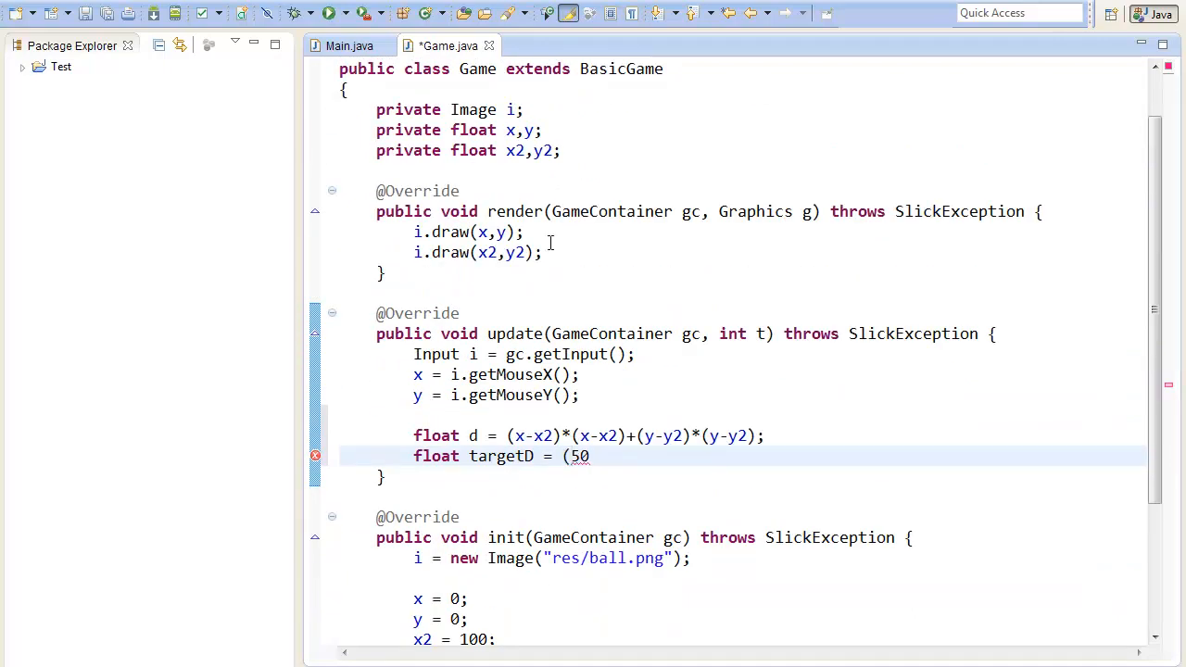
type("+50)()")
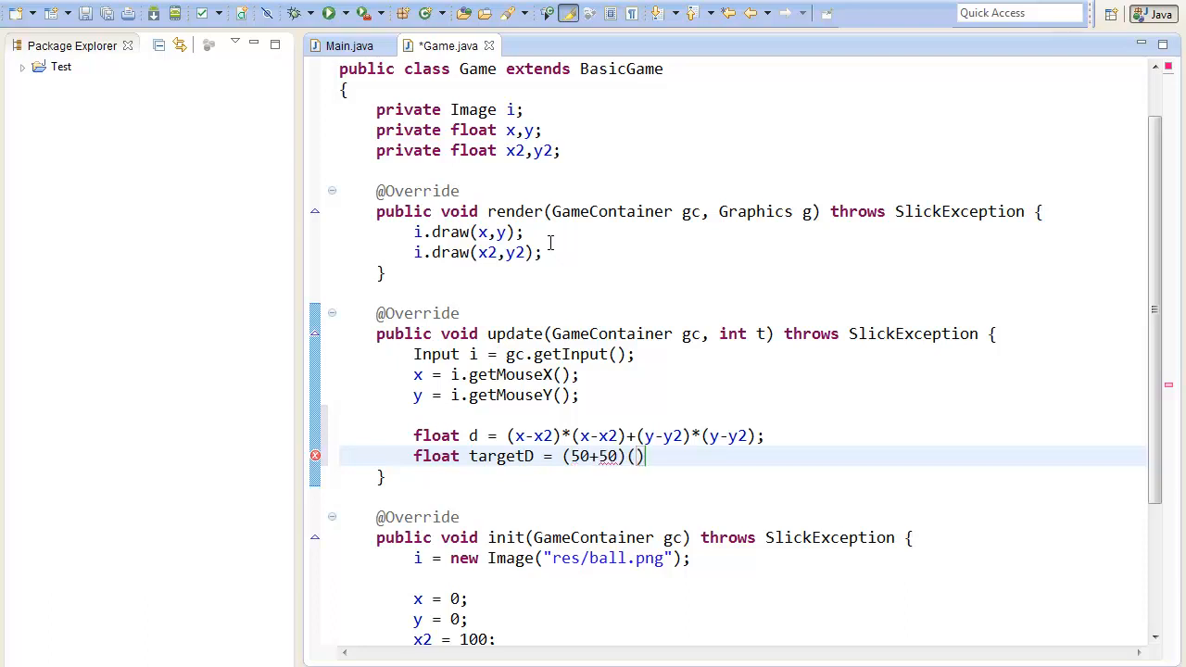
key("BackSpace")
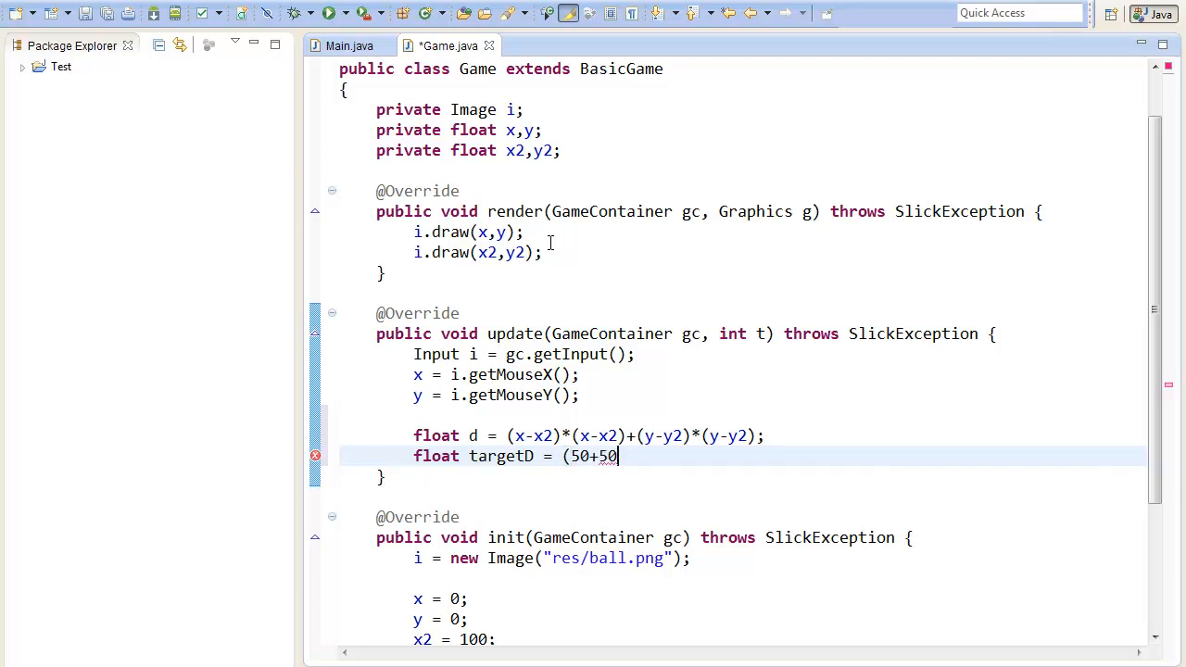
type(")*()")
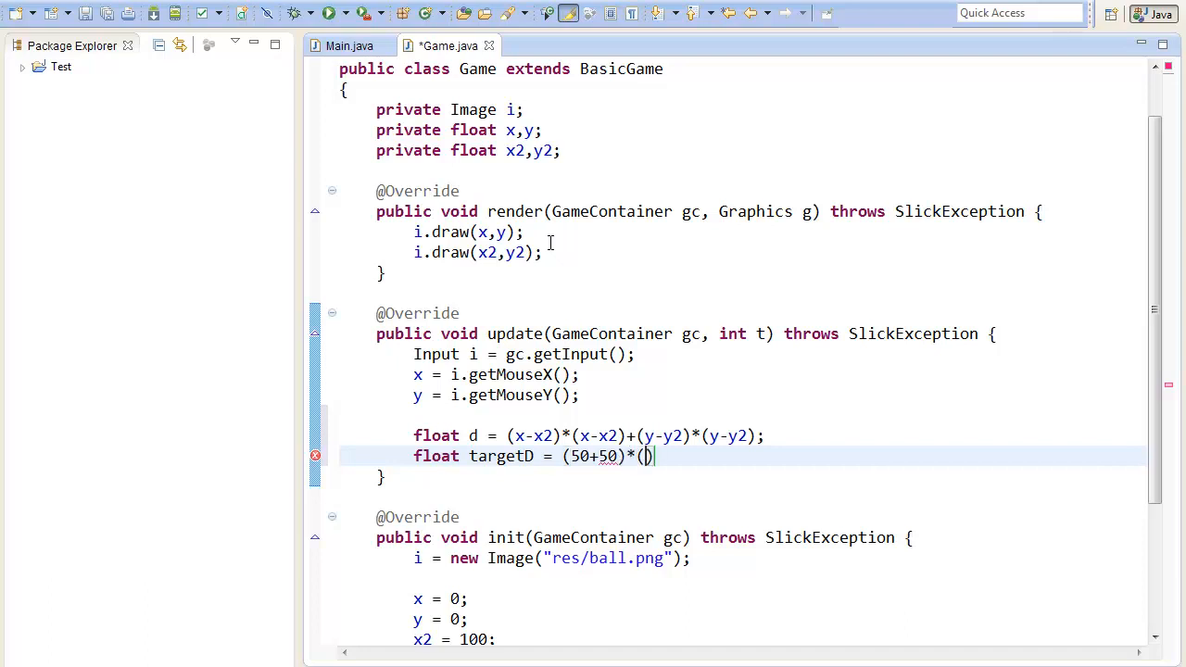
type("50+50")
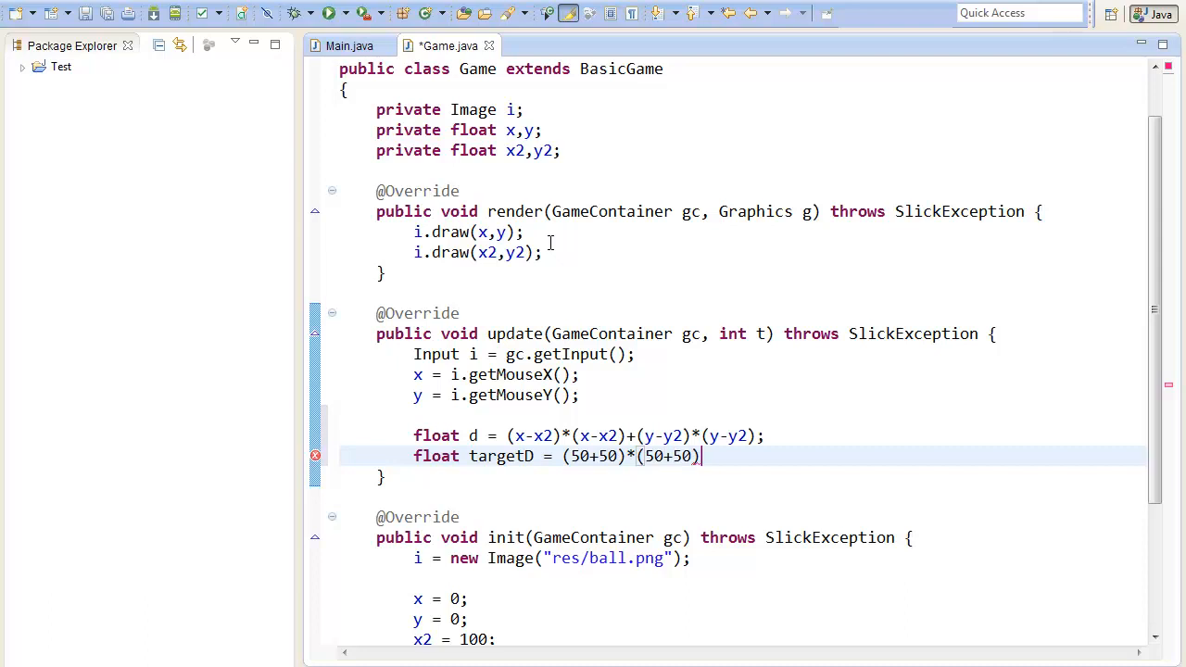
key("Enter")
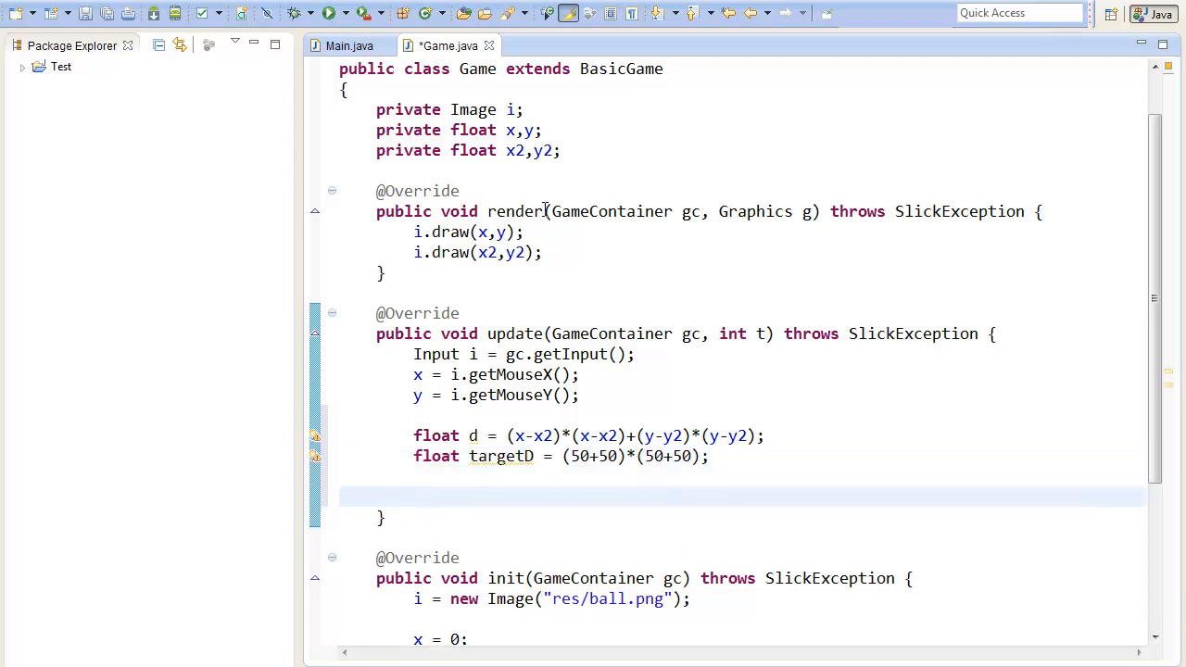
Write the condition 'if( d < targetD )' in update().
type("if")
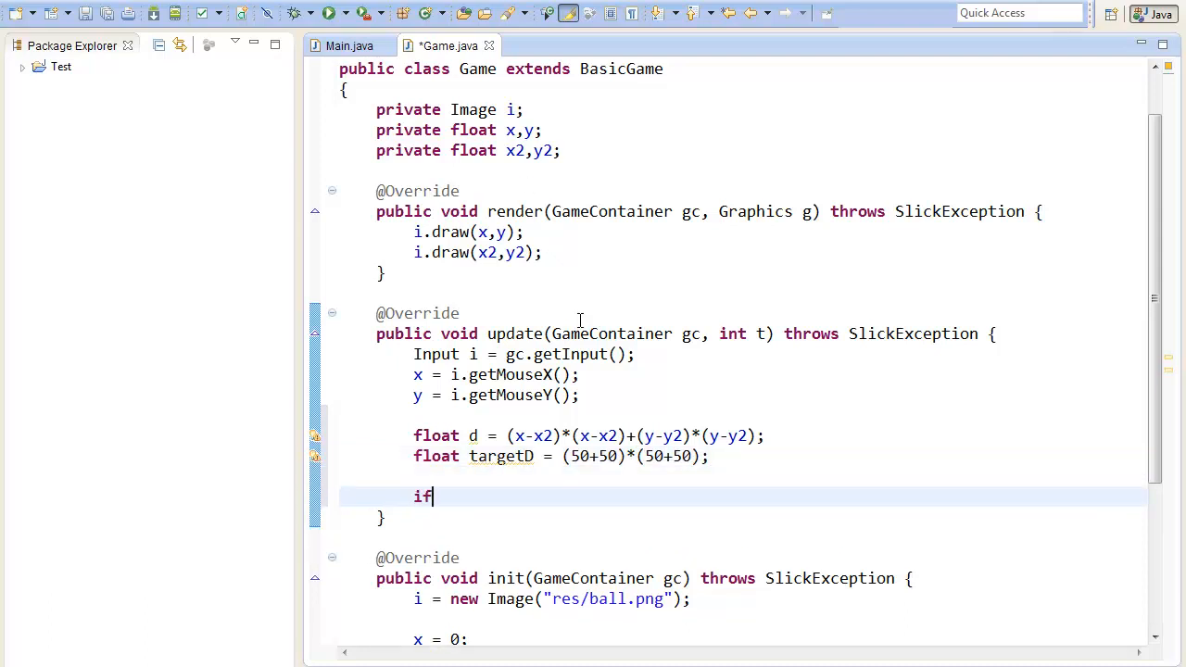
type("()")
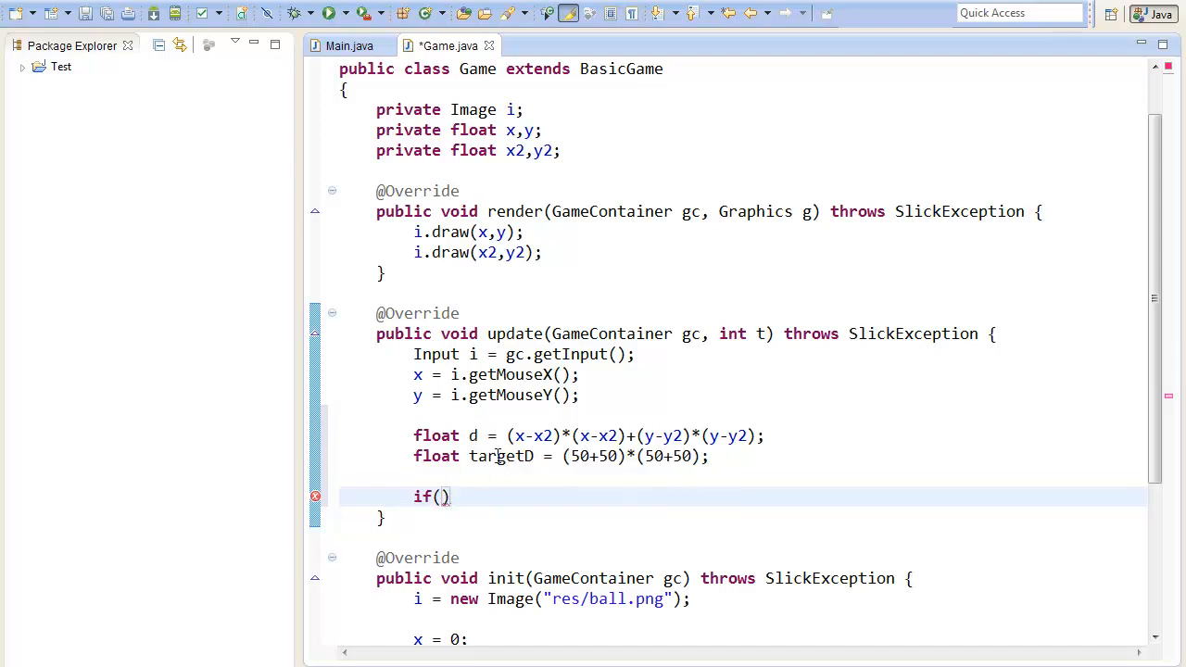
type("d")
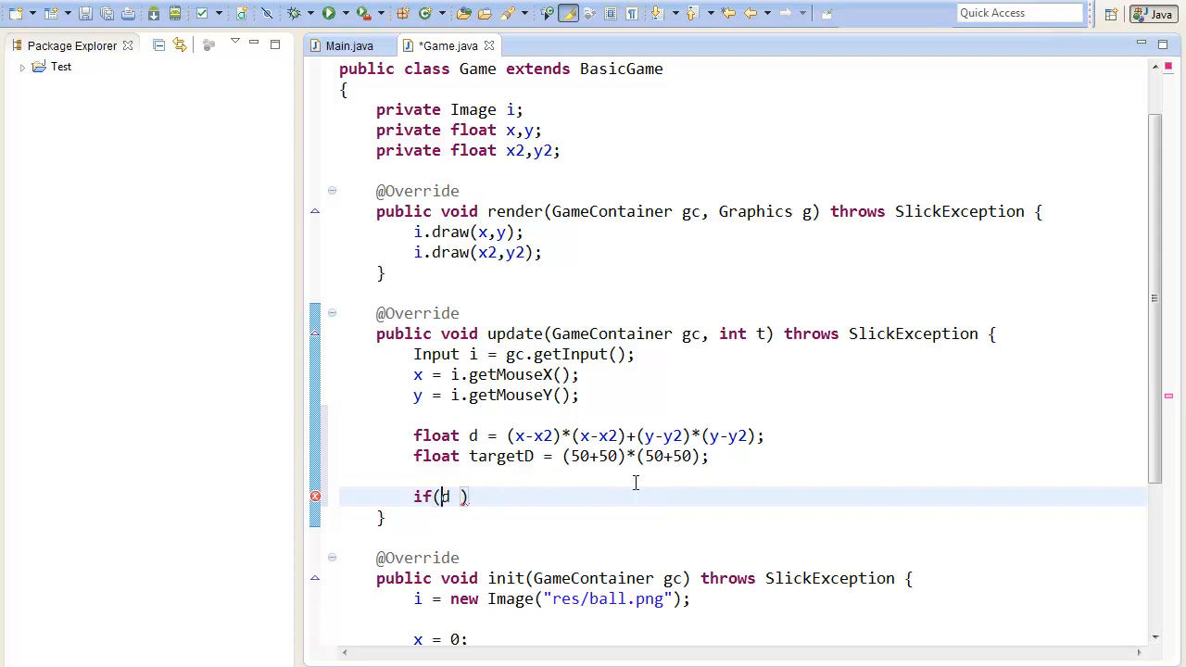
type("y")
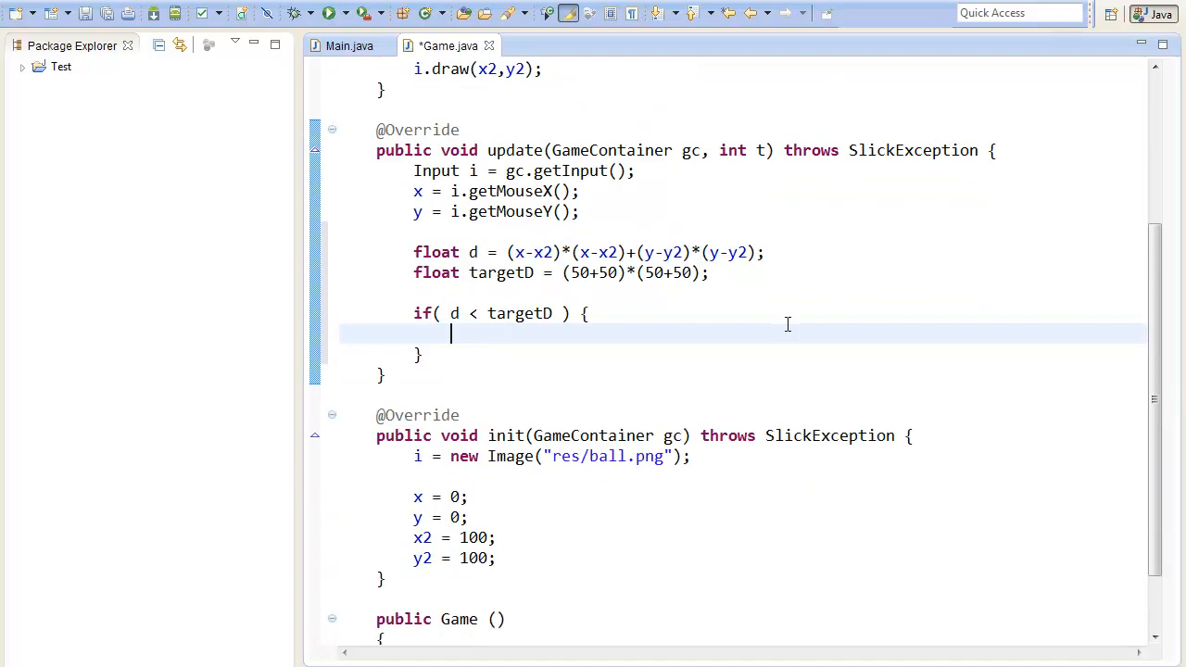
Inside the if block set x2 = 500 and y2 = 500.
type("x2 =")
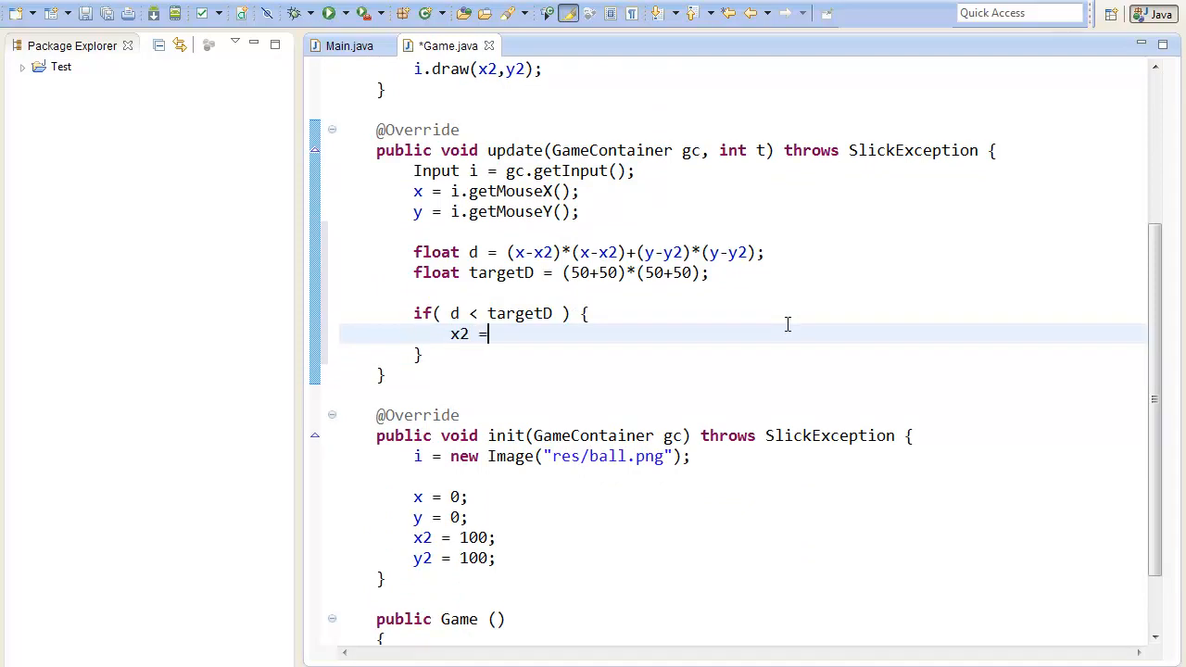
type("500;")
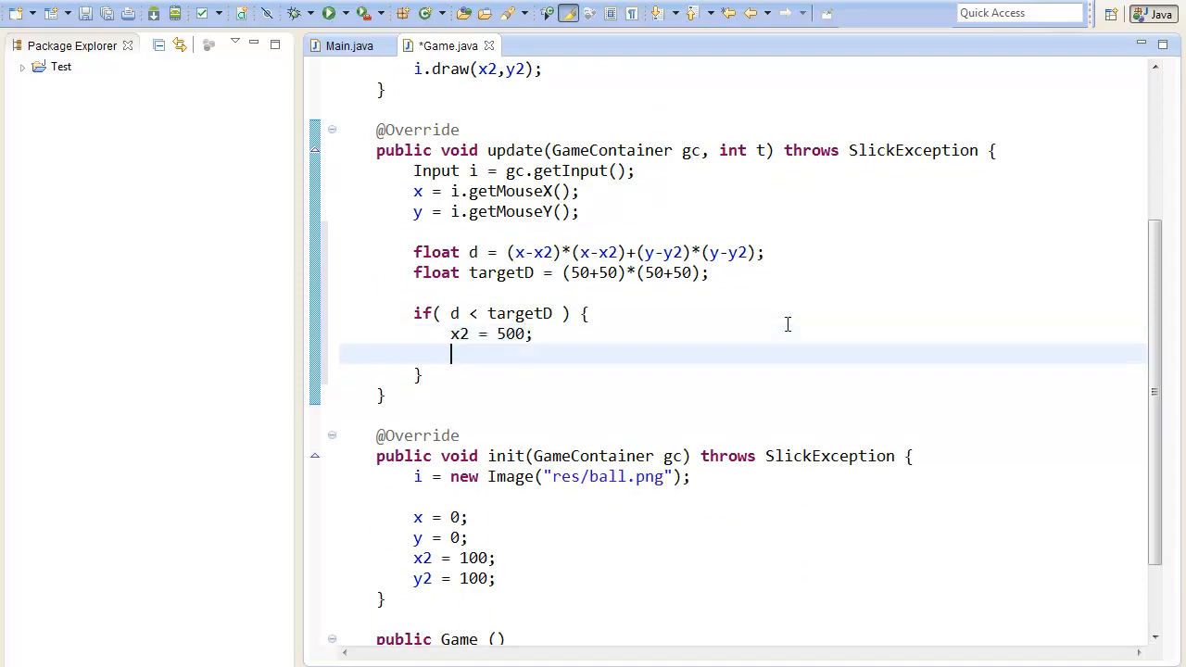
type("y2 =")
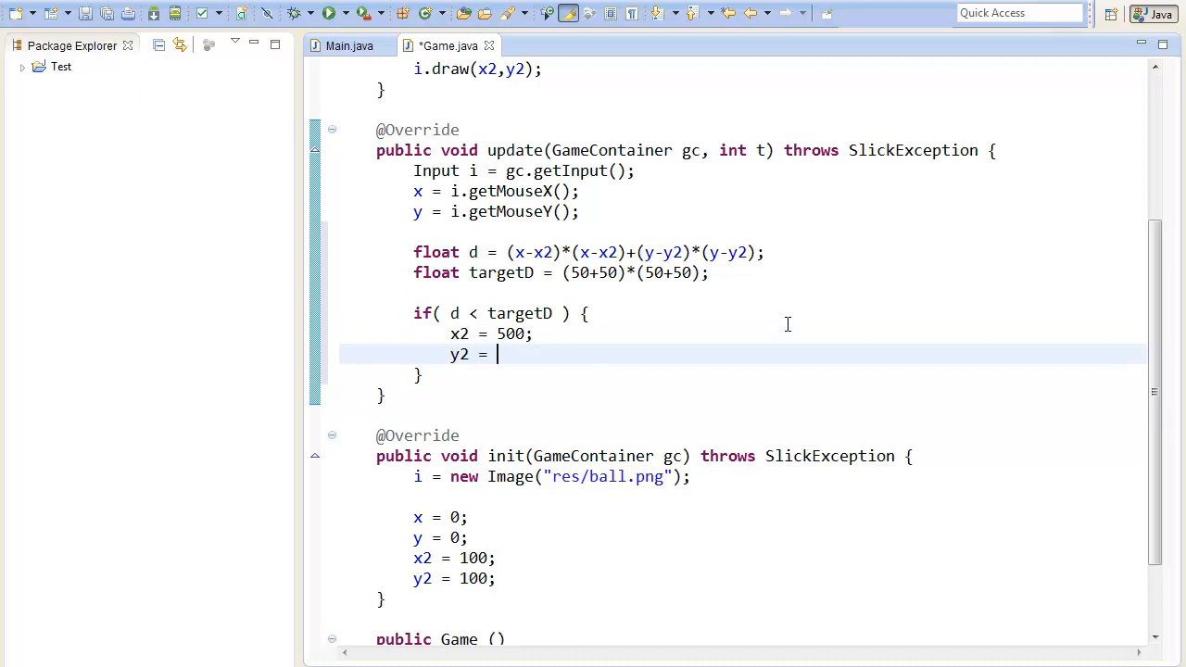
type("500;")
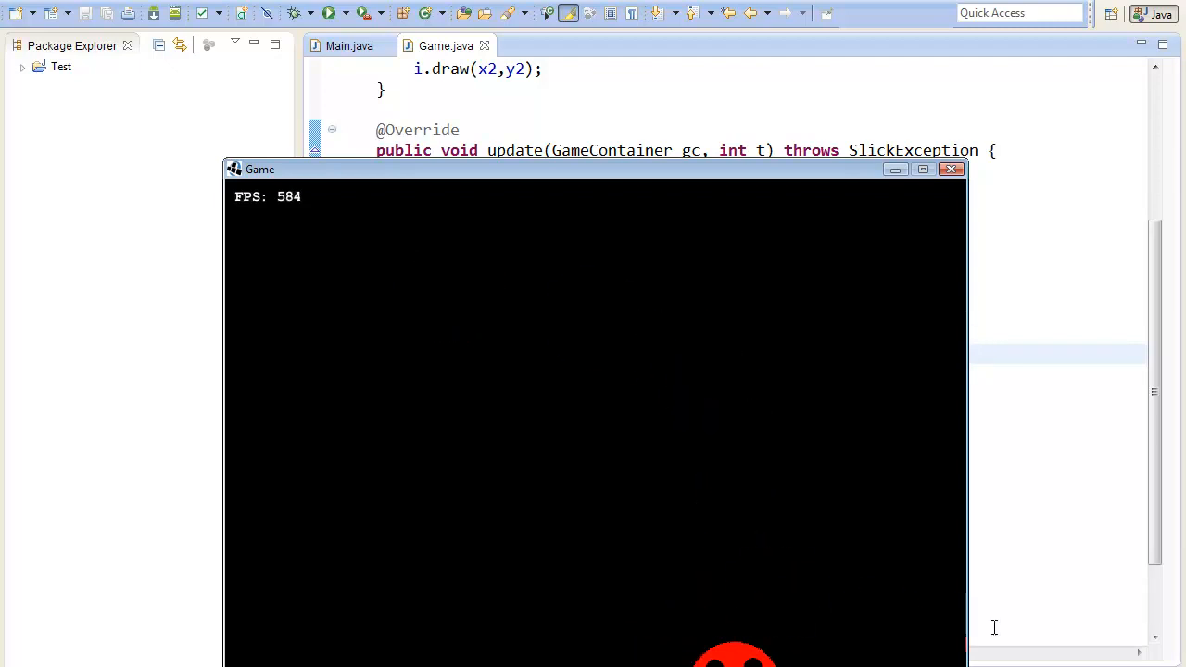
Close the running game window after the test run.
left_click(948, 169)
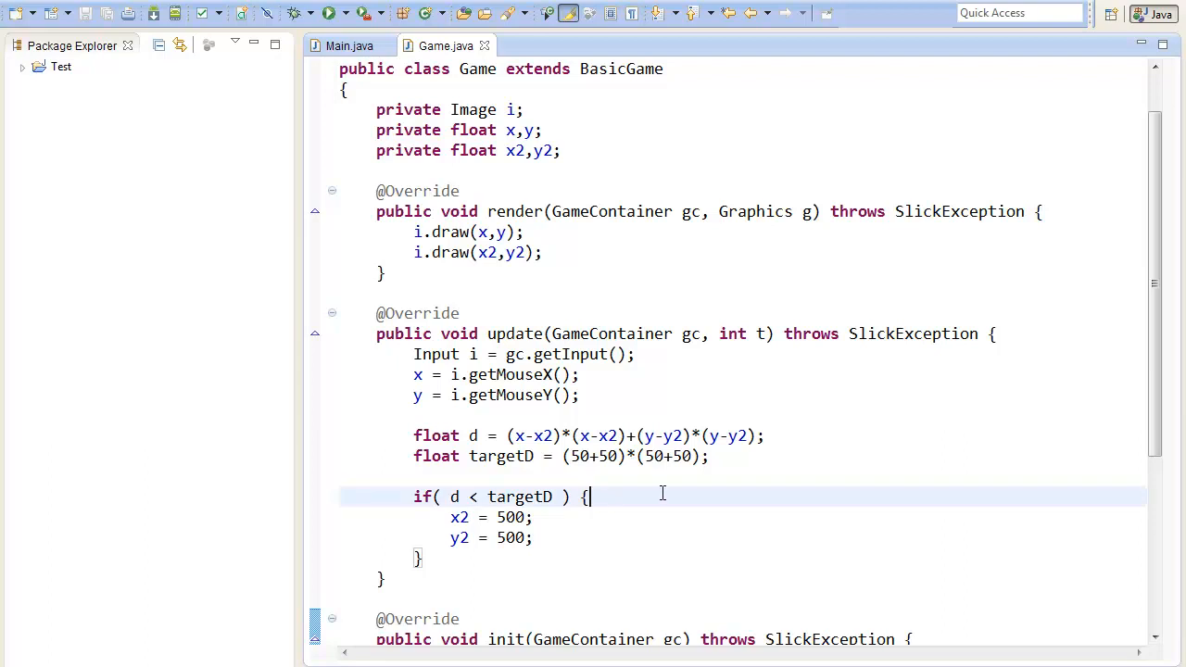
Declare Random r = new Random(); inside the collision block.
type("R")
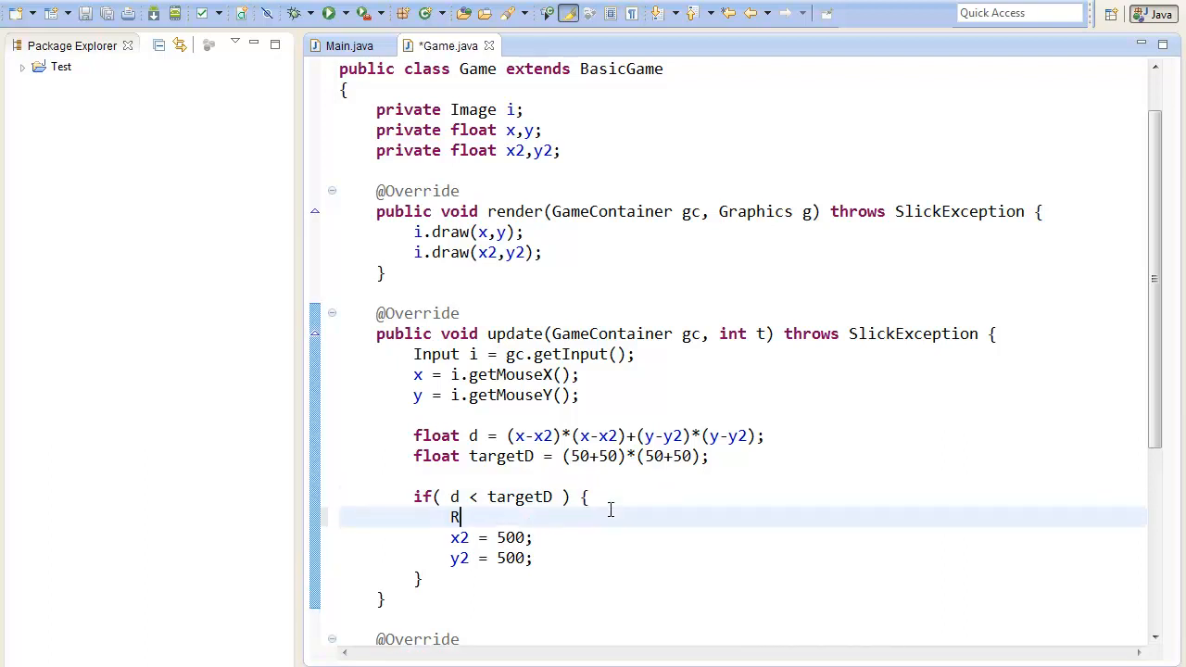
mouse_move(482, 422)
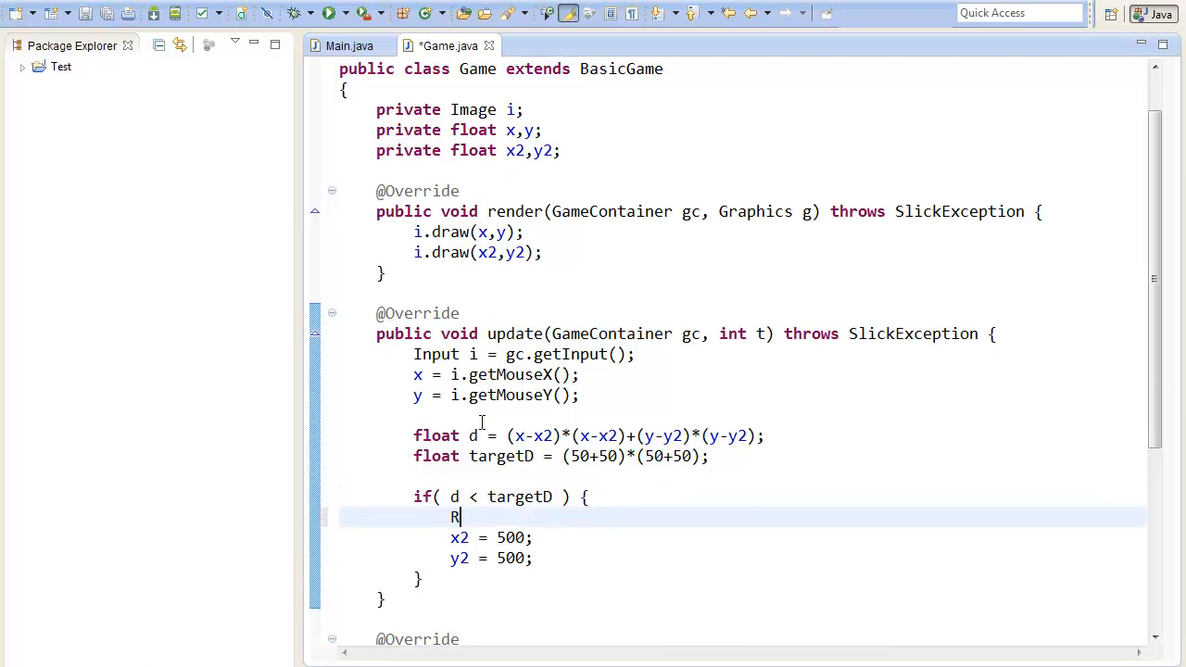
type("andom r")
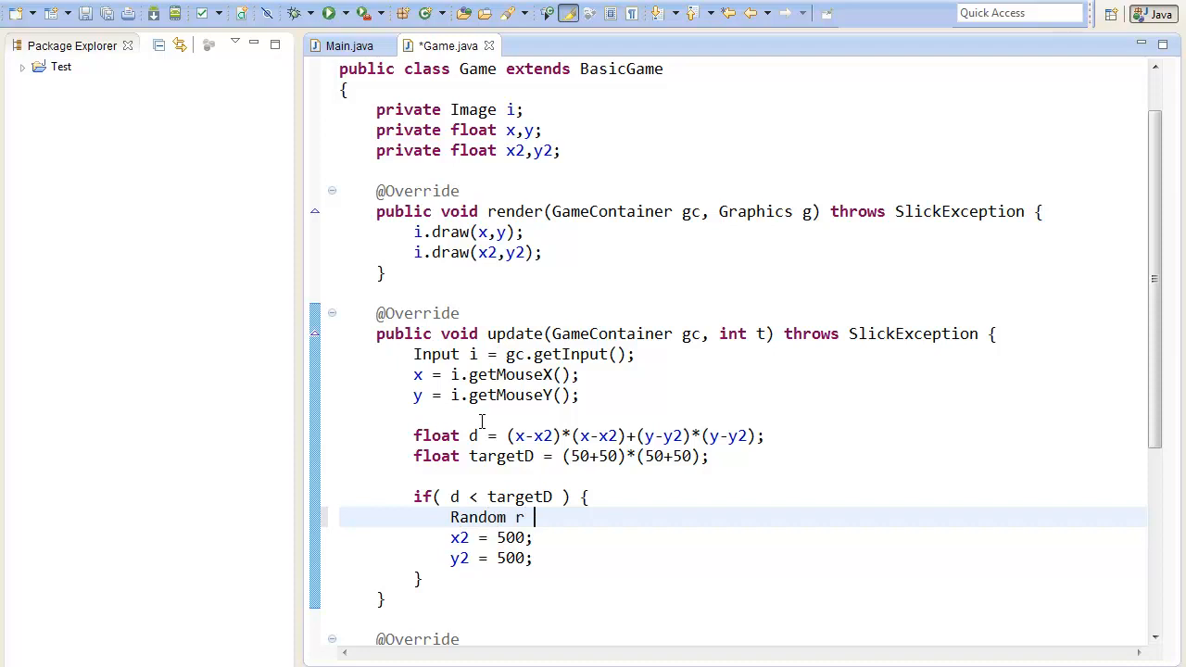
type("= new Ra")
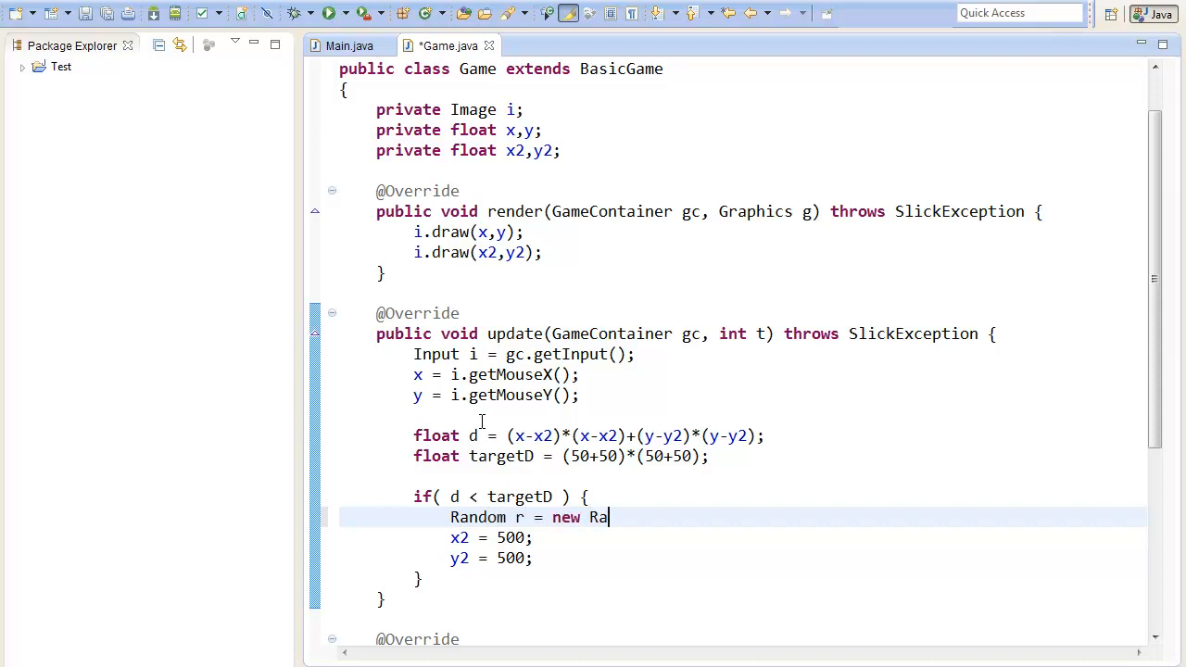
type("ndom();")
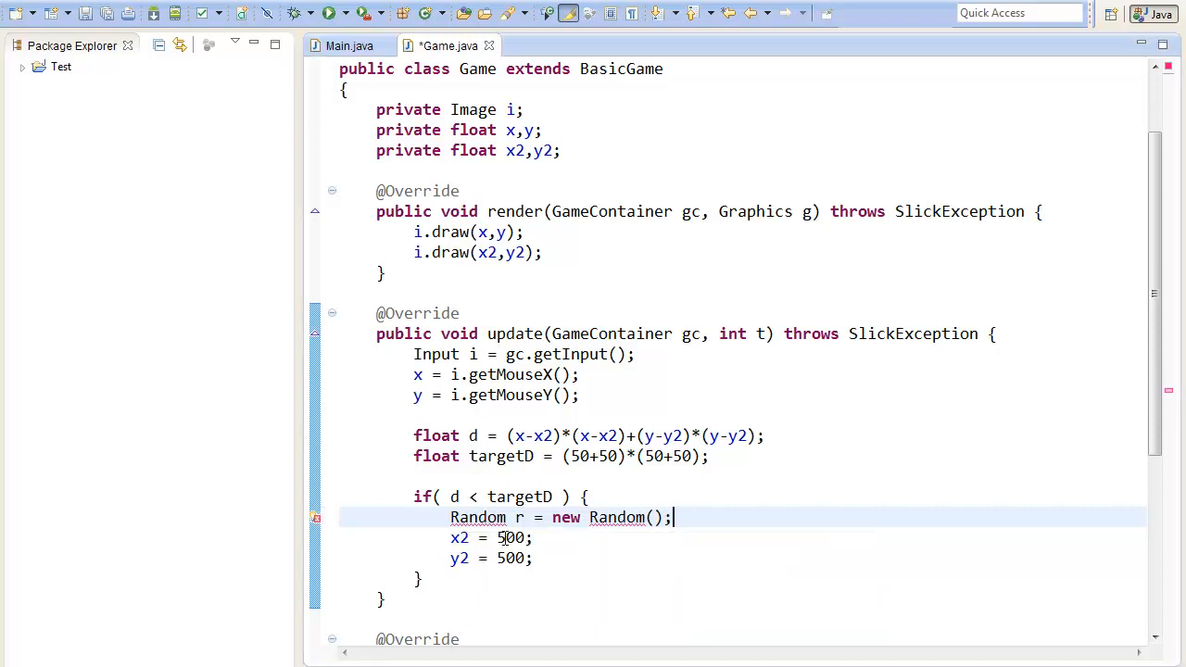
Replace the fixed coordinates with r.nextInt(700) and r.nextInt(500) via content assist.
type("r.")
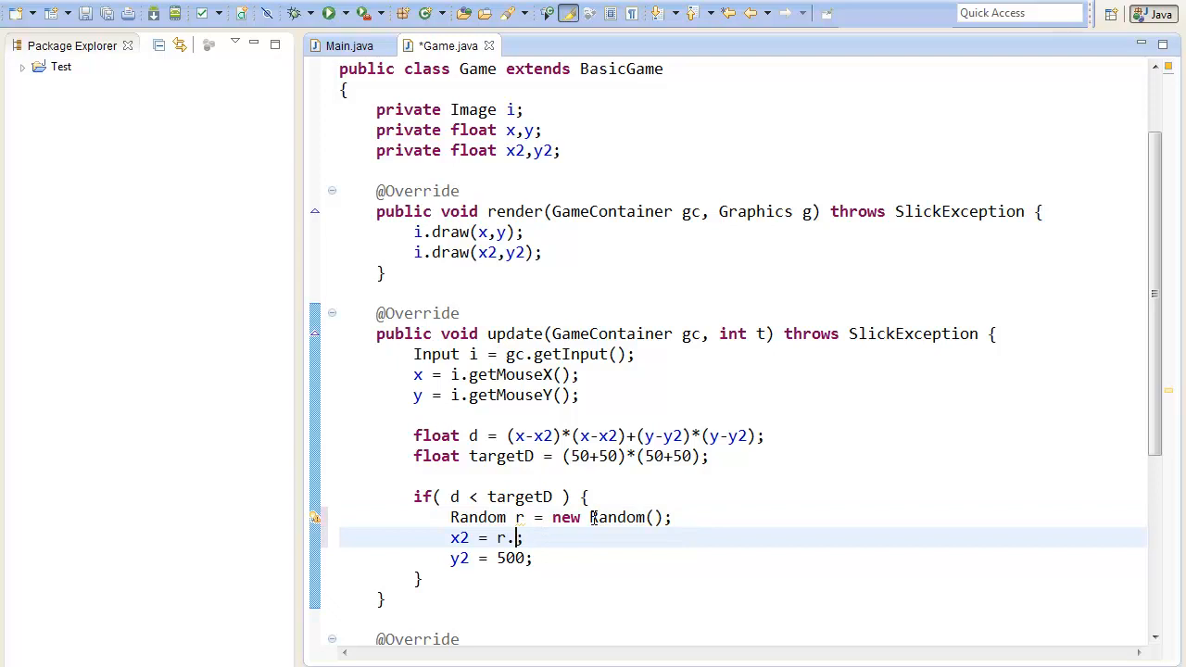
type("g")
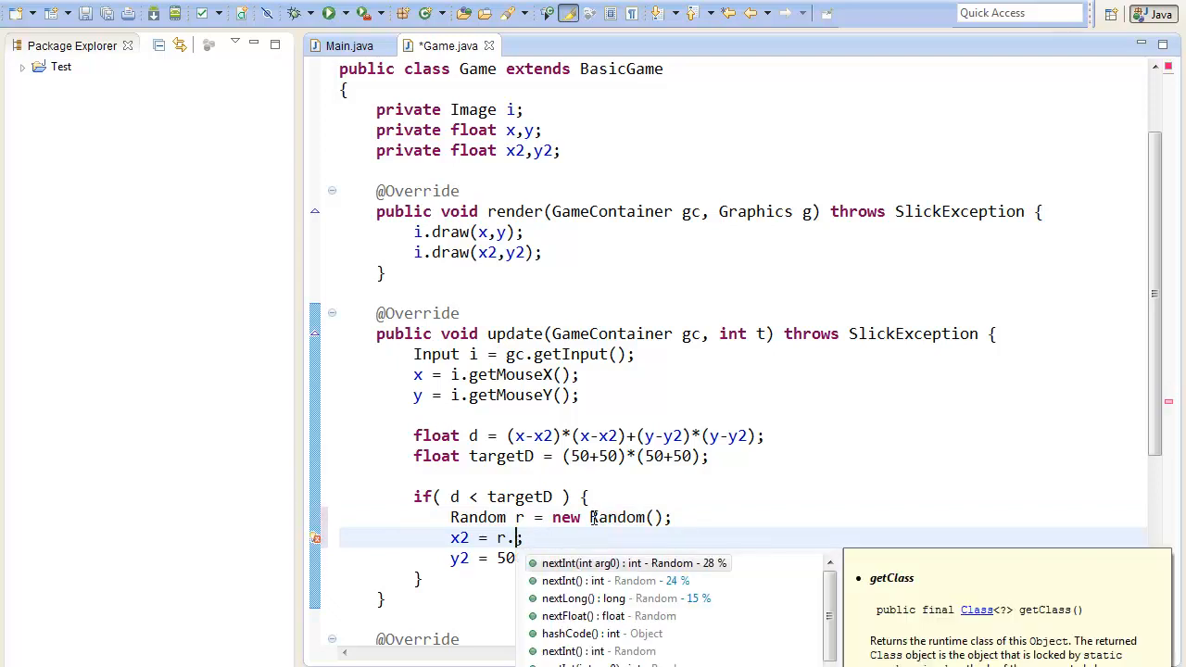
left_click(633, 564)
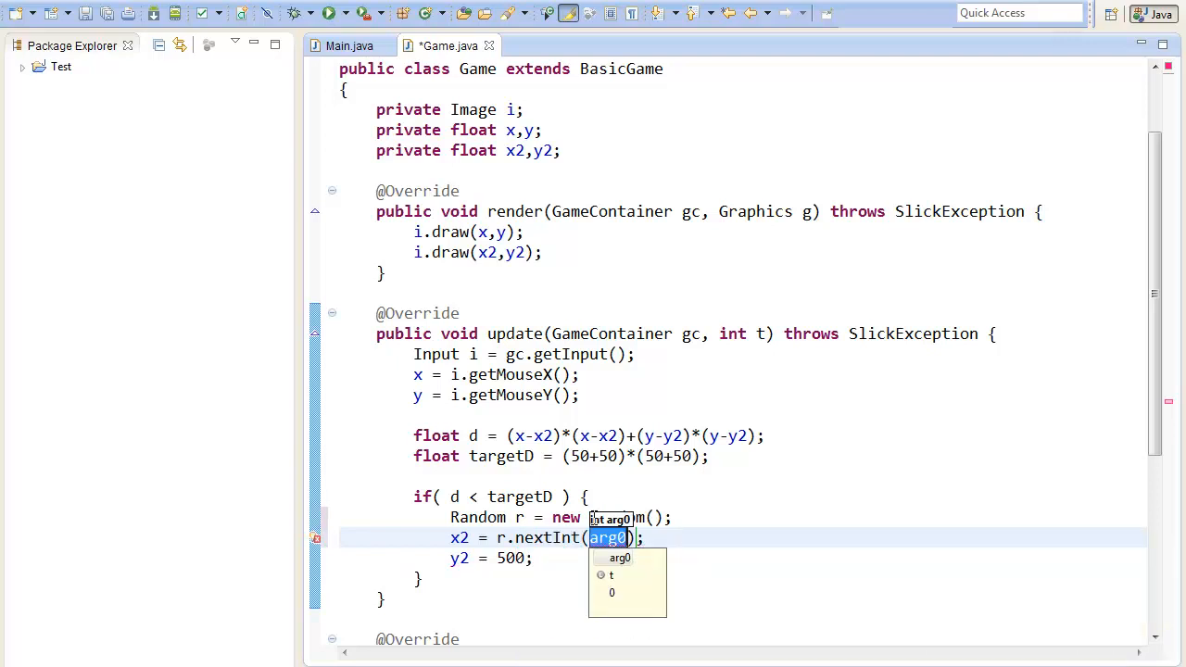
type("500")
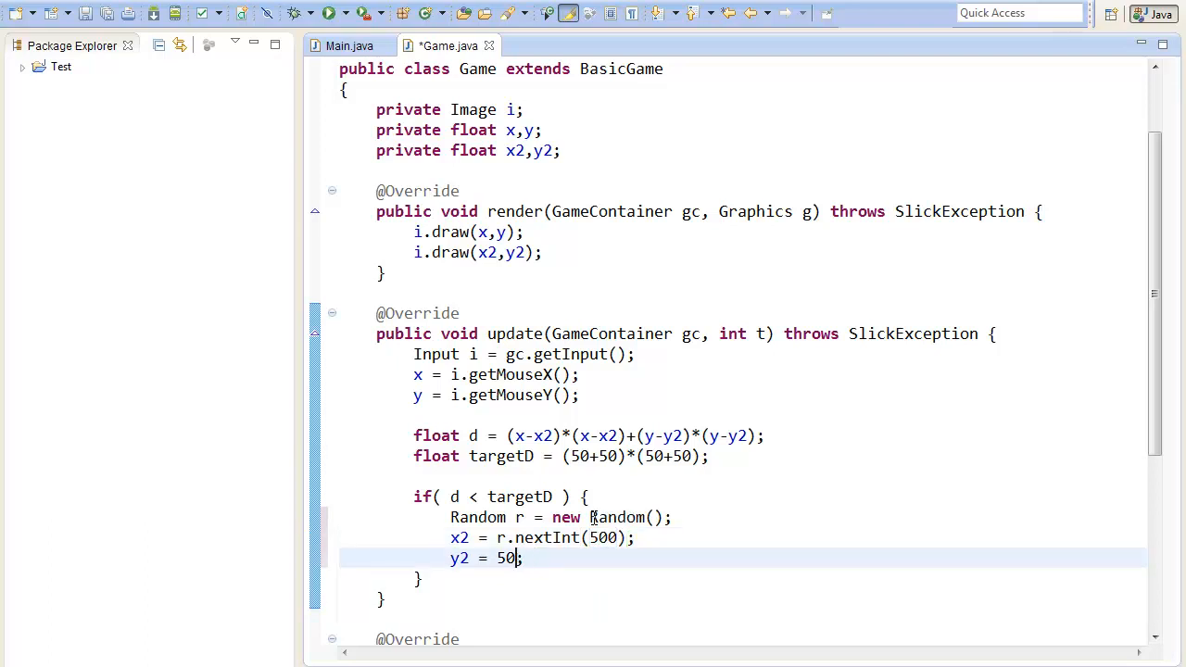
type("r.nextInt(500")
left_click(543, 537)
type("7")
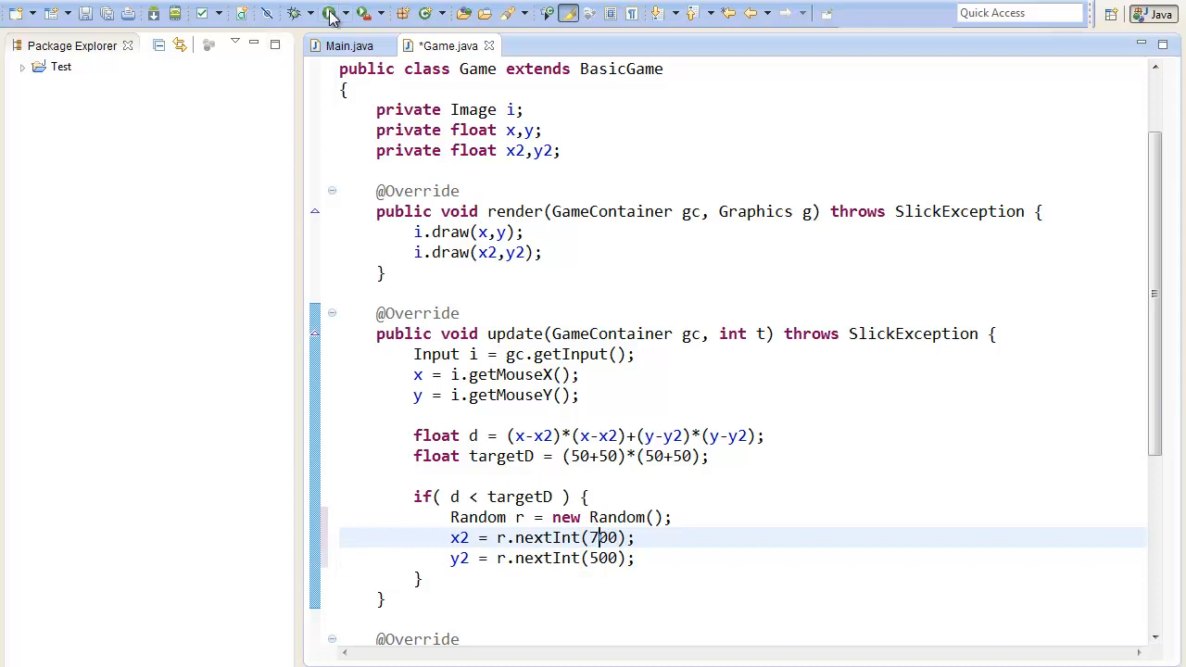
Run the game to test the random jump, then close the Game window.
left_click(326, 11)
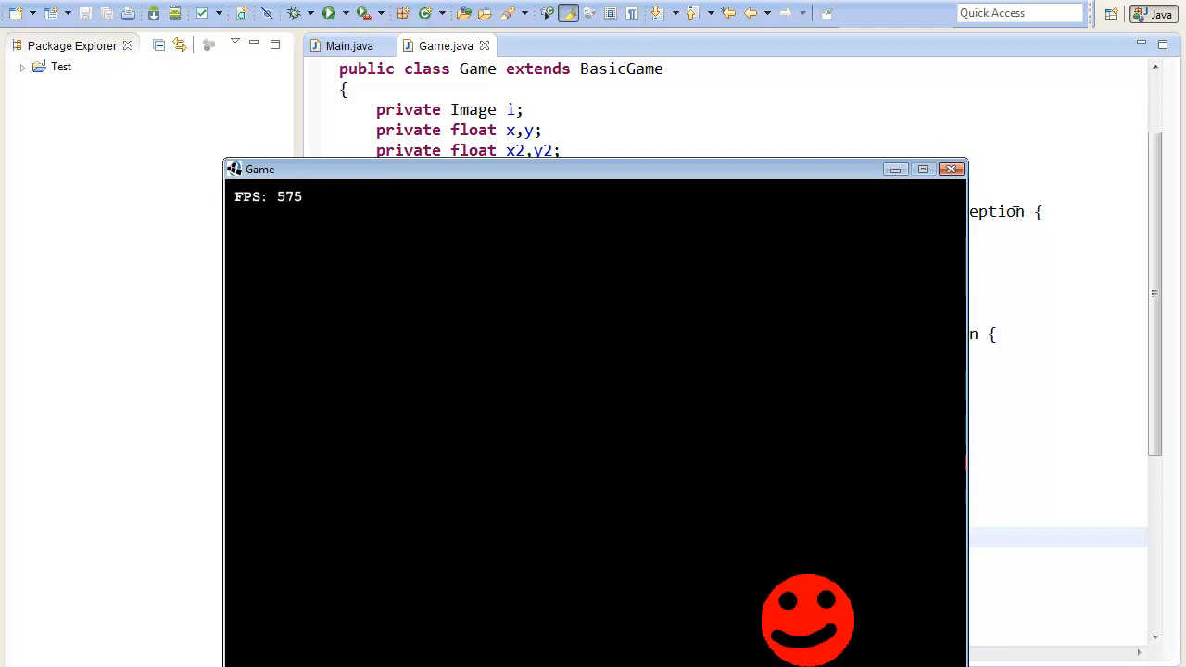
left_click(951, 168)
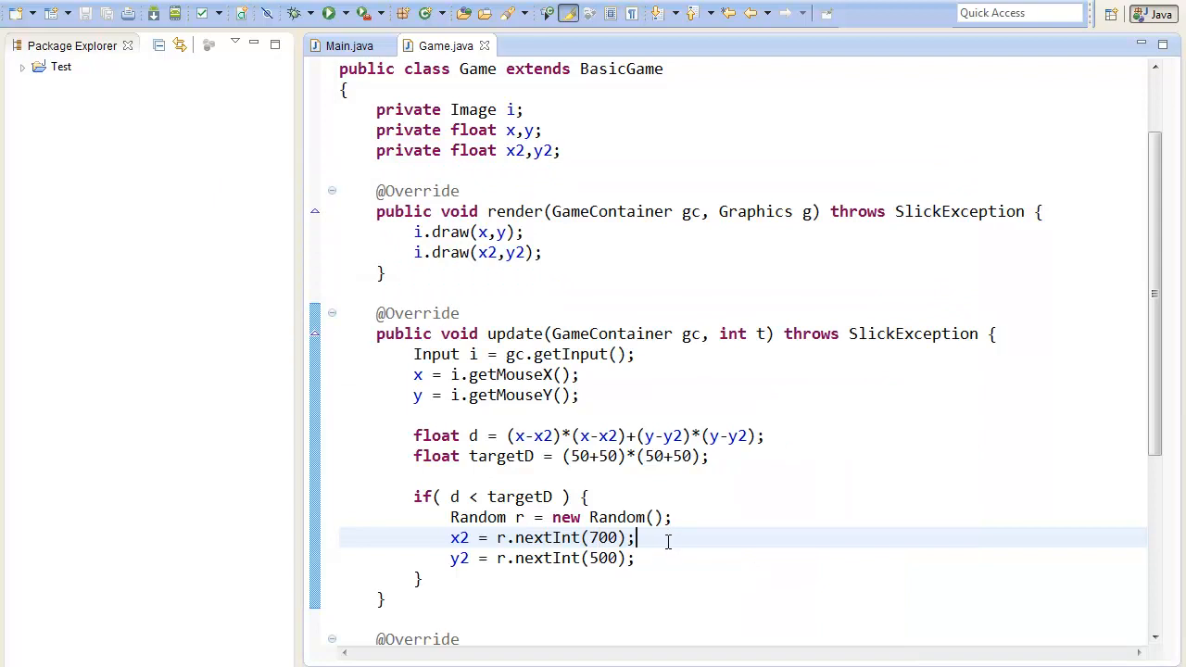
mouse_move(860, 504)
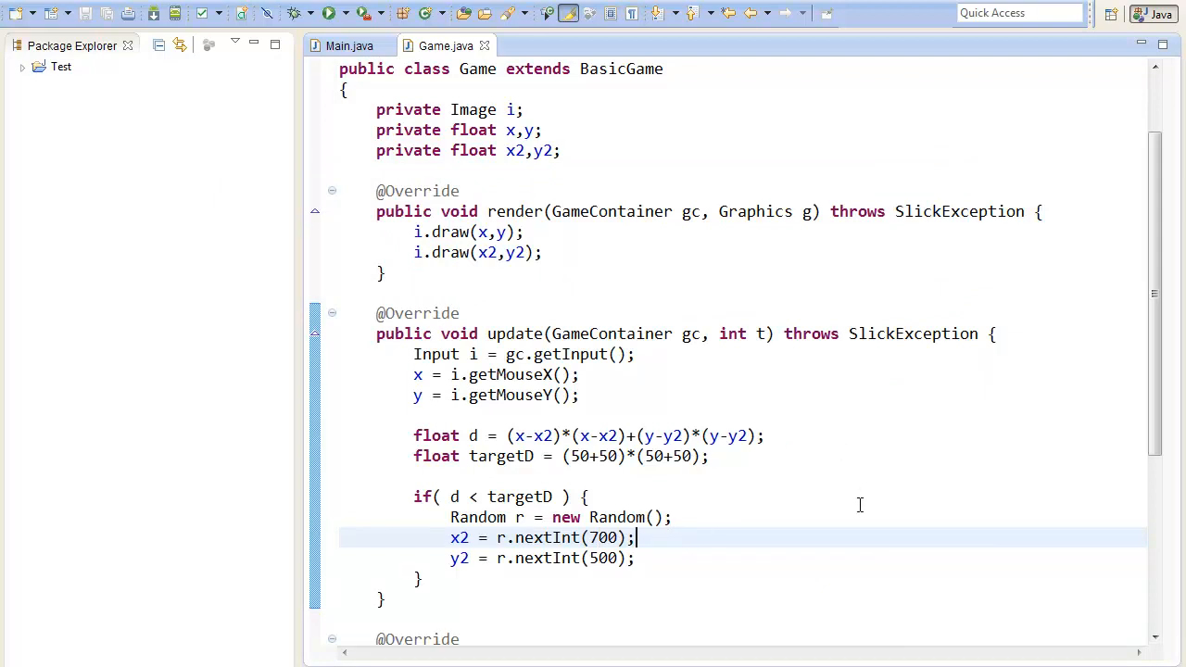
mouse_move(834, 545)
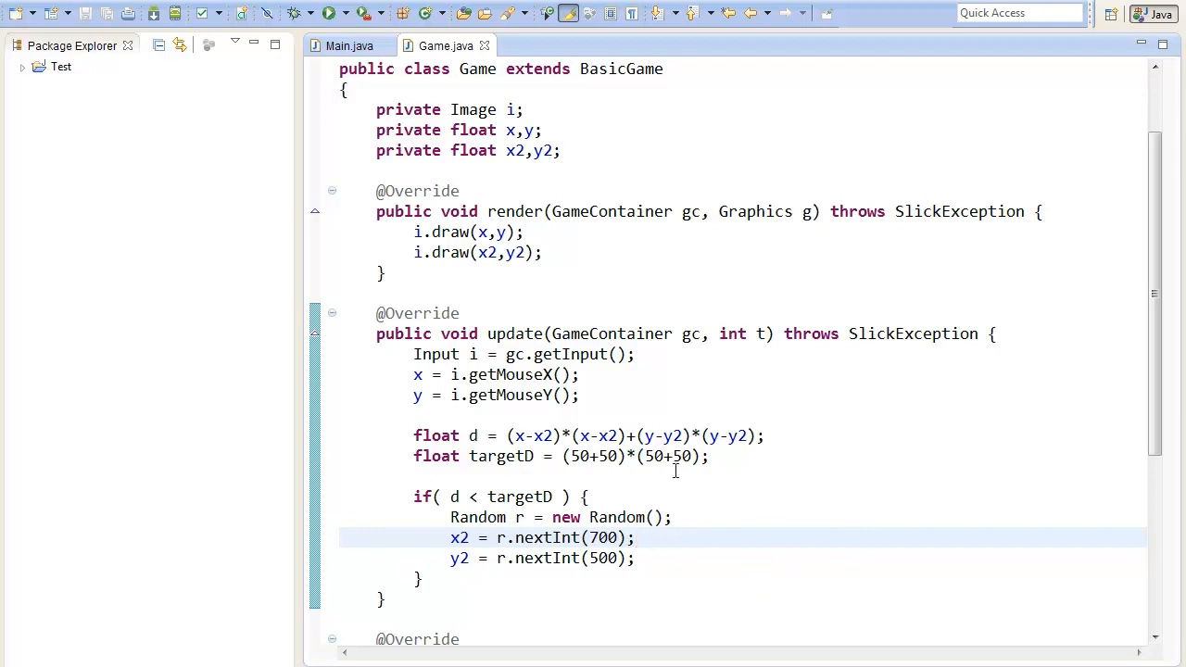
mouse_move(643, 547)
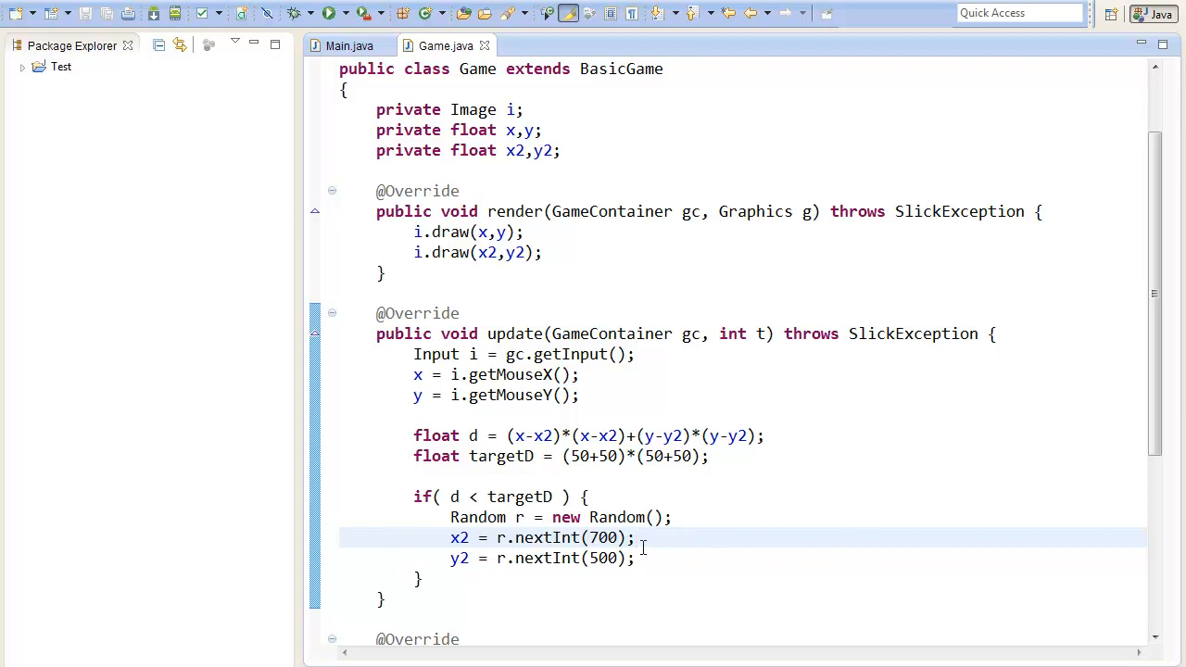
mouse_move(676, 567)
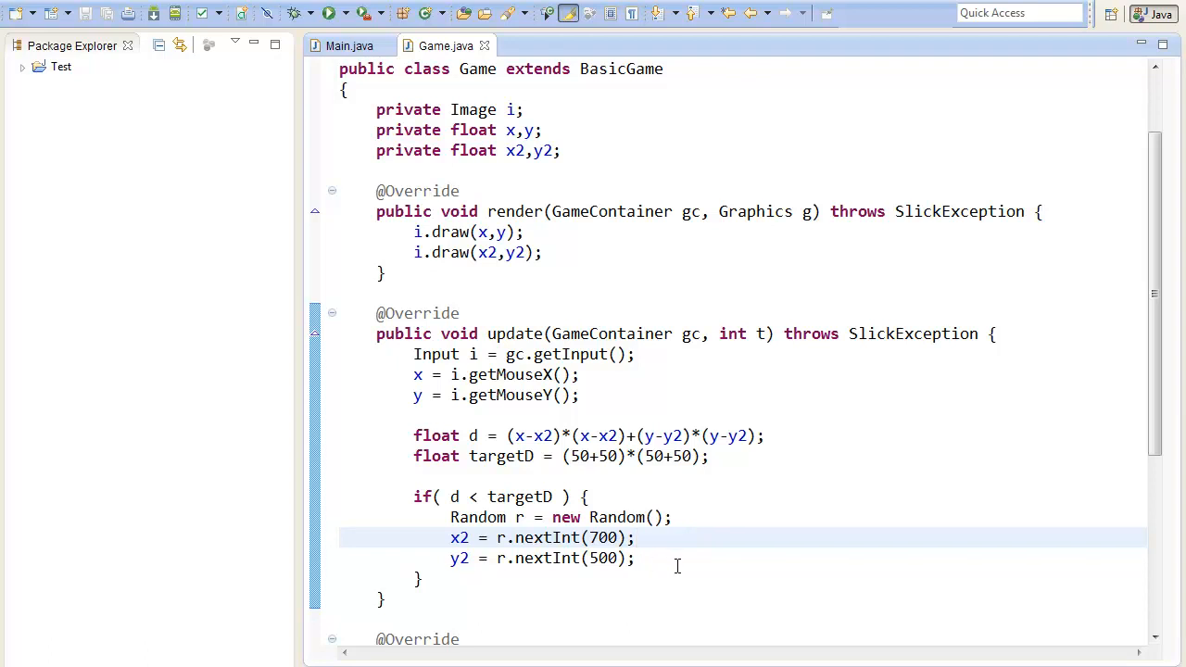
left_click_drag(415, 354, 633, 558)
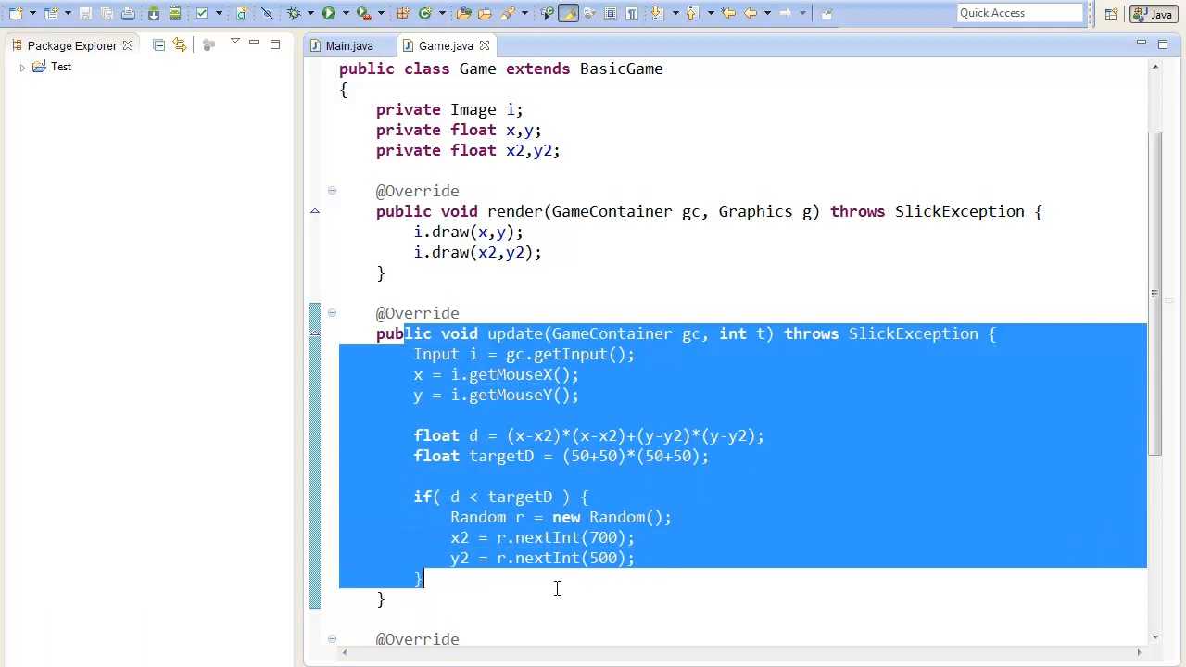
left_click(556, 589)
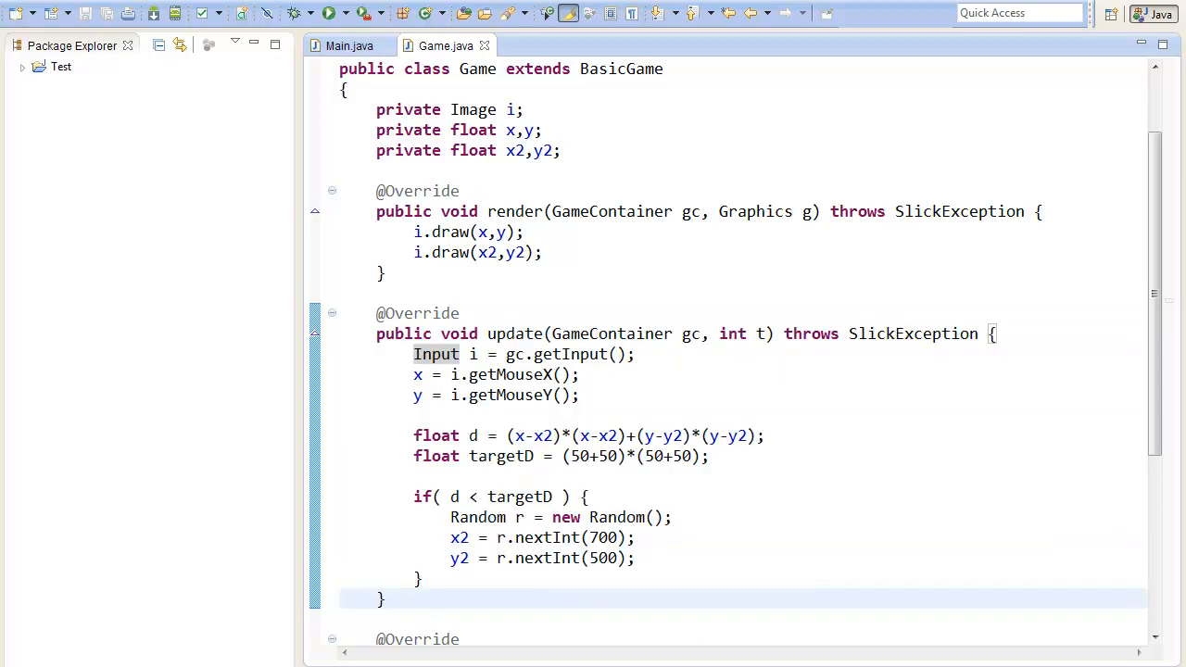